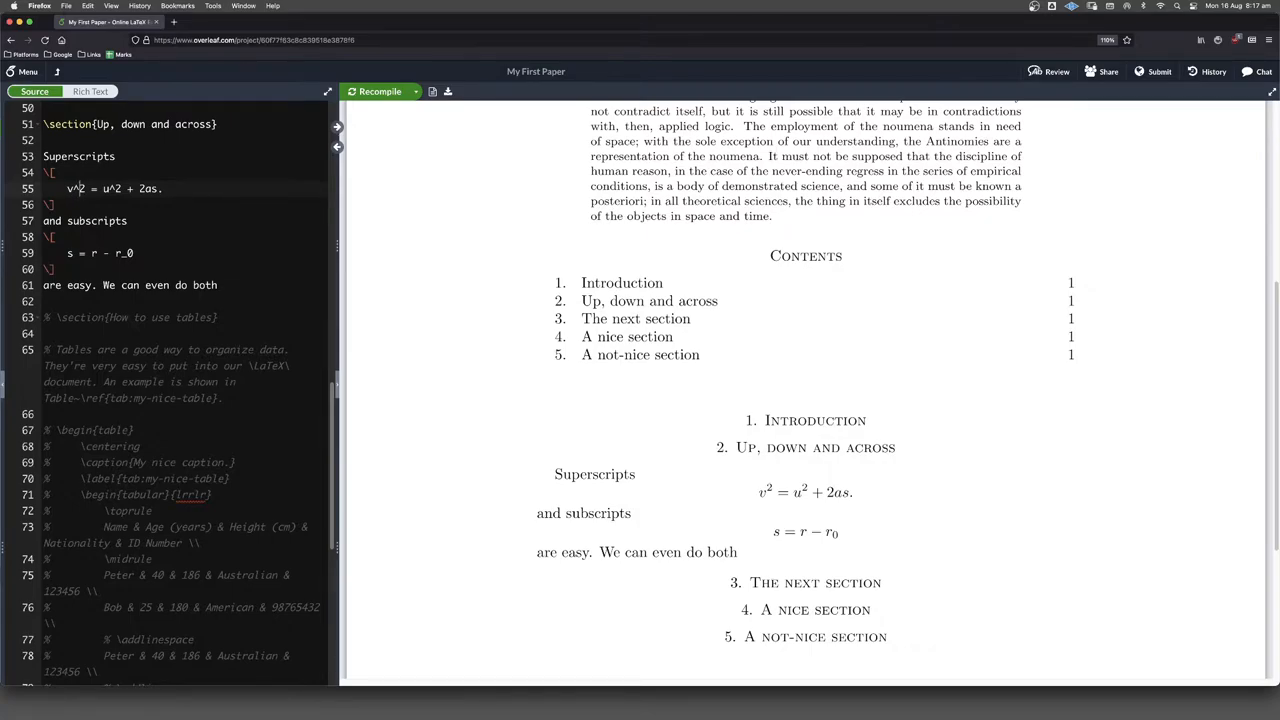
{"action": "mouse_move", "coordinate": [575, 513]}
{"action": "type", "text": "\\["}
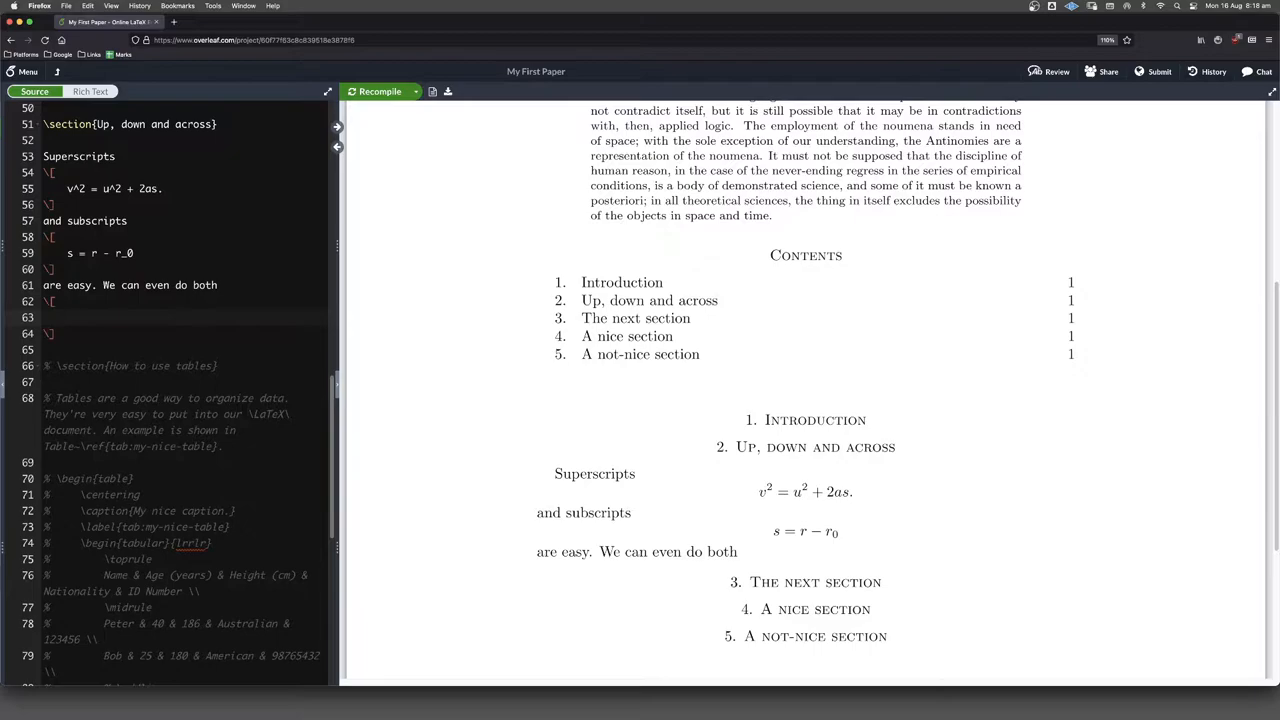
Enter v^2 = v_0^2 + 2a(r - r_0). in the display block and recompile
{"action": "type", "text": "v"}
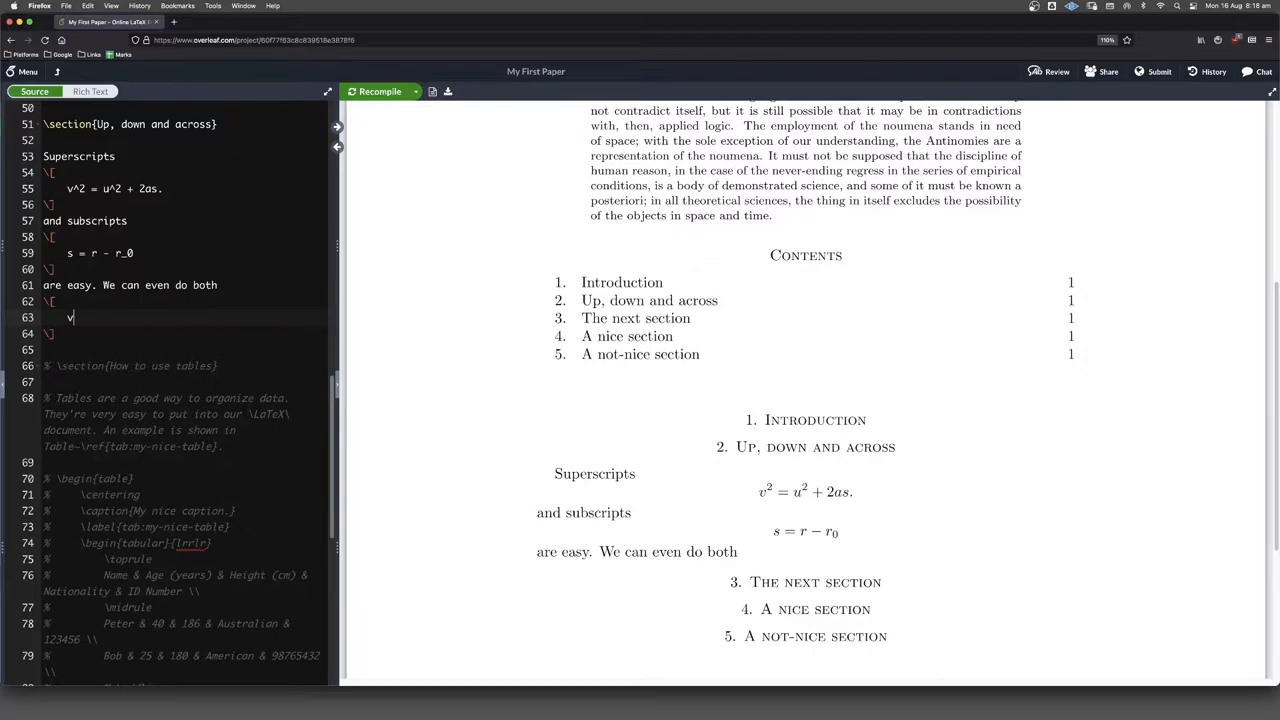
{"action": "type", "text": "_0"}
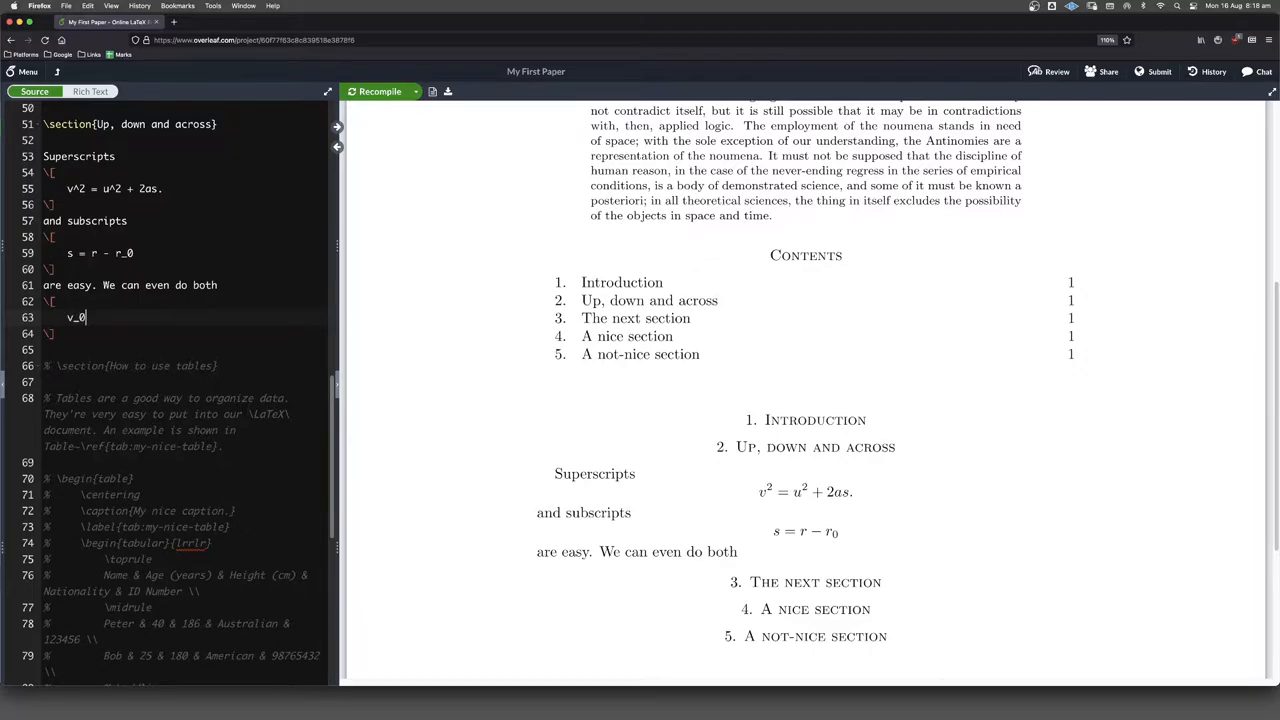
{"action": "type", "text": "^"}
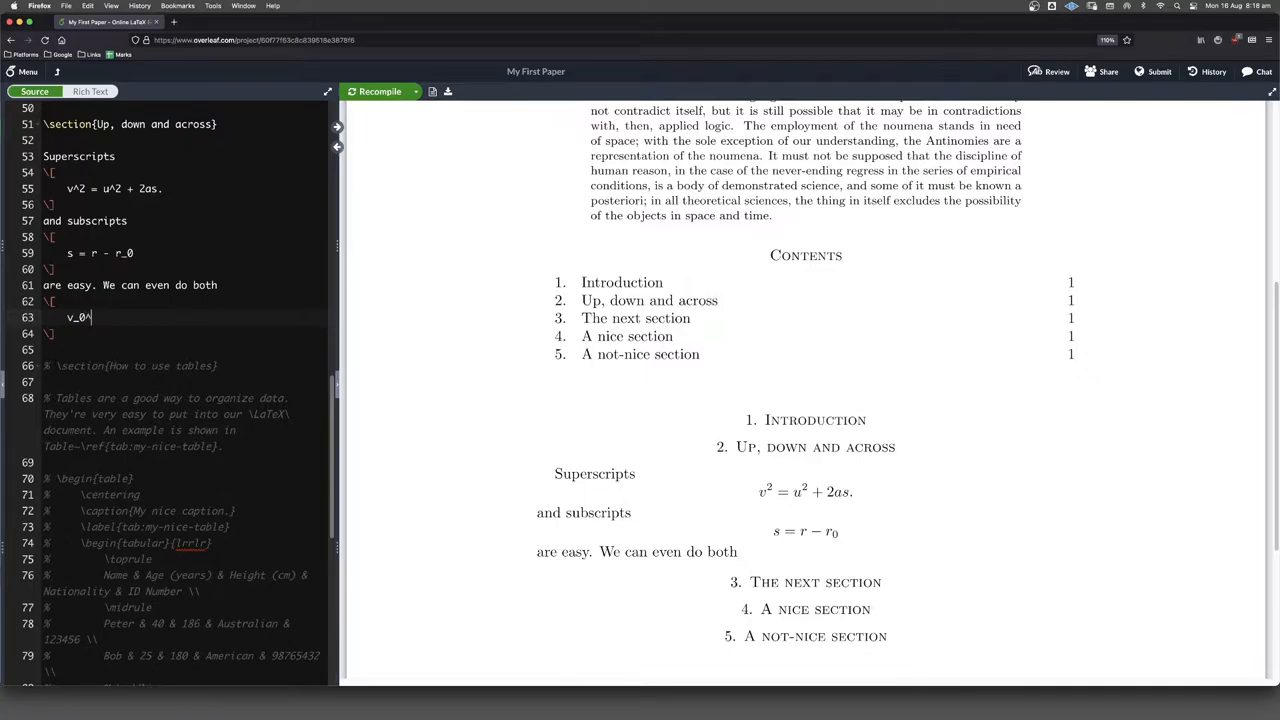
{"action": "type", "text": "^2"}
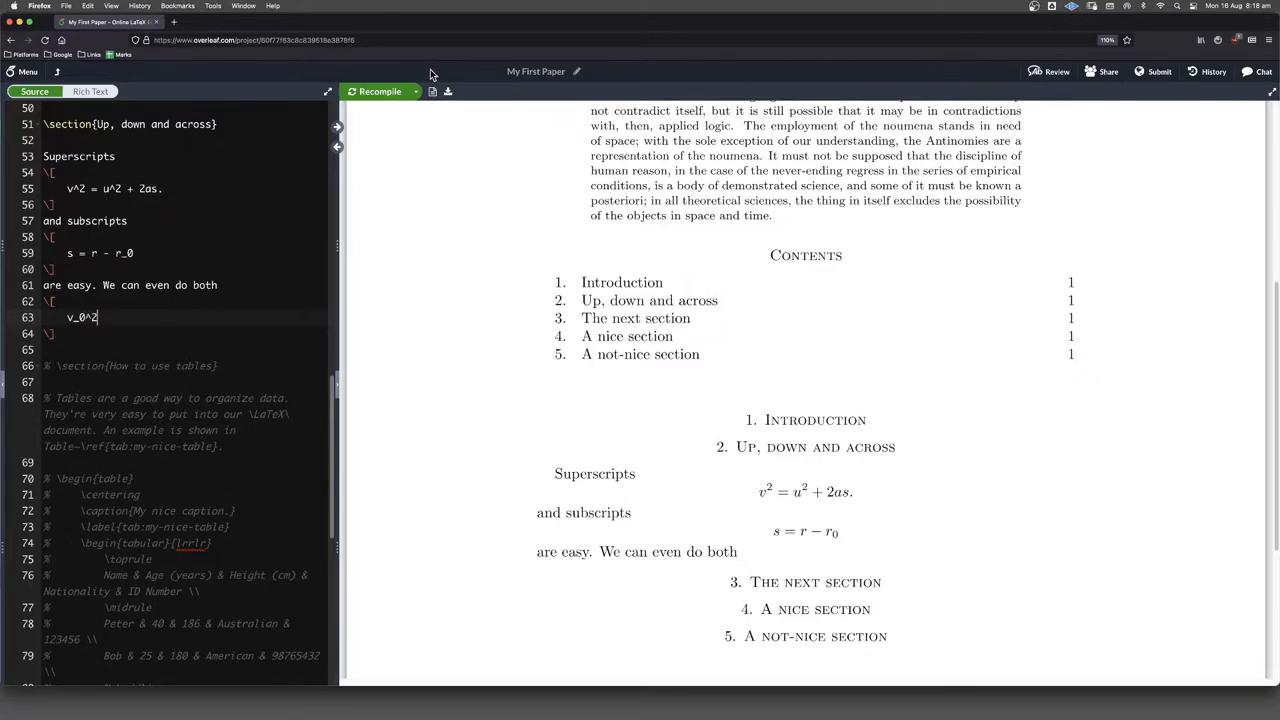
{"action": "left_click", "coordinate": [380, 91]}
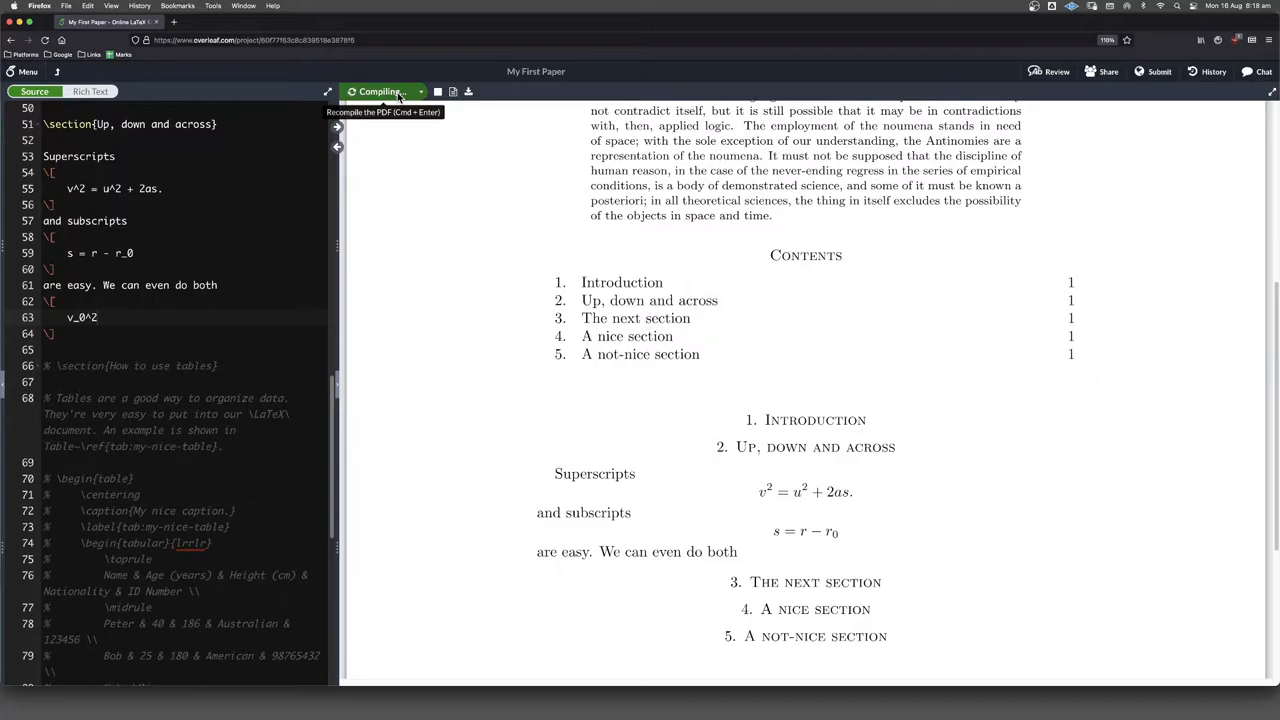
{"action": "left_click", "coordinate": [380, 91]}
{"action": "type", "text": "v^2 = "}
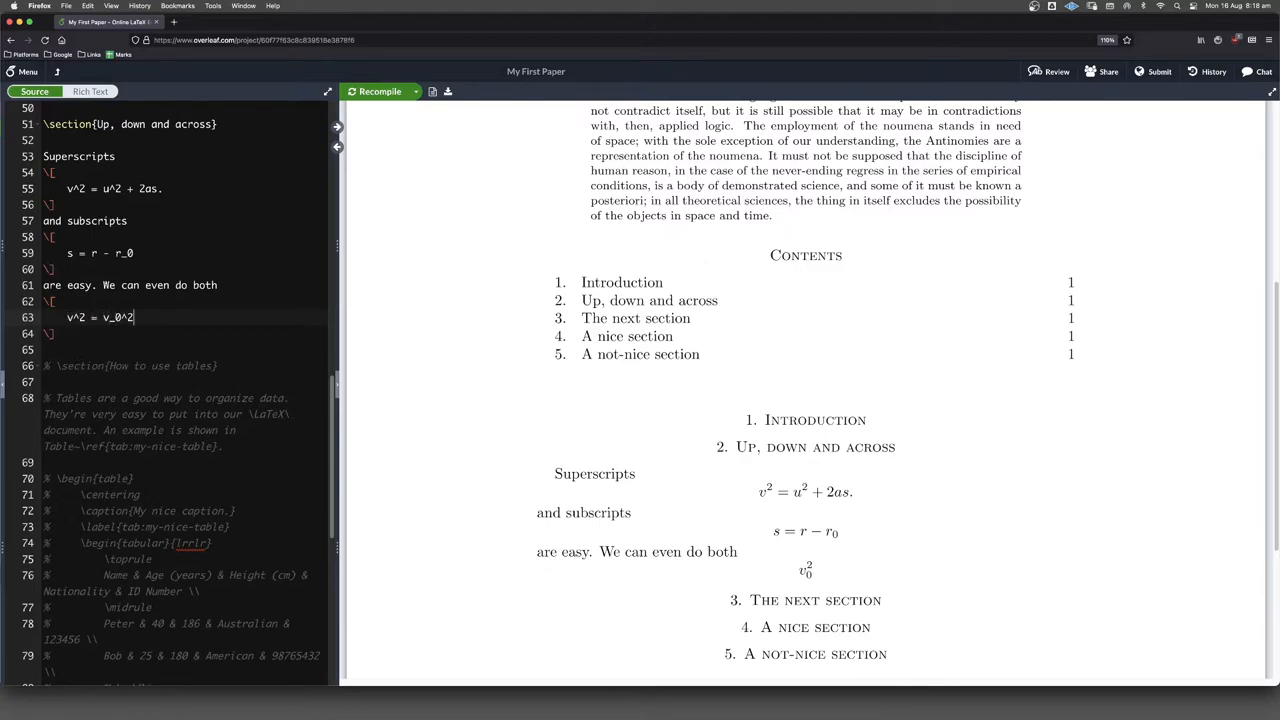
{"action": "type", "text": "+ 2a(r - r_0"}
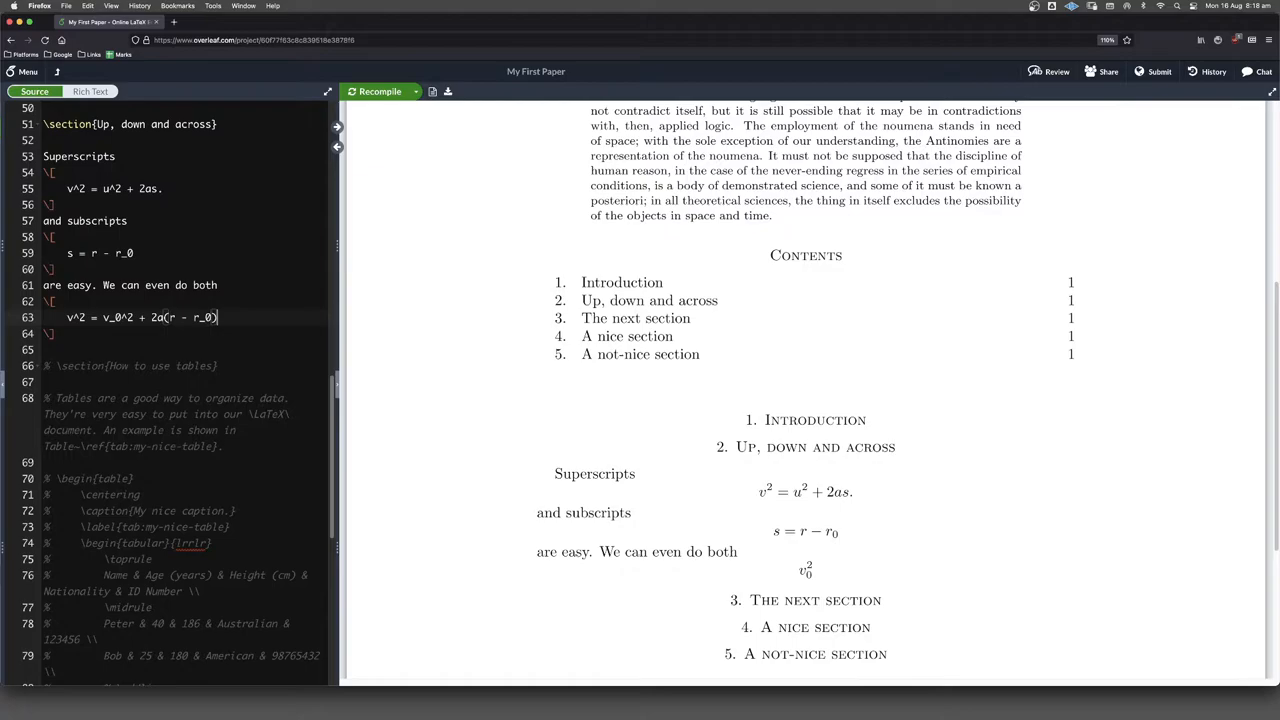
{"action": "type", "text": "."}
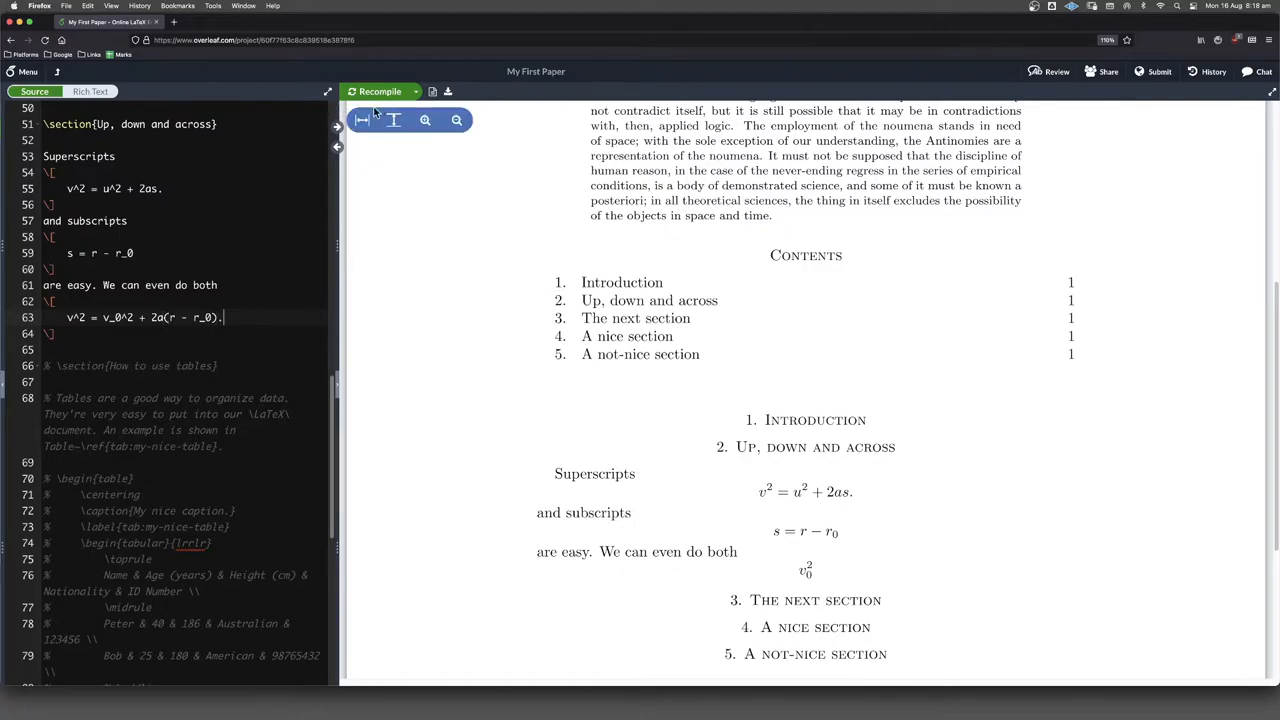
{"action": "mouse_move", "coordinate": [380, 91]}
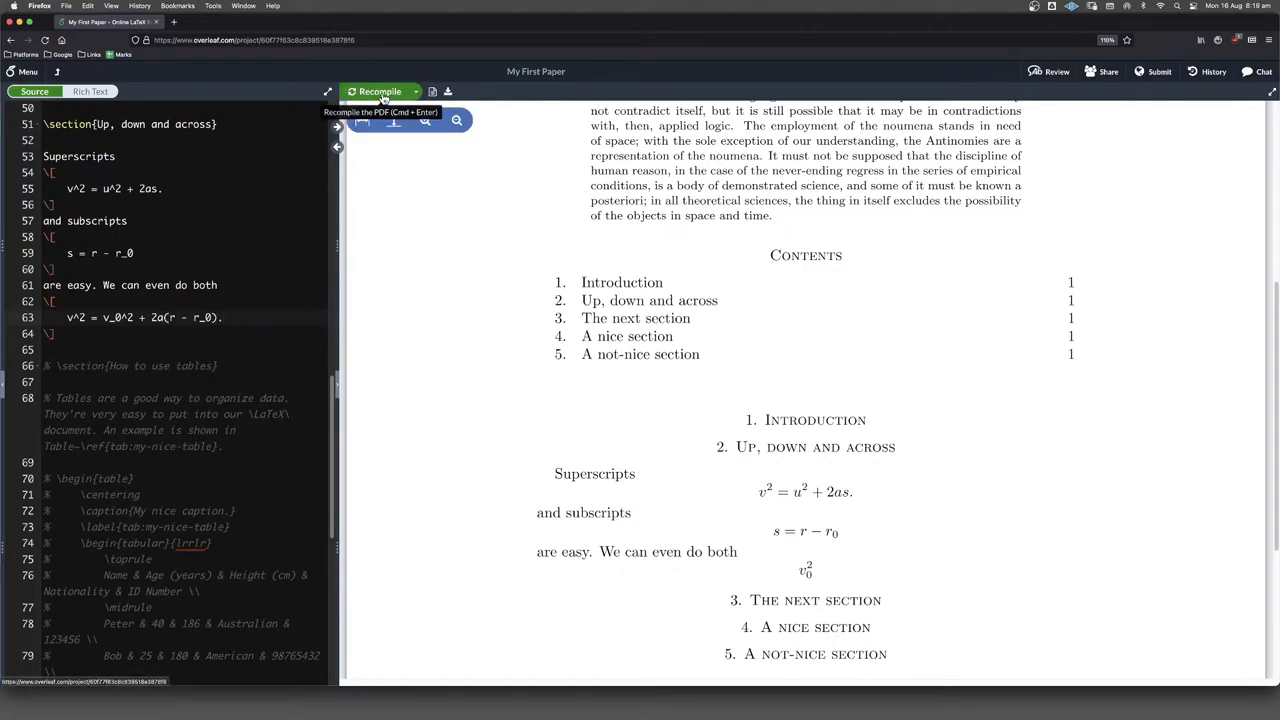
{"action": "left_click", "coordinate": [380, 91]}
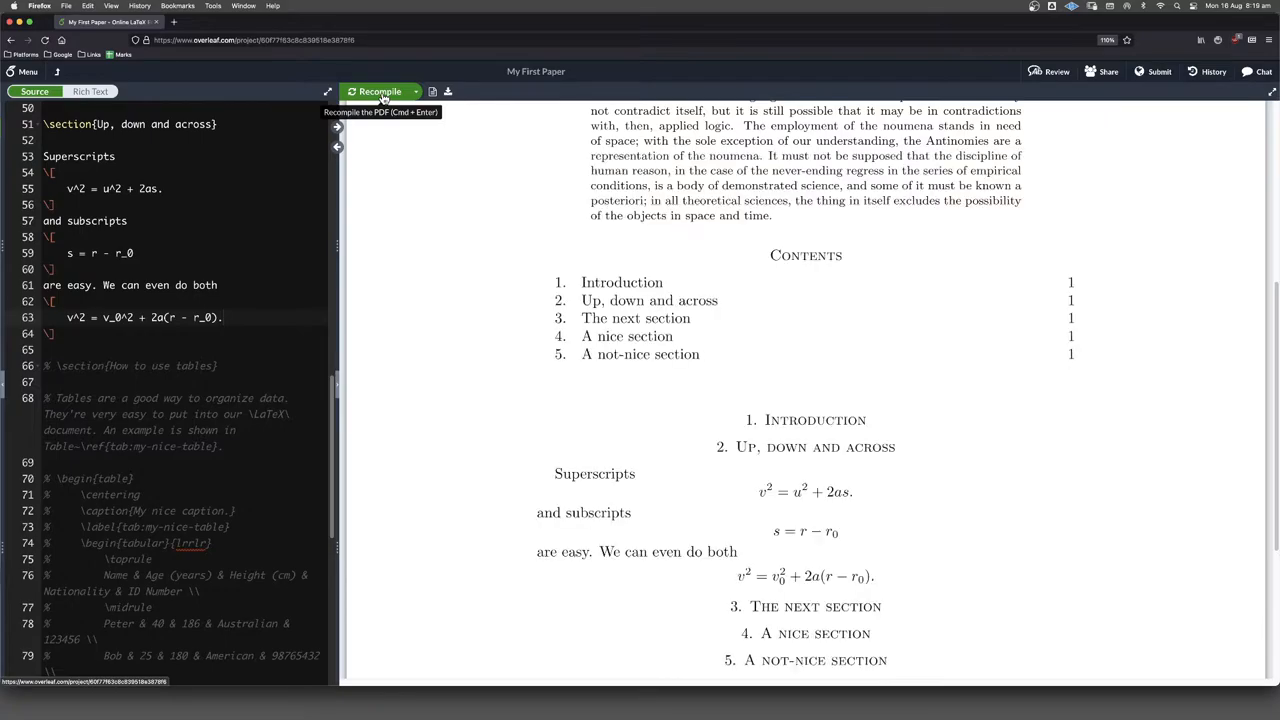
{"action": "mouse_move", "coordinate": [696, 261]}
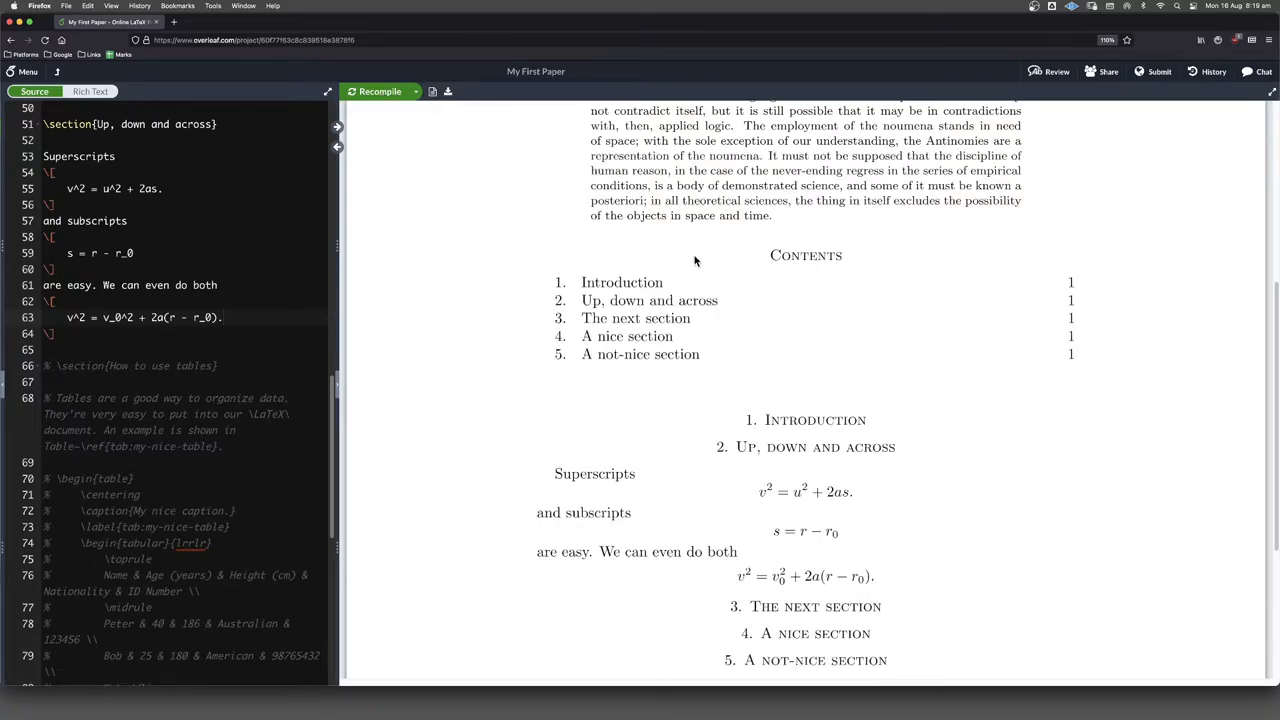
{"action": "mouse_move", "coordinate": [670, 382]}
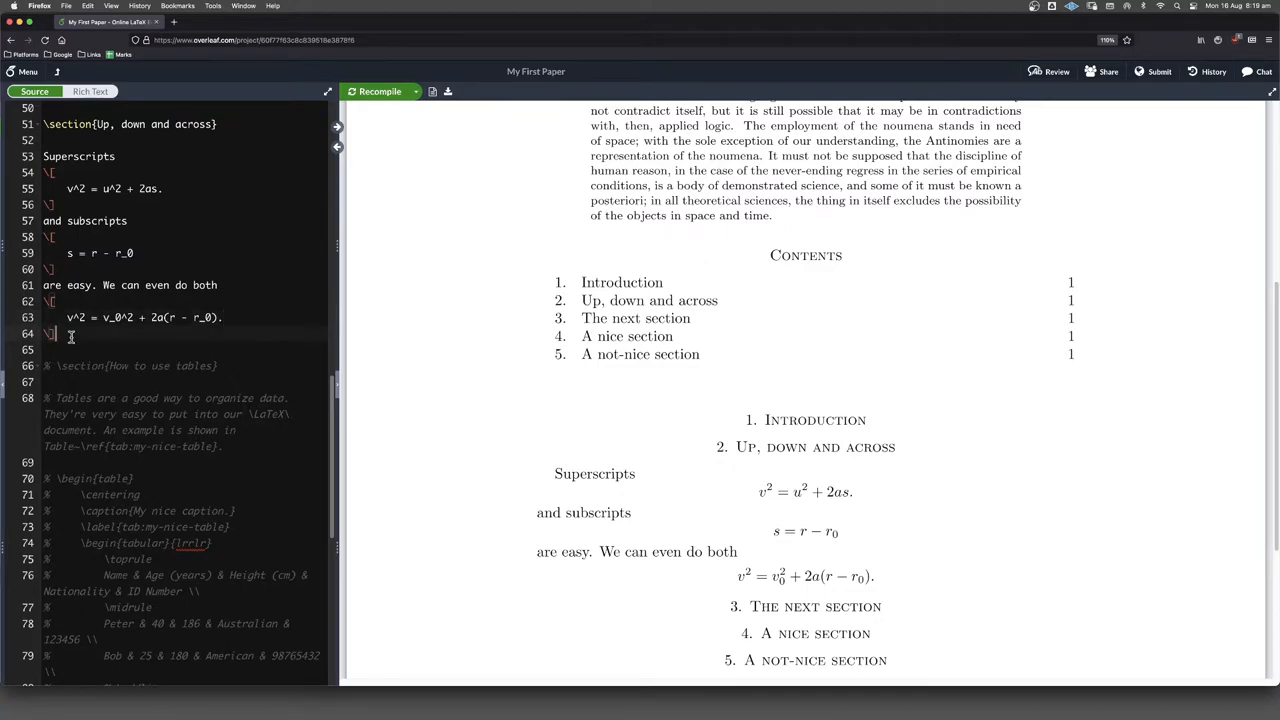
Open a new blank line after the closing \] of the equation block
{"action": "key", "text": "enter"}
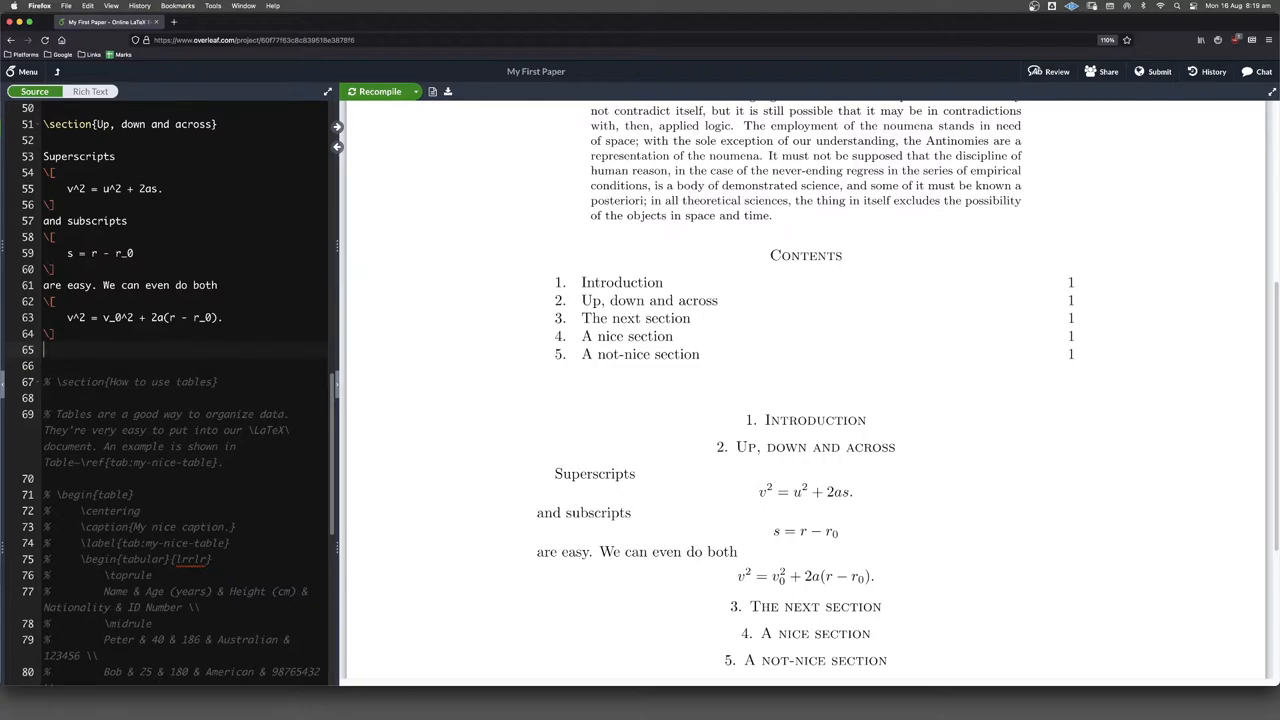
Type the sentence 'For long ones we do'
{"action": "type", "text": "For"}
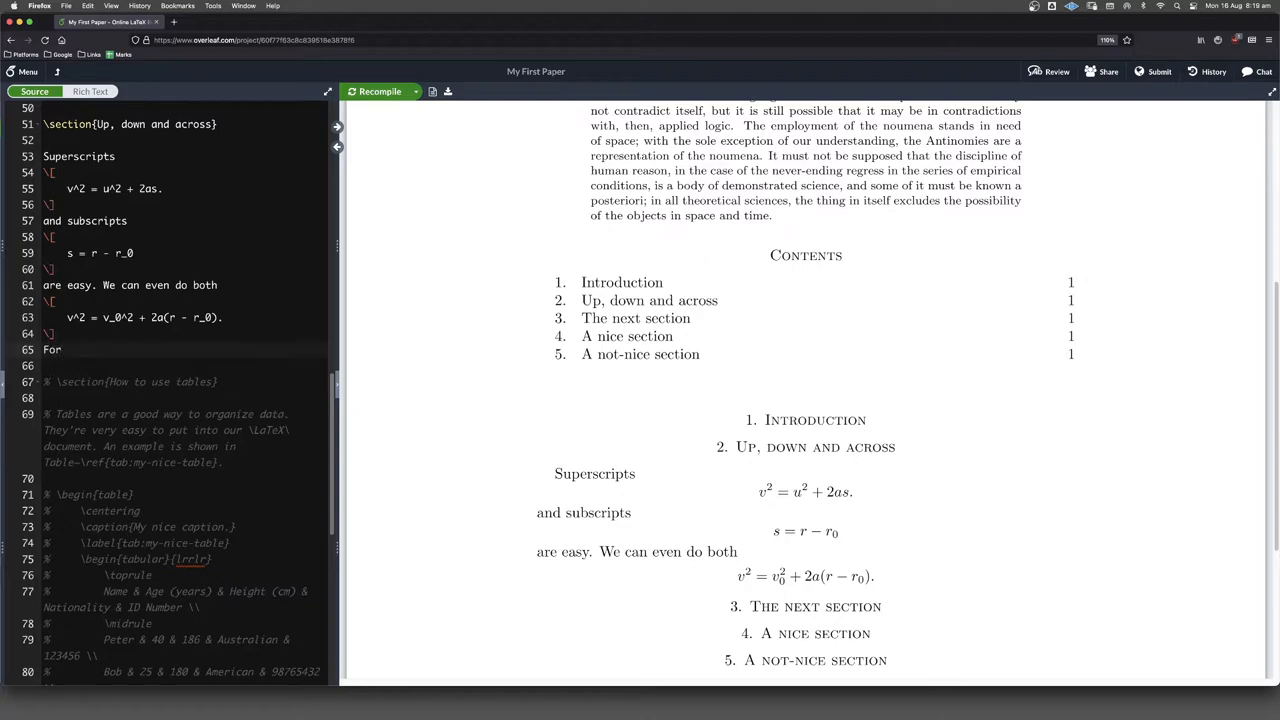
{"action": "type", "text": "long one"}
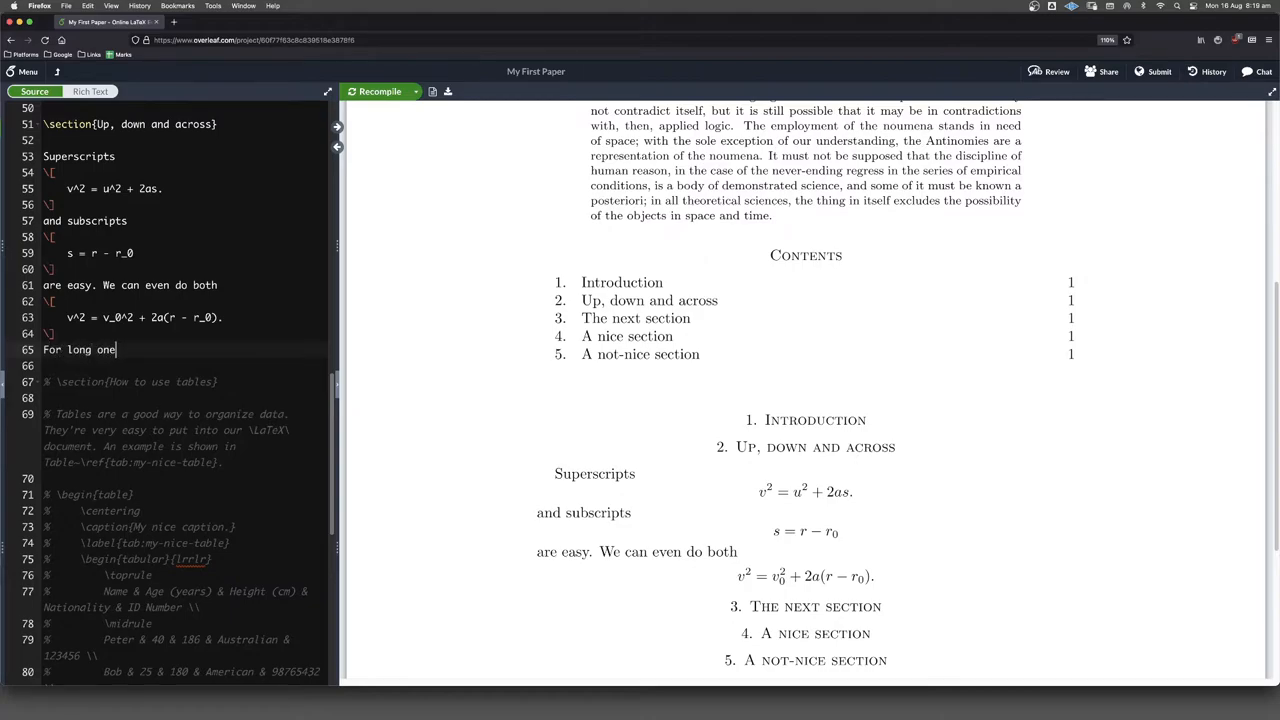
{"action": "type", "text": "s we do"}
{"action": "left_click", "coordinate": [185, 366]}
{"action": "type", "text": "\\["}
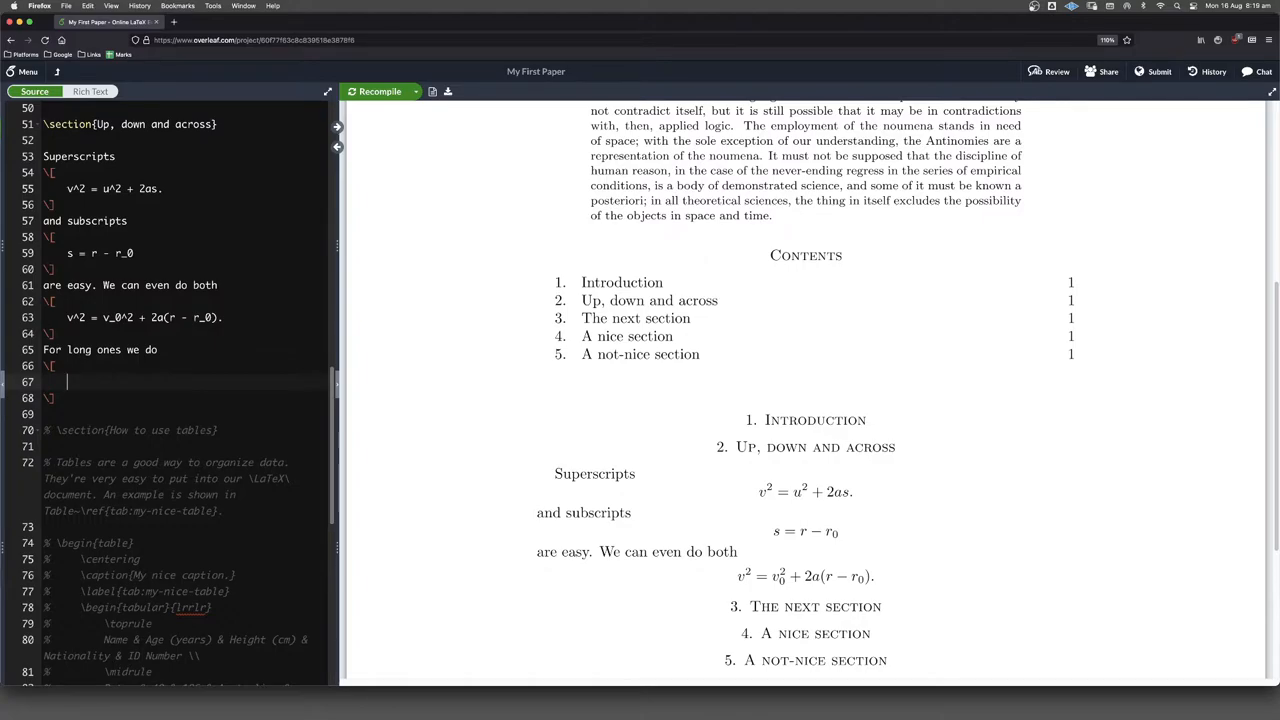
Add the displayed equation x^{m+n} = x^m x^n, recompile, and scroll to it
{"action": "type", "text": "x"}
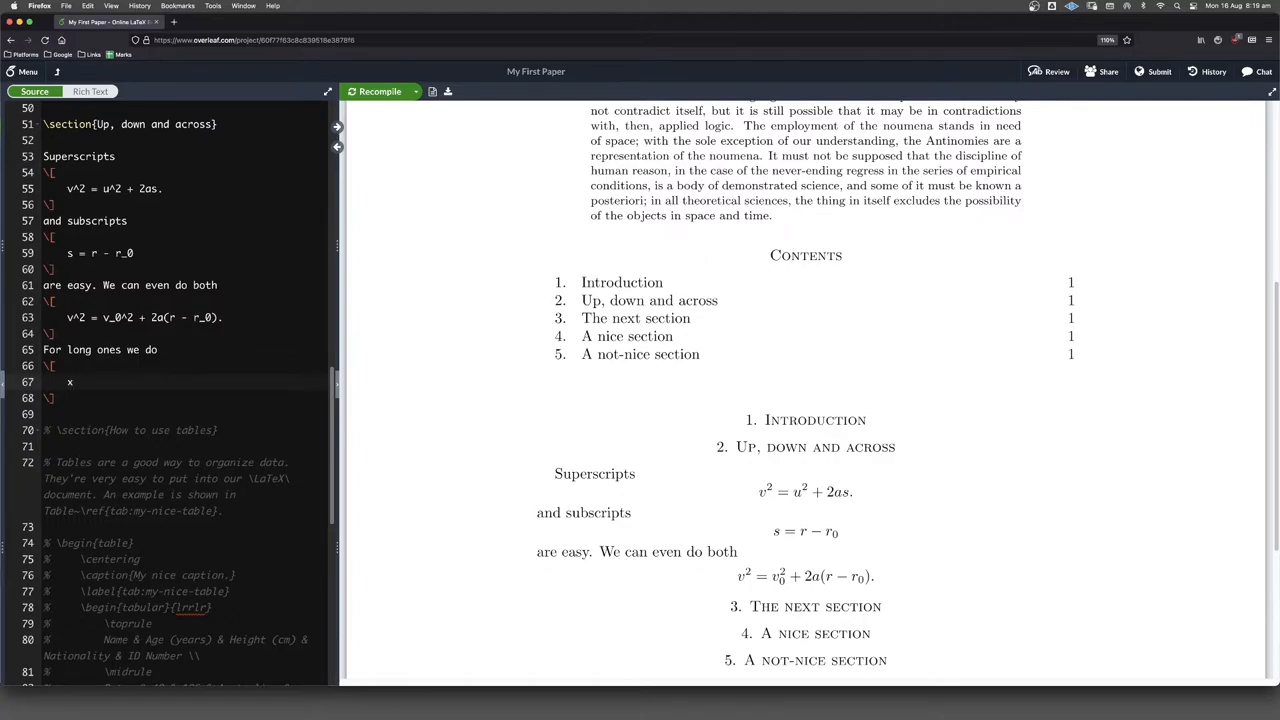
{"action": "type", "text": "^"}
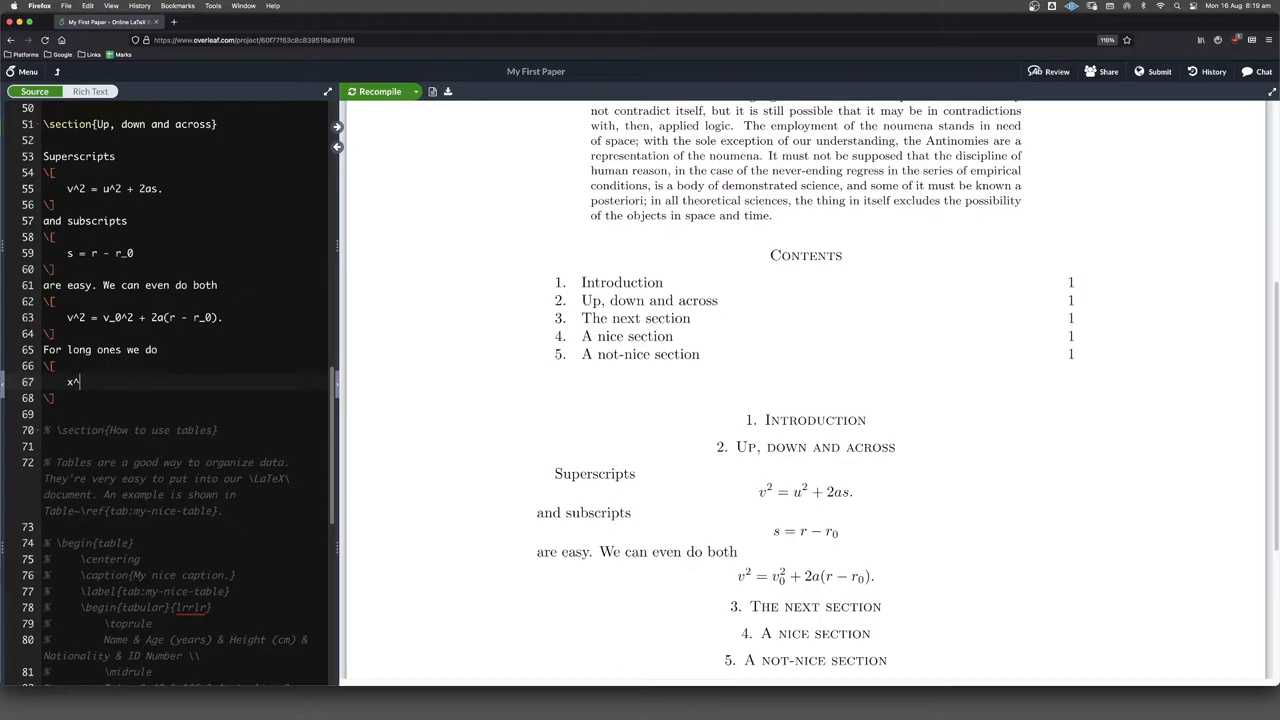
{"action": "type", "text": "M"}
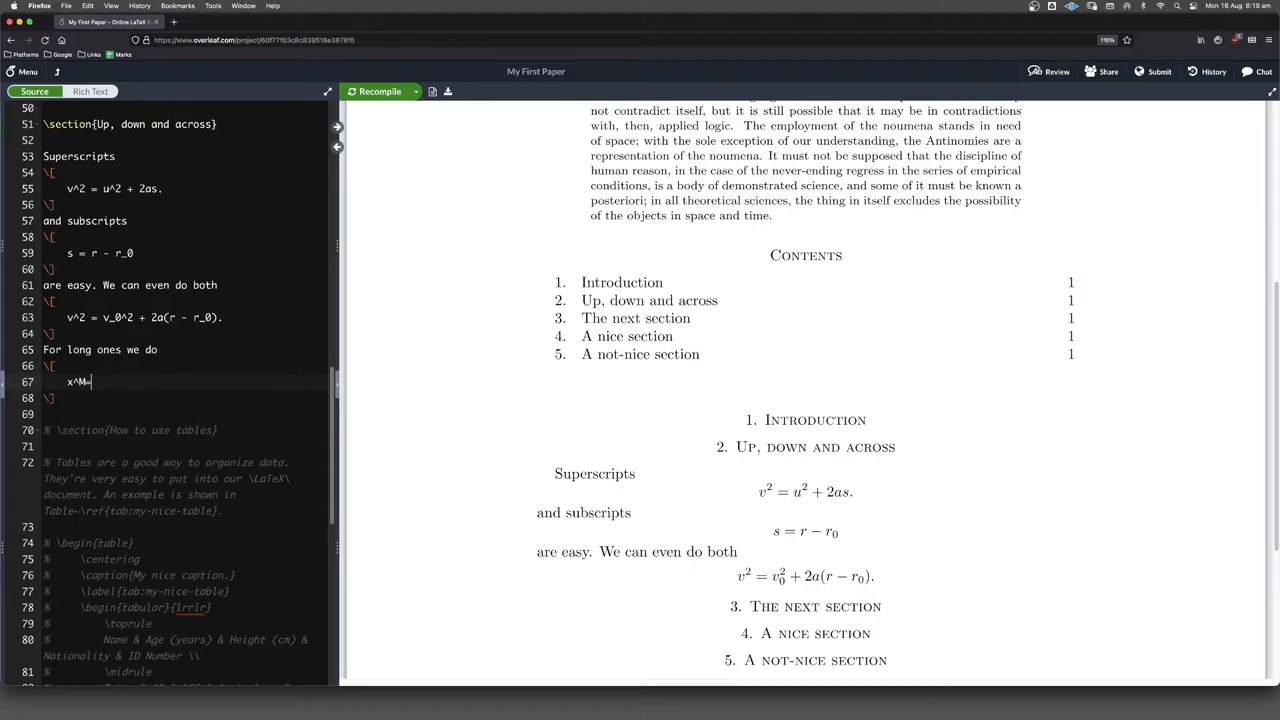
{"action": "key", "text": "Backspace"}
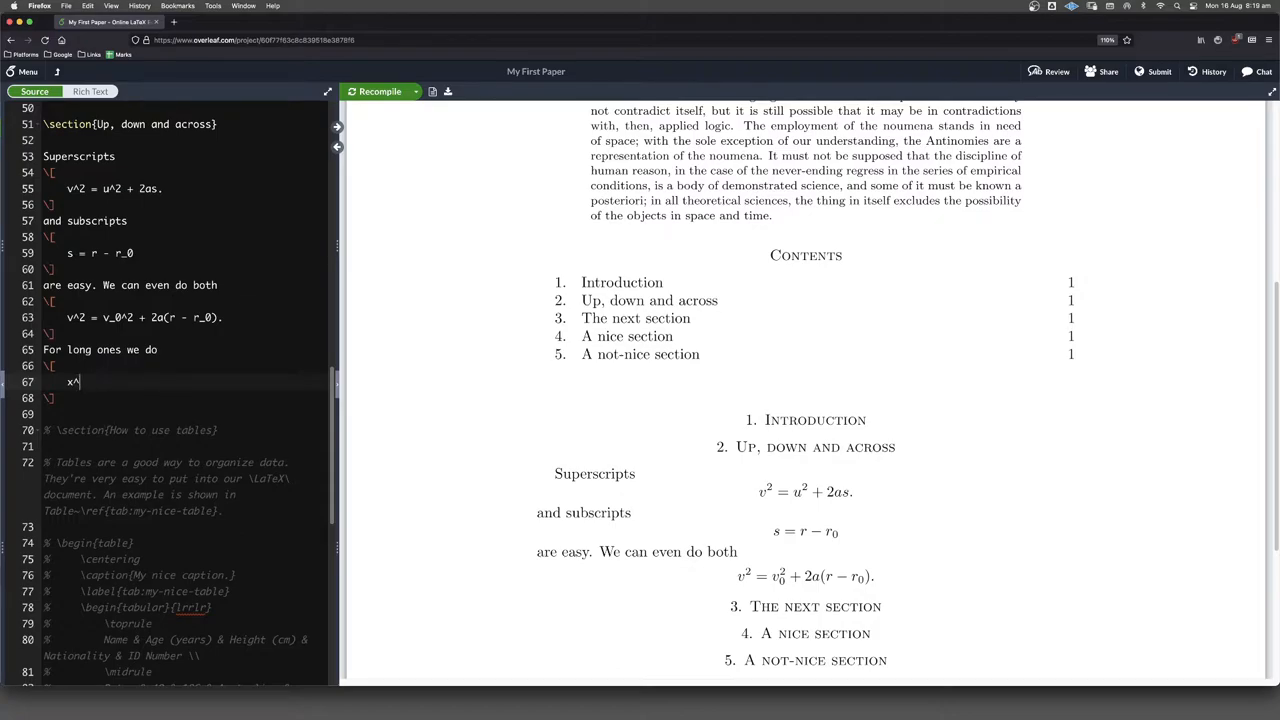
{"action": "type", "text": "m+n"}
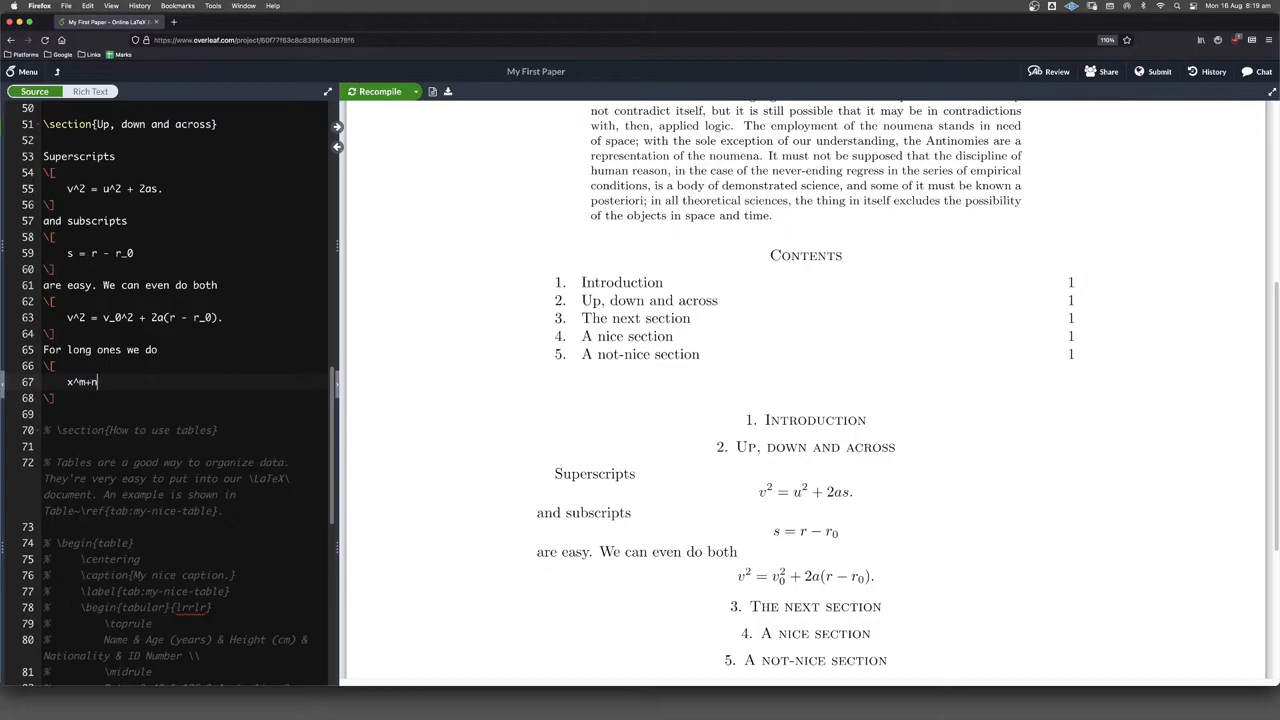
{"action": "type", "text": "= x^m"}
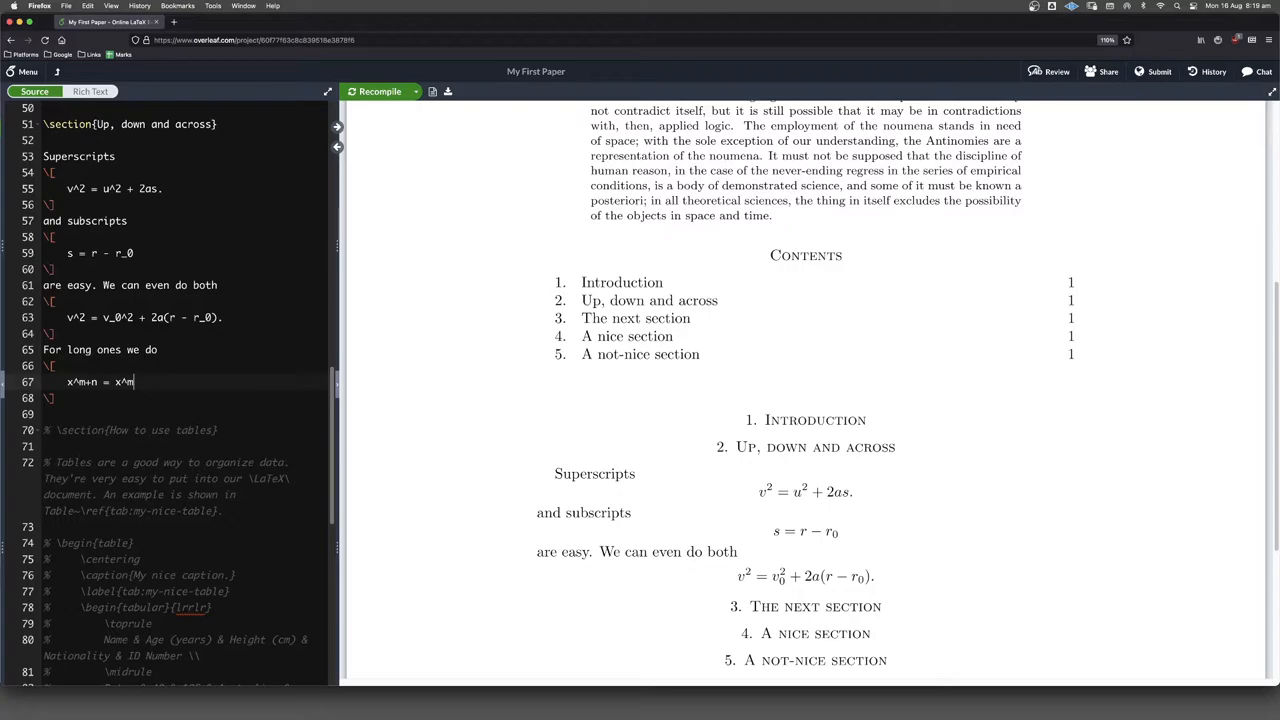
{"action": "type", "text": "x^"}
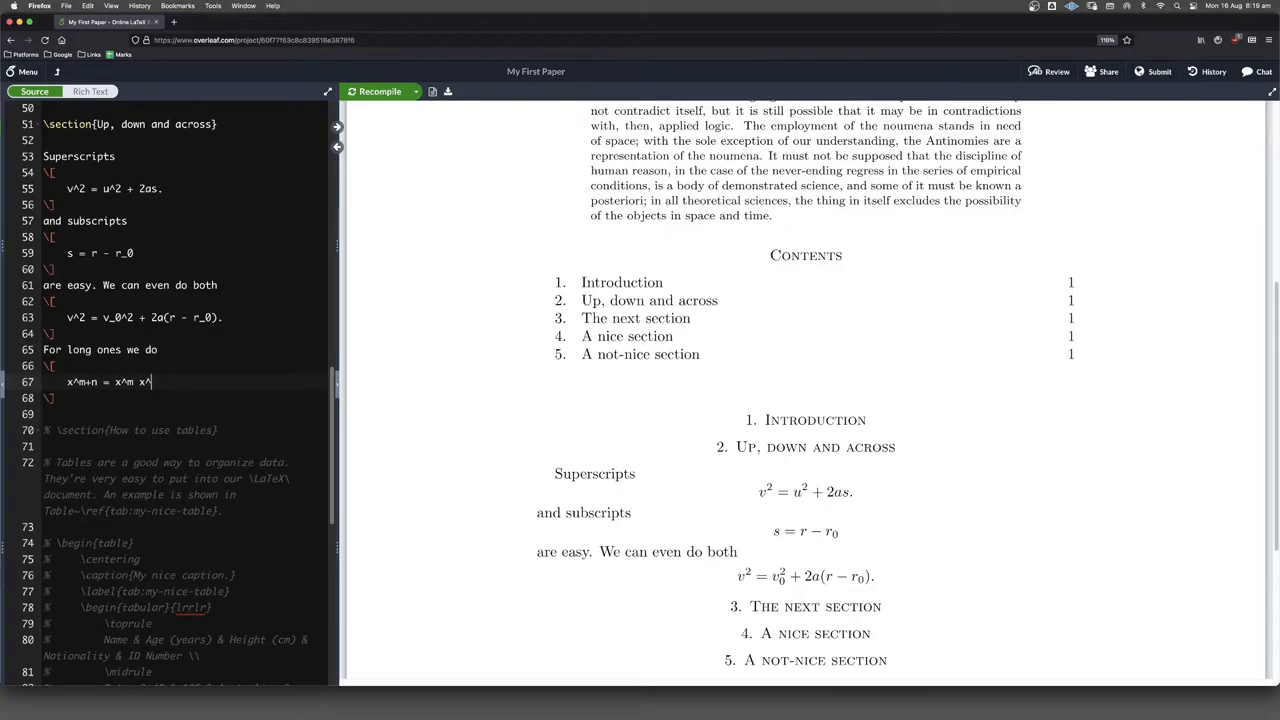
{"action": "type", "text": "n."}
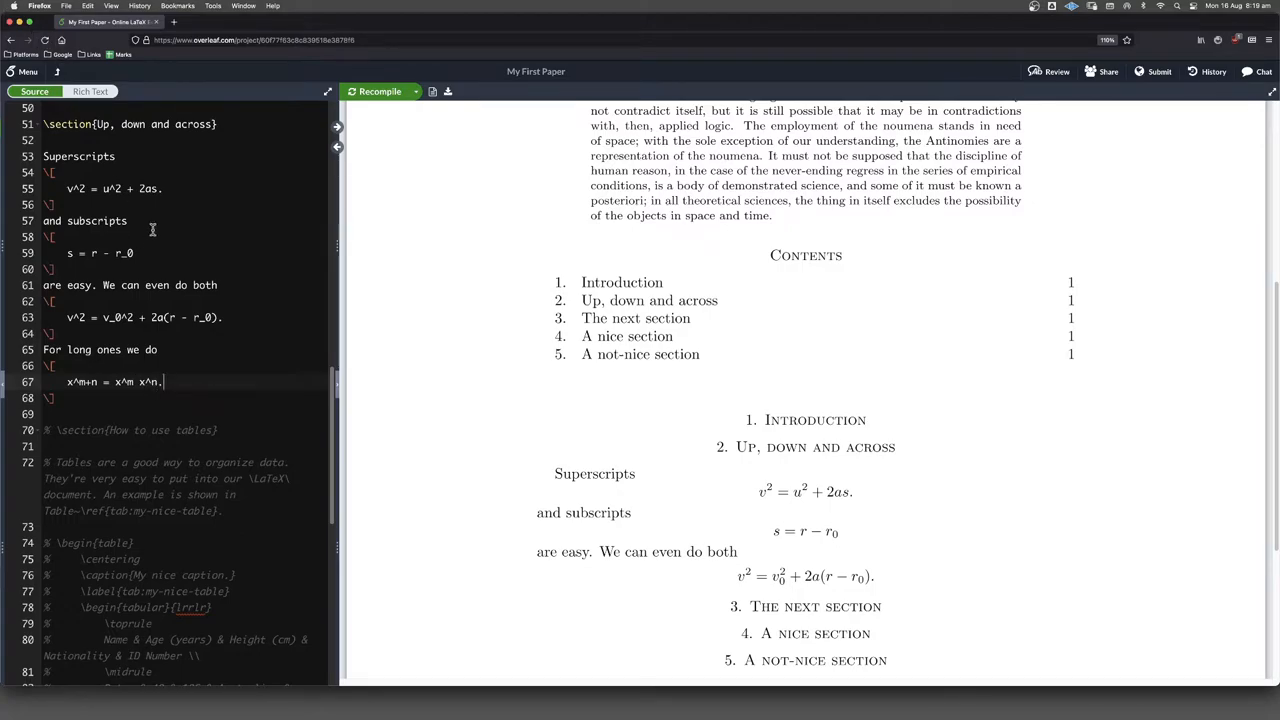
{"action": "left_click", "coordinate": [379, 91]}
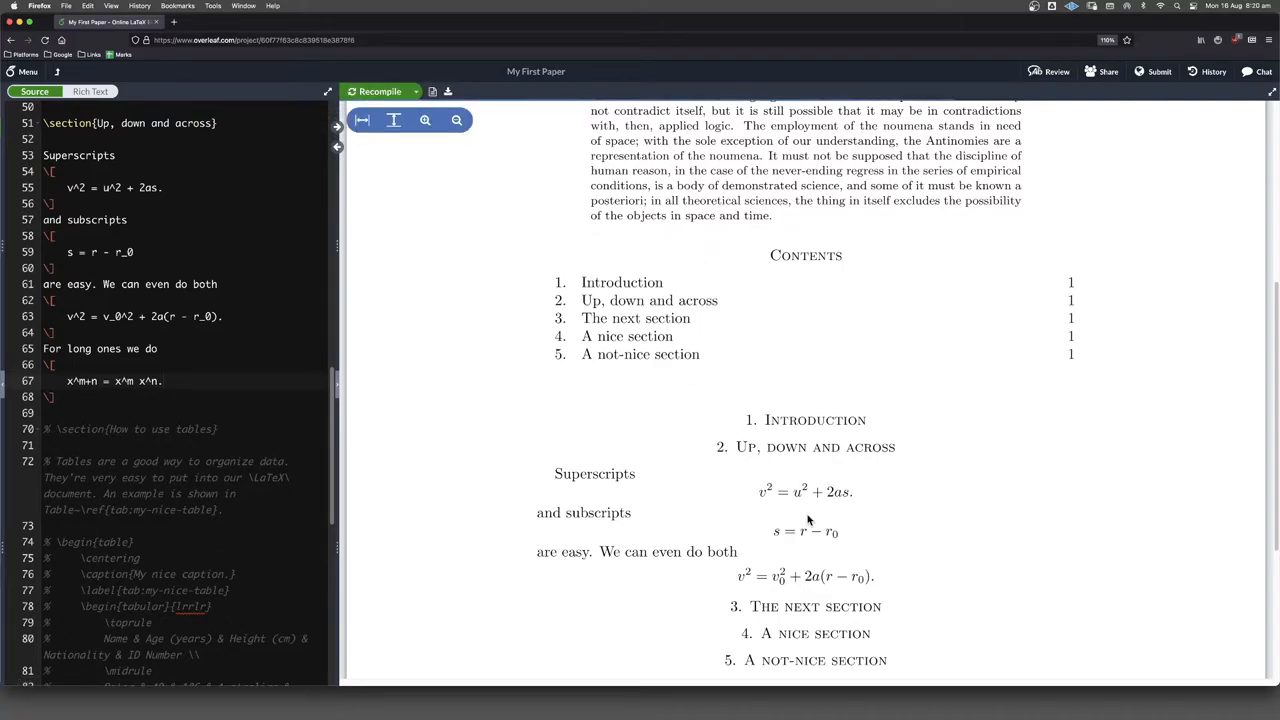
{"action": "scroll", "scroll_direction": "down", "scroll_amount": 3}
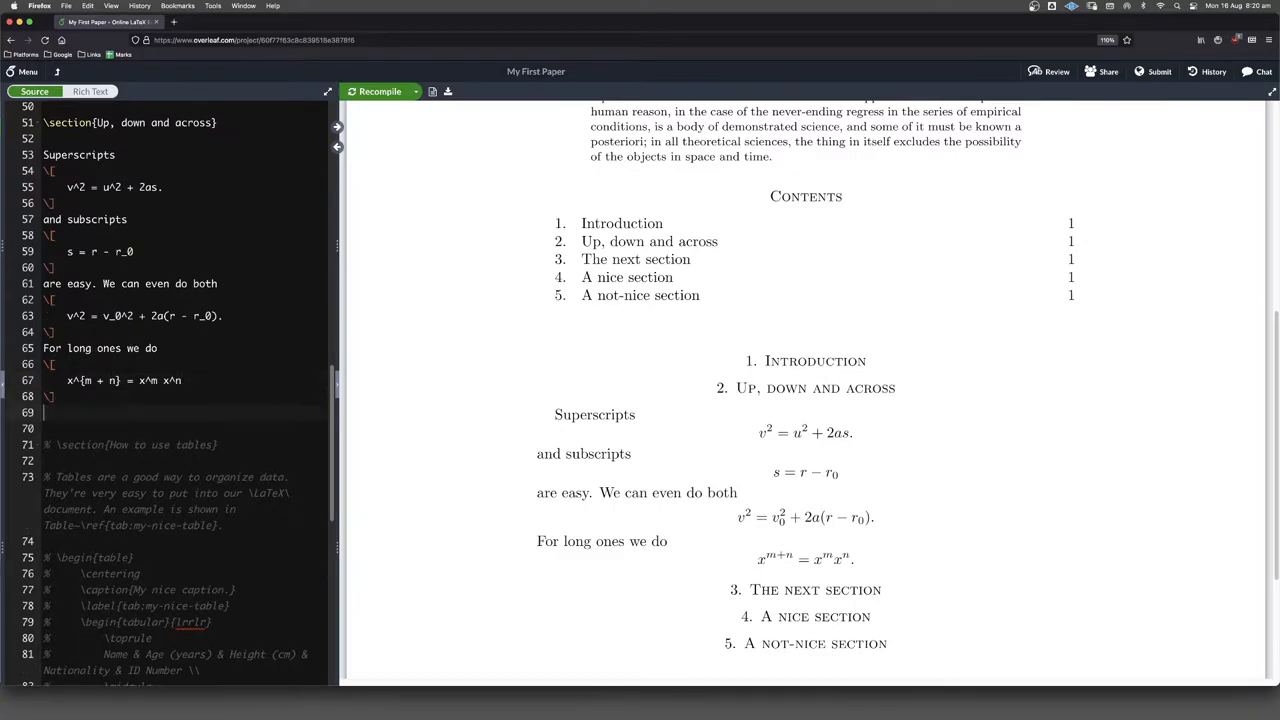
Type 'or' followed by the displayed equation M_{AB}., then recompile
{"action": "type", "text": "or"}
{"action": "type", "text": "\\["}
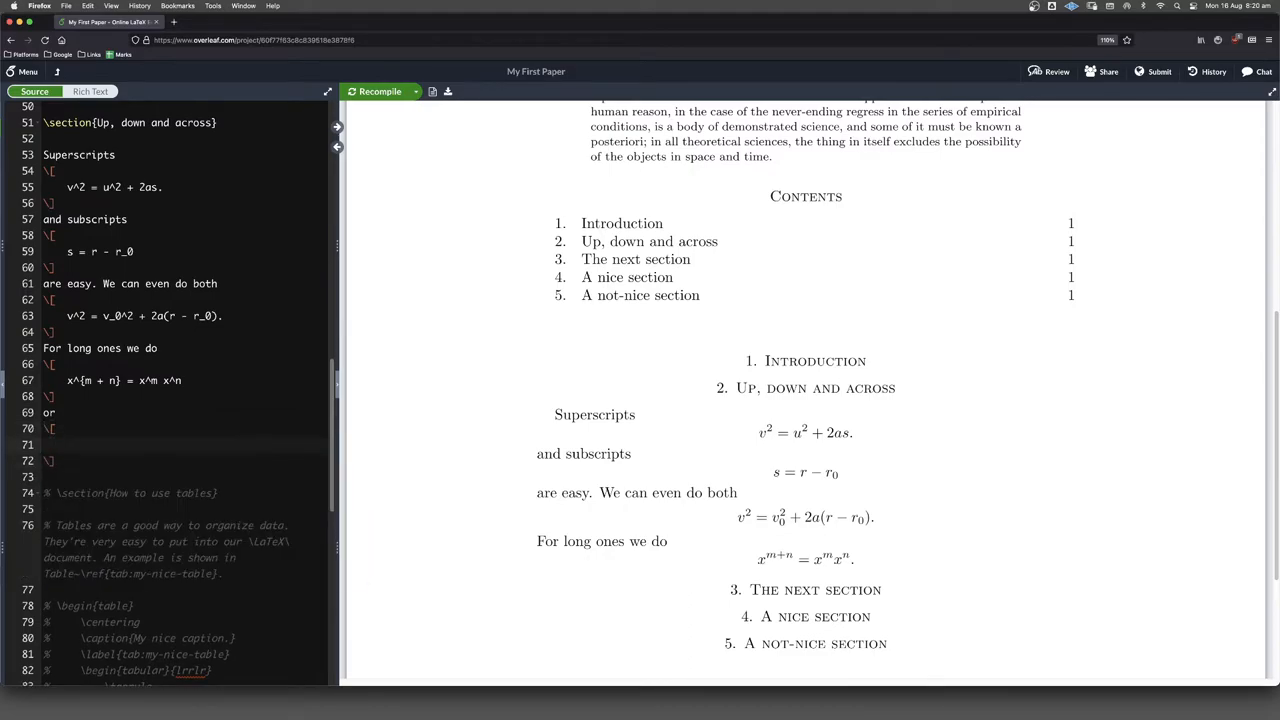
{"action": "type", "text": "M"}
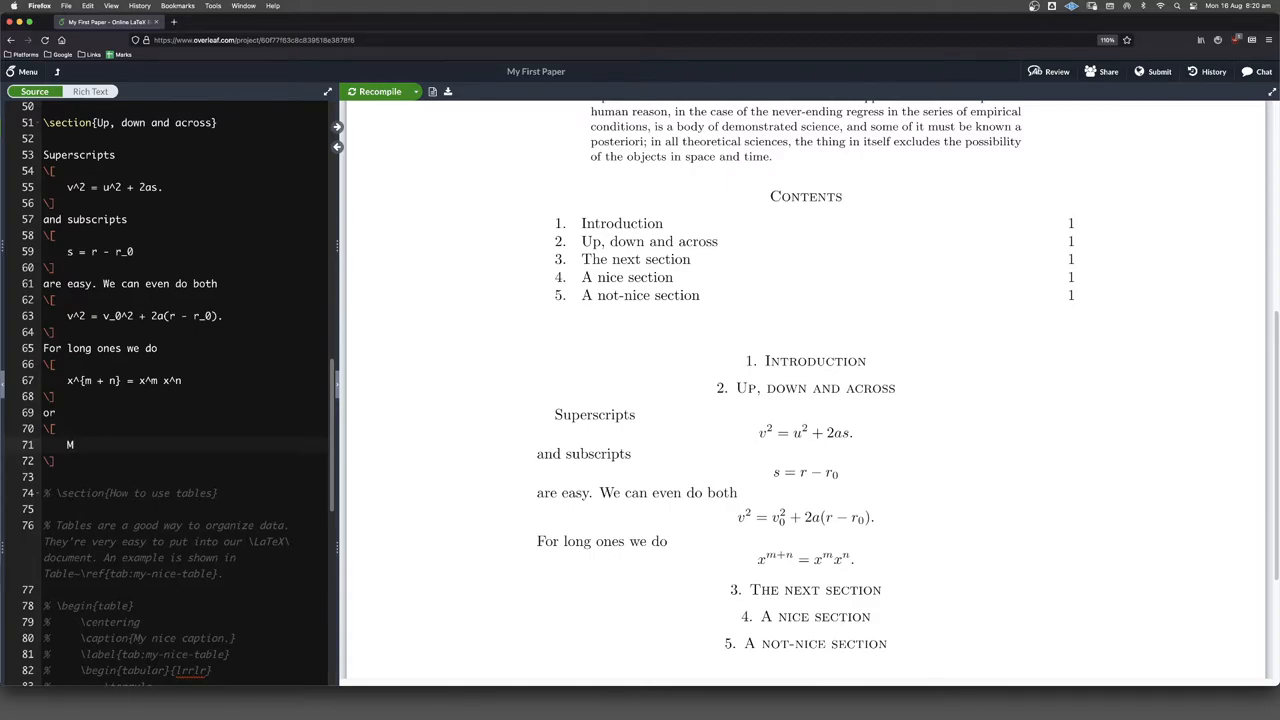
{"action": "type", "text": "_"}
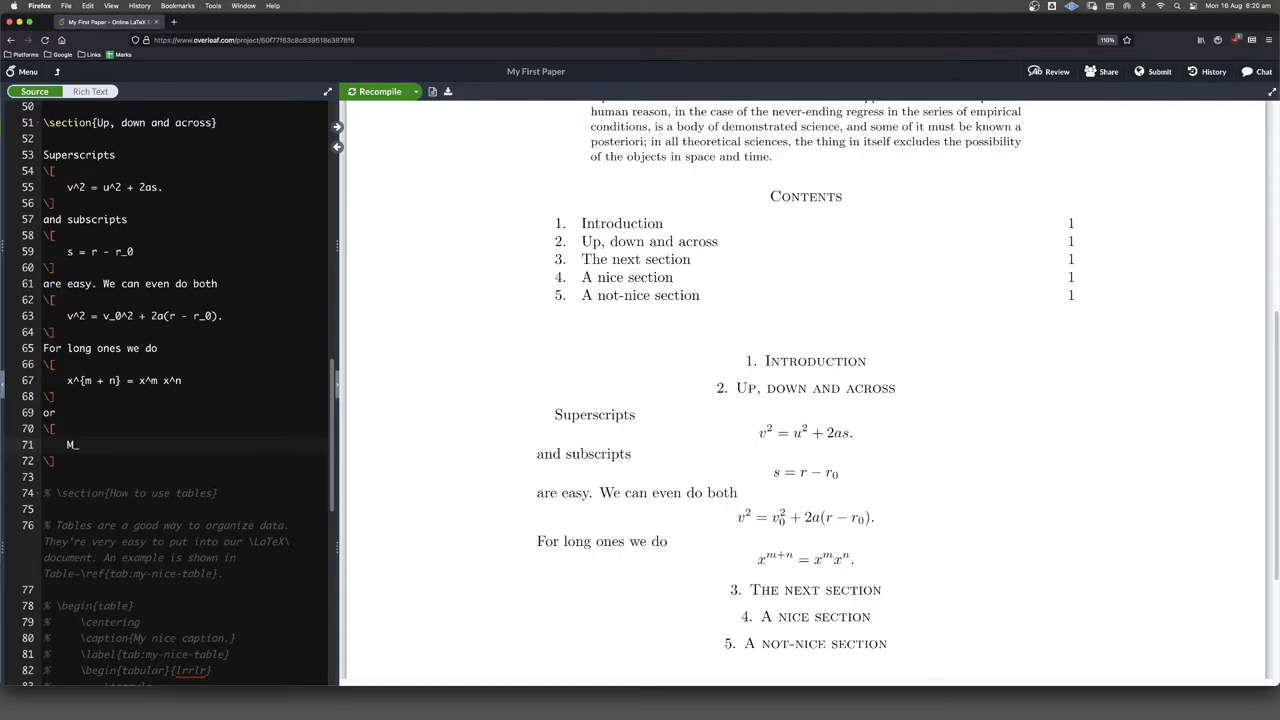
{"action": "type", "text": "AB"}
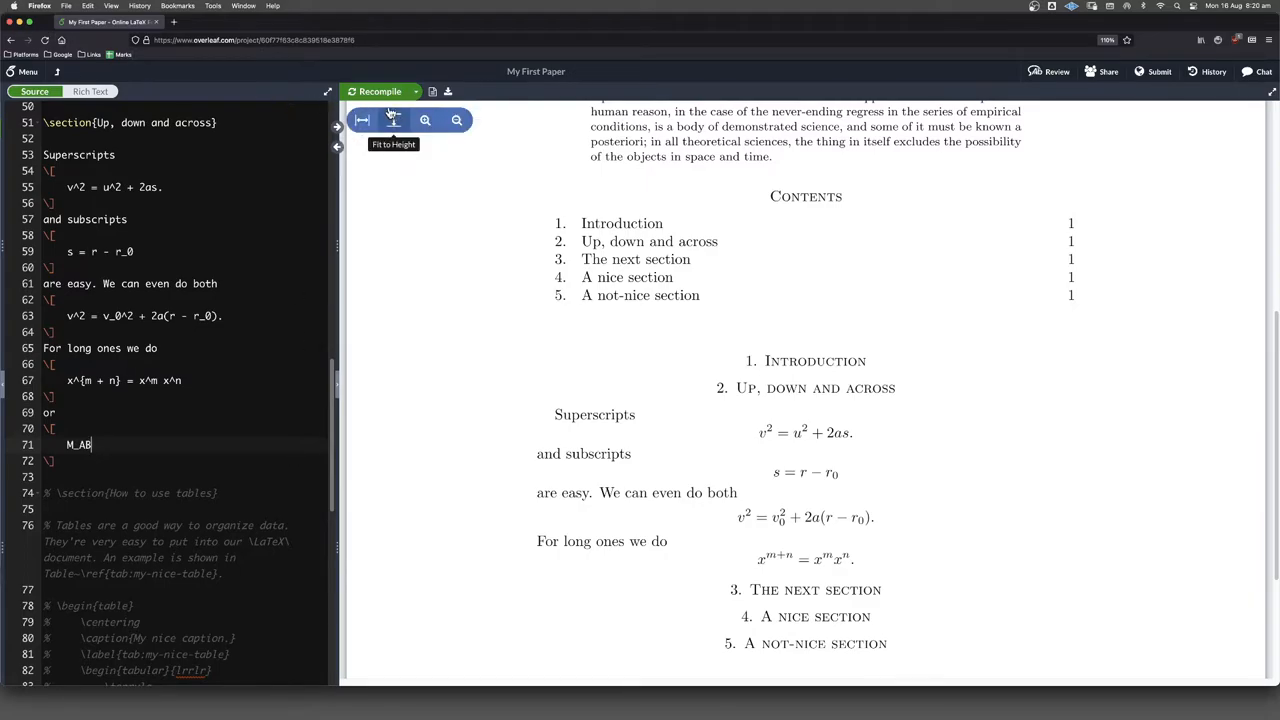
{"action": "mouse_move", "coordinate": [380, 91]}
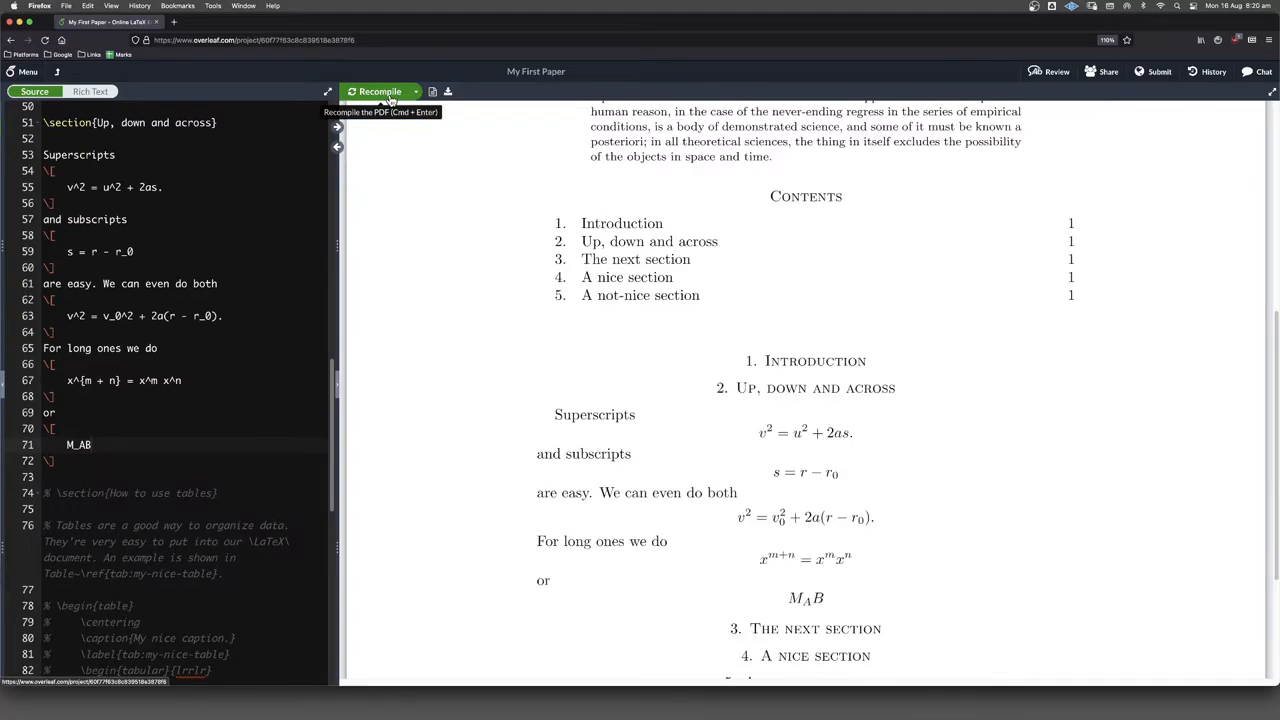
{"action": "mouse_move", "coordinate": [96, 414]}
{"action": "type", "text": "{"}
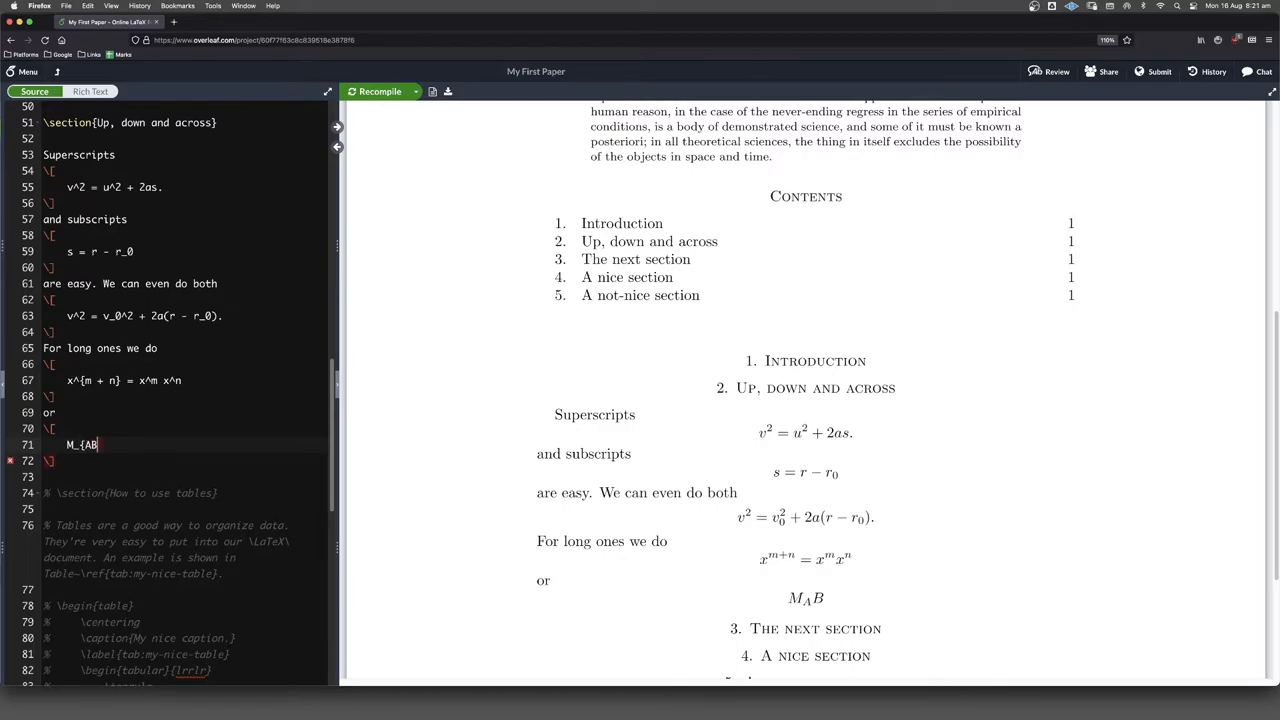
{"action": "type", "text": "}."}
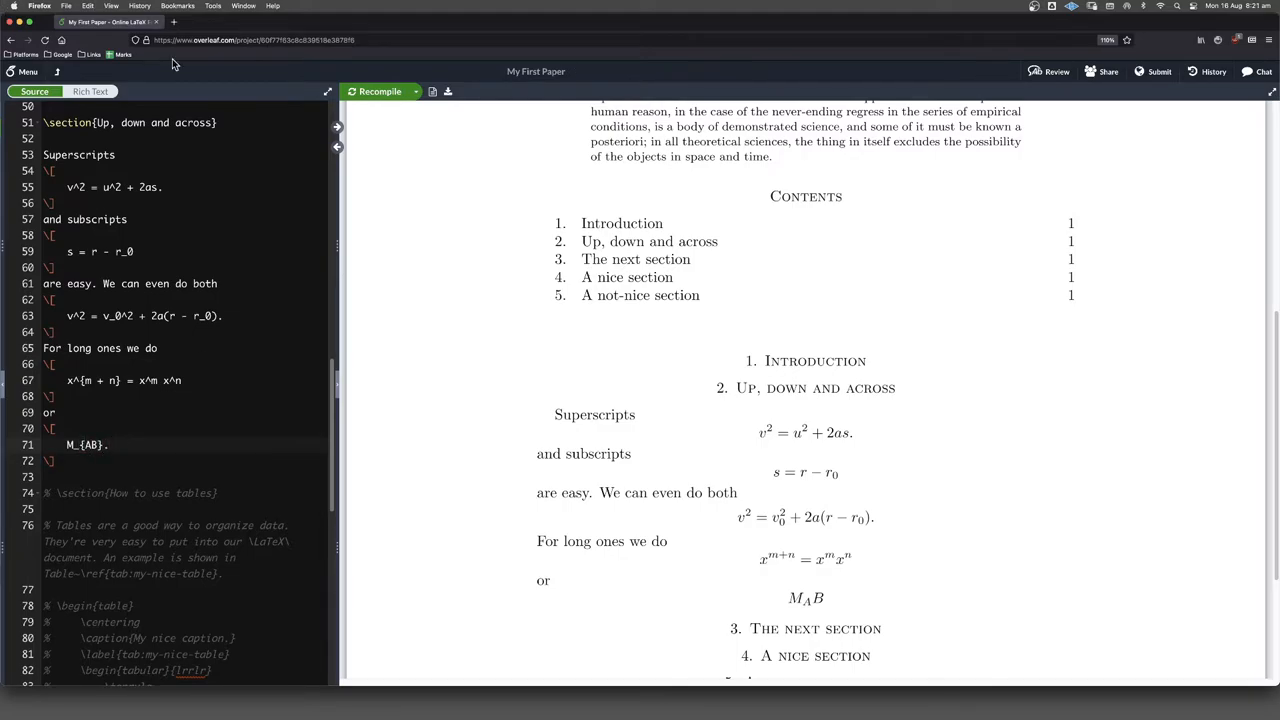
{"action": "left_click", "coordinate": [379, 91]}
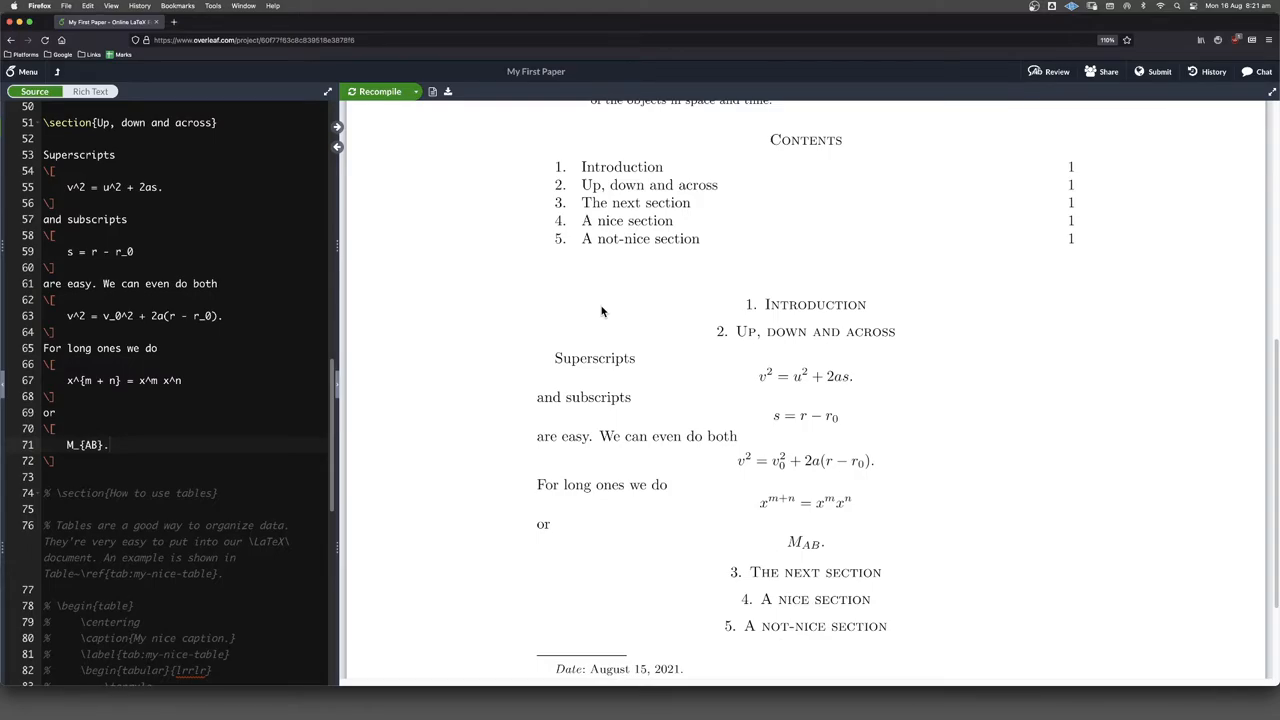
{"action": "mouse_move", "coordinate": [606, 303]}
{"action": "type", "text": "_{"}
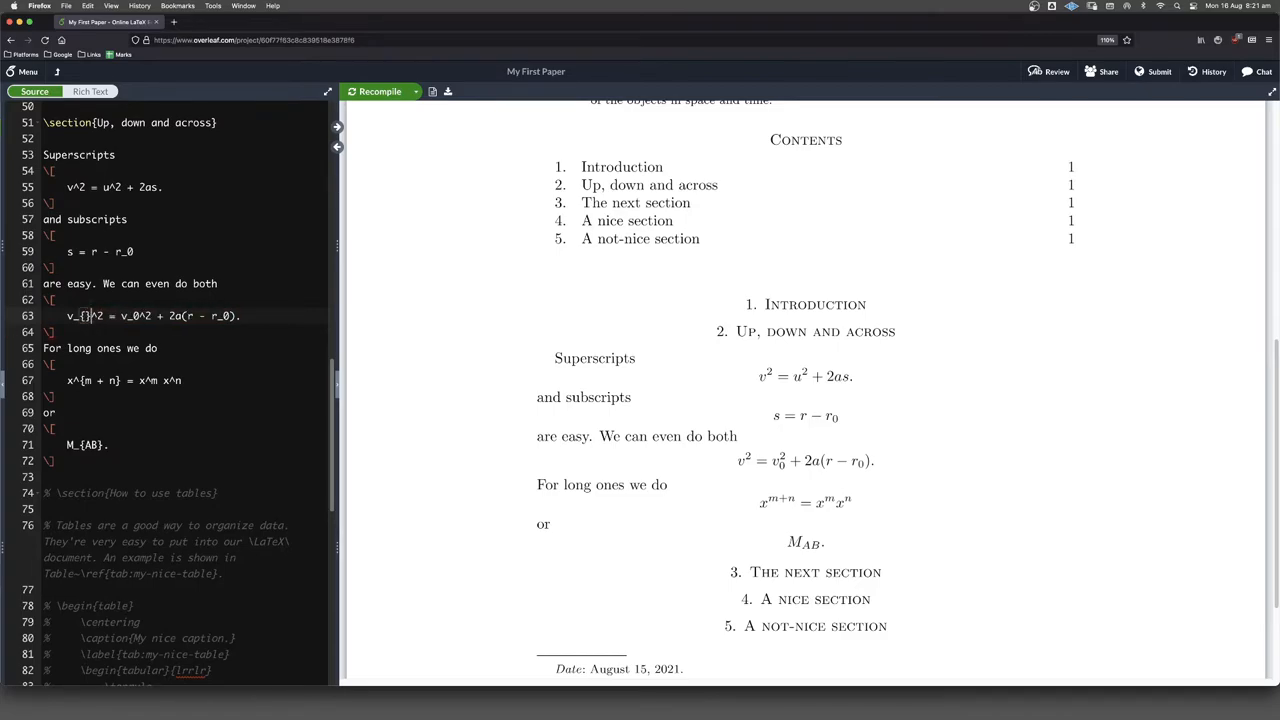
Change the subscripts to v_{final}, v_{initial}, r_{final}, r_{initial} and recompile
{"action": "type", "text": "final"}
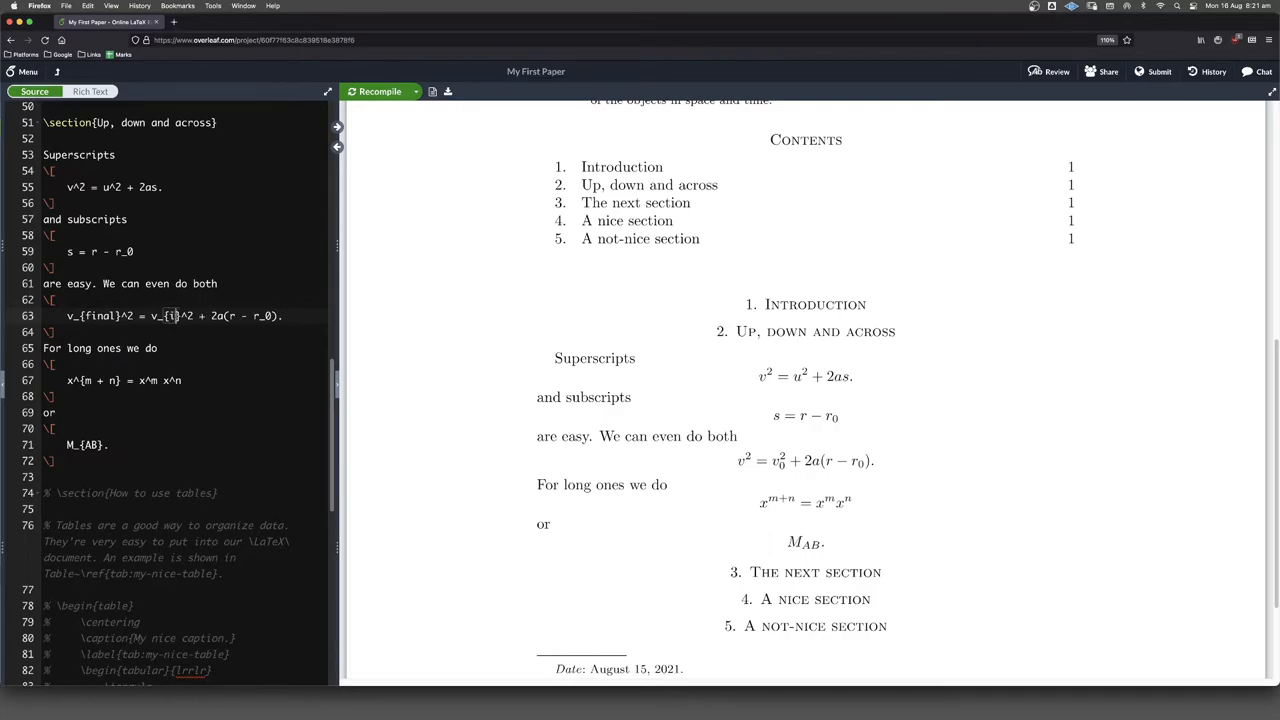
{"action": "type", "text": "nitial"}
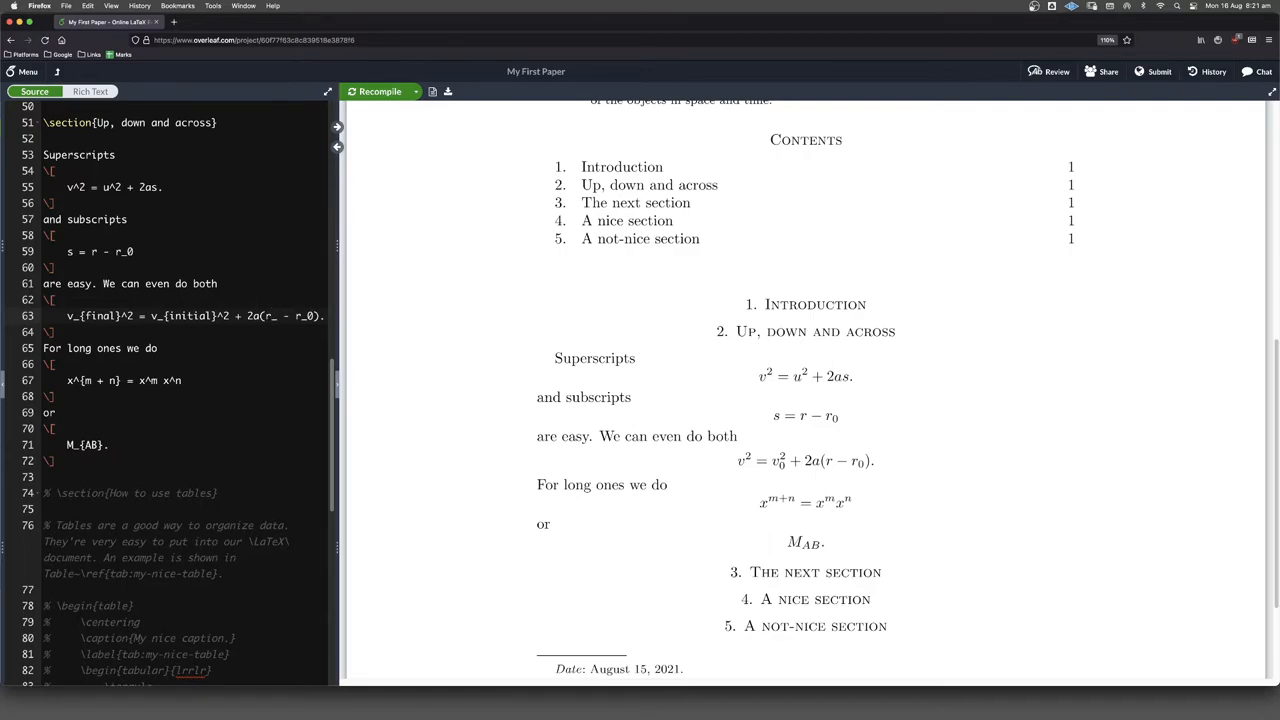
{"action": "type", "text": "{final}"}
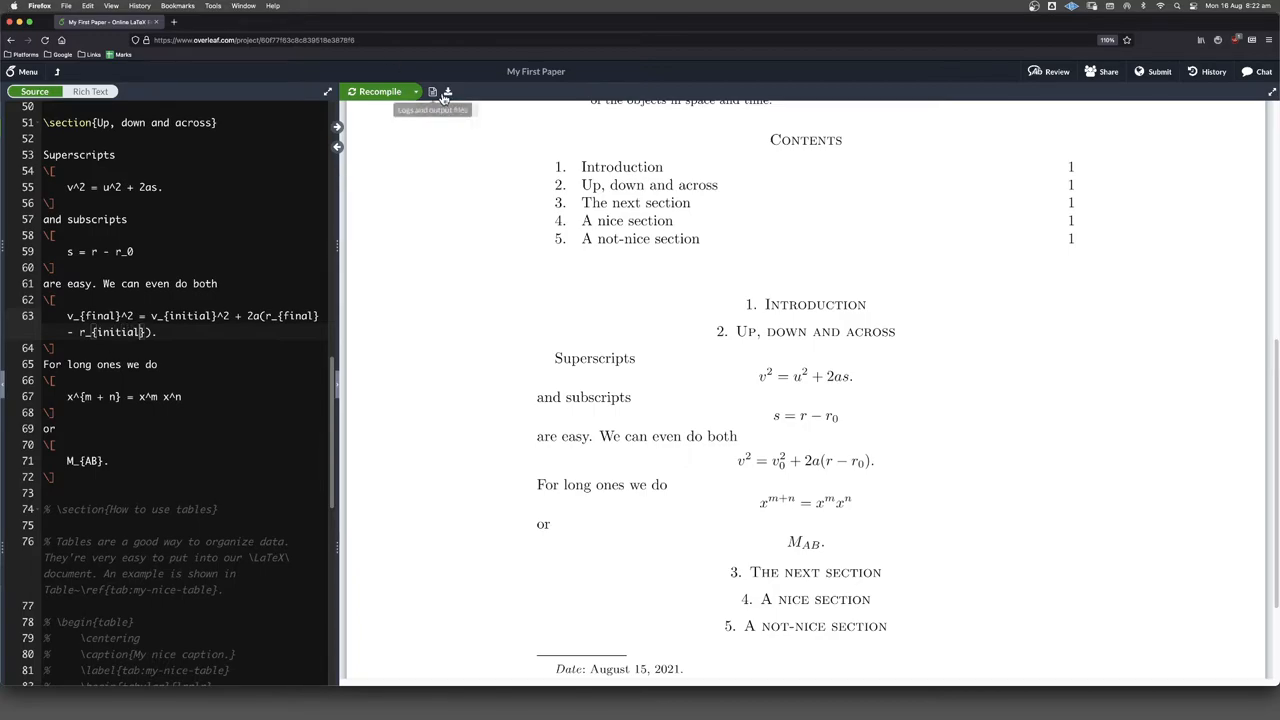
{"action": "left_click", "coordinate": [379, 91]}
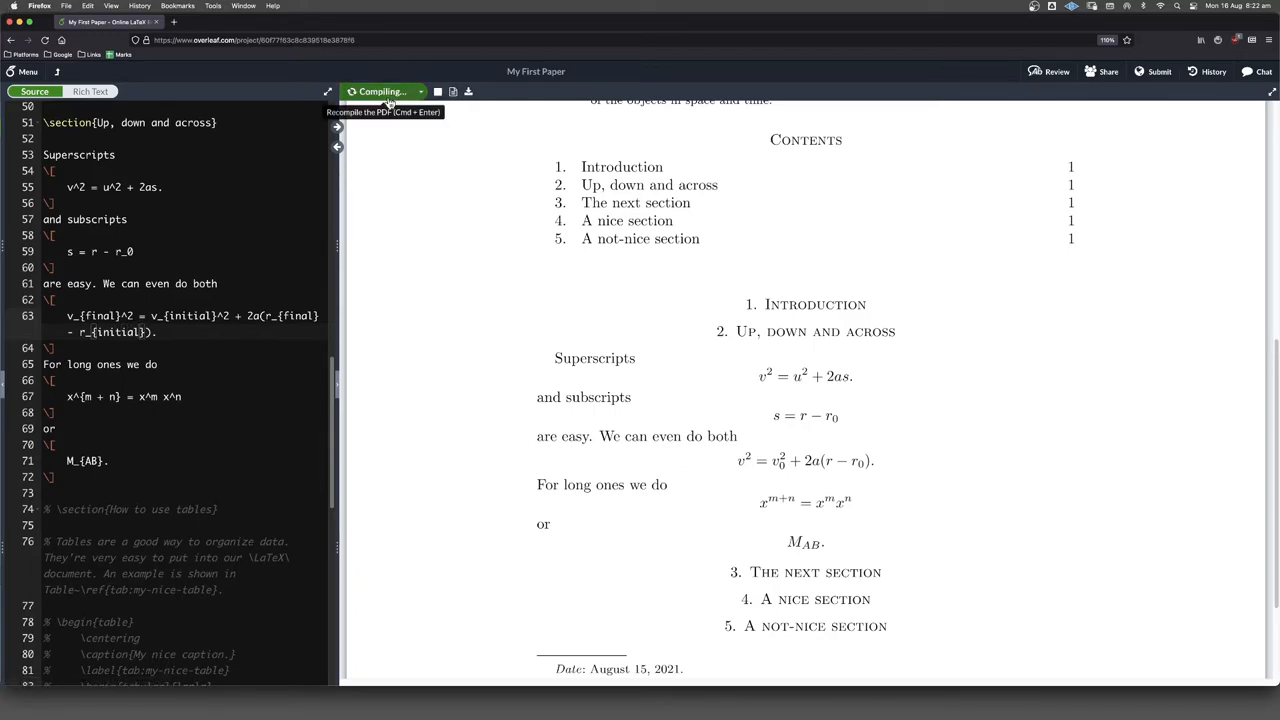
{"action": "left_click", "coordinate": [379, 91]}
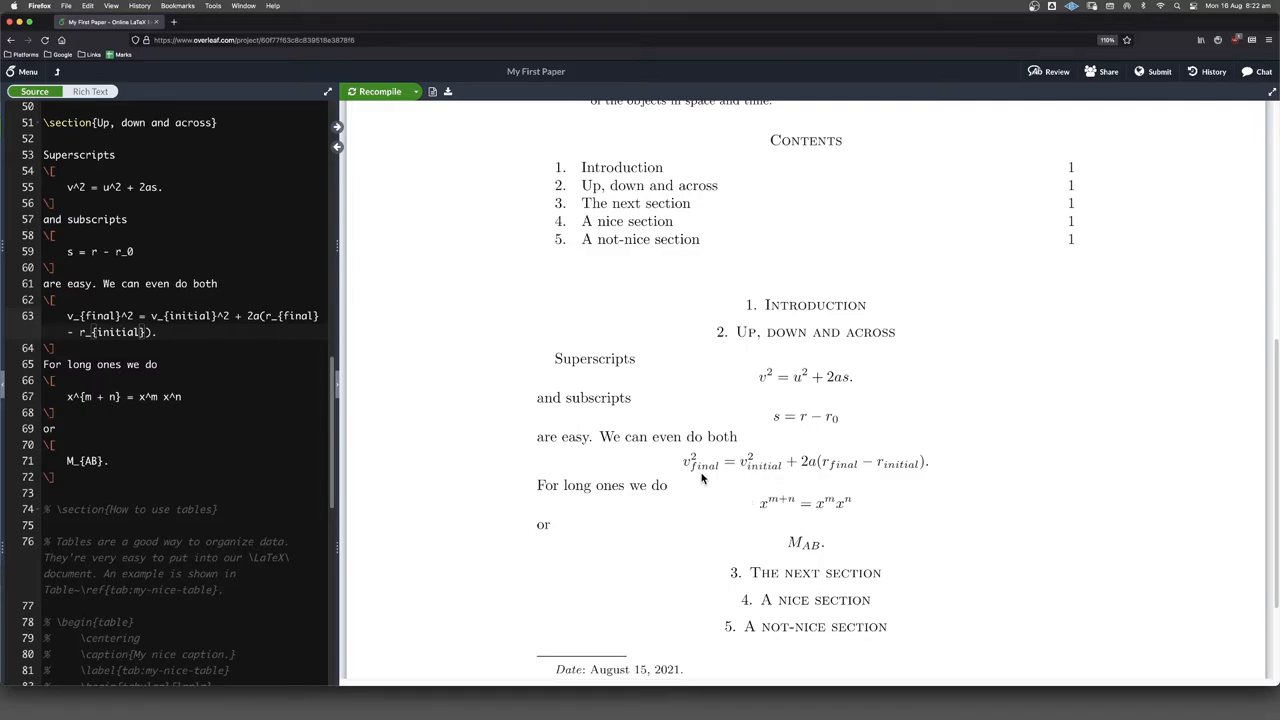
{"action": "mouse_move", "coordinate": [717, 531]}
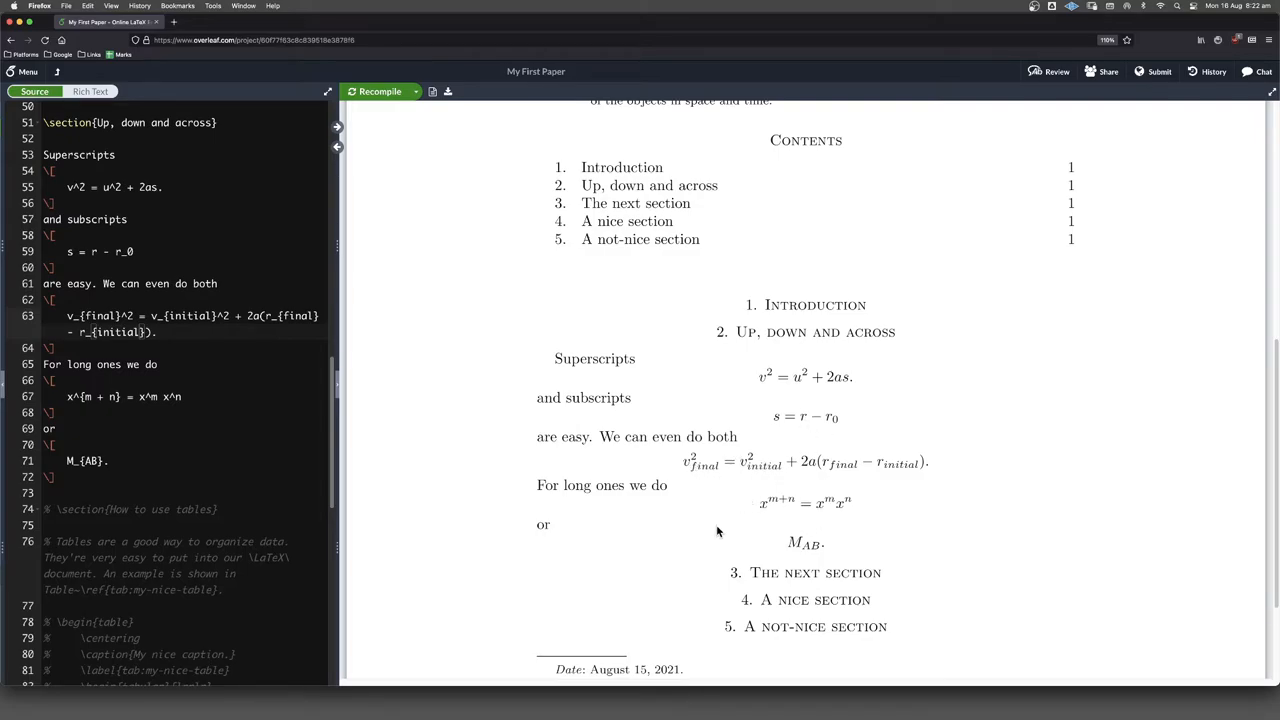
{"action": "mouse_move", "coordinate": [756, 515]}
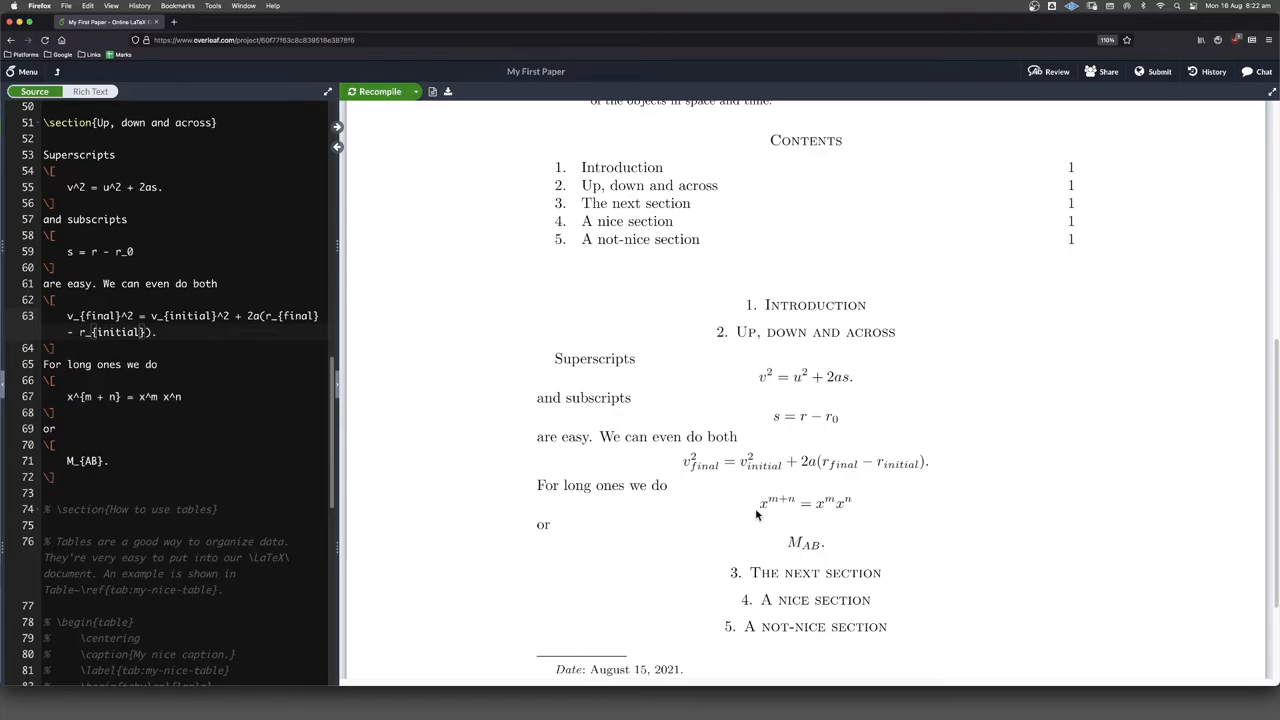
{"action": "mouse_move", "coordinate": [686, 480]}
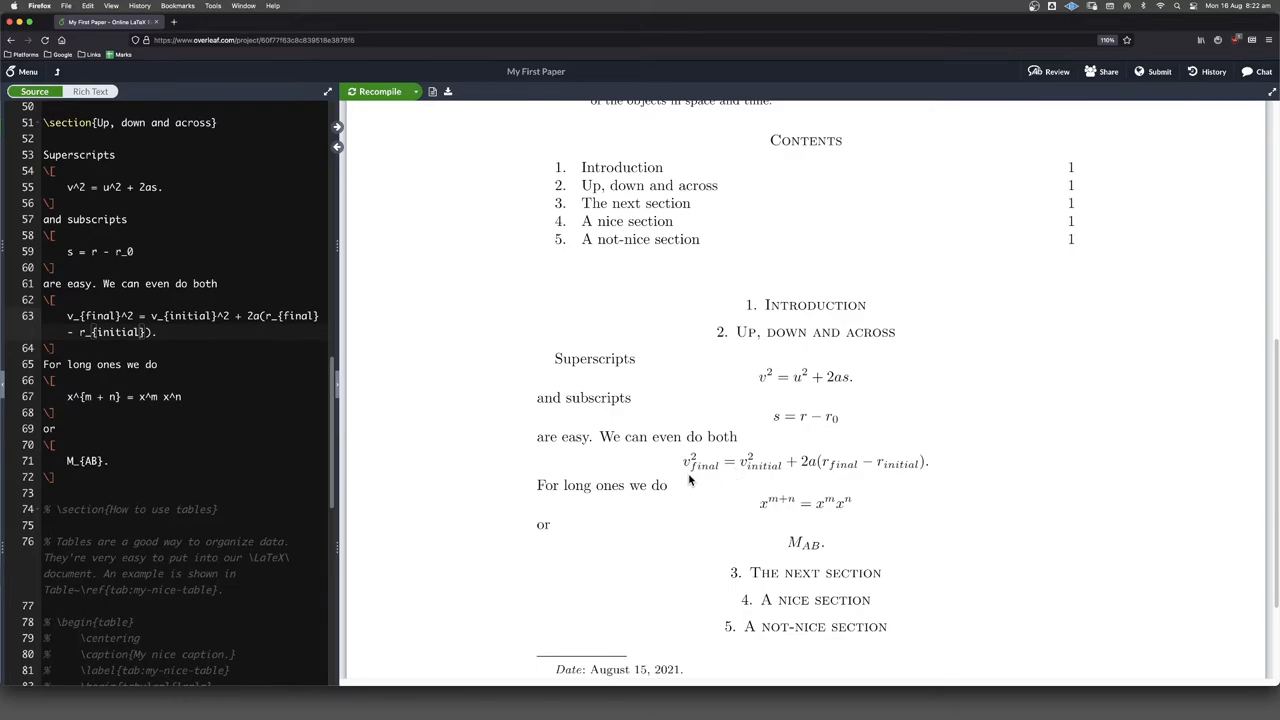
{"action": "mouse_move", "coordinate": [692, 470]}
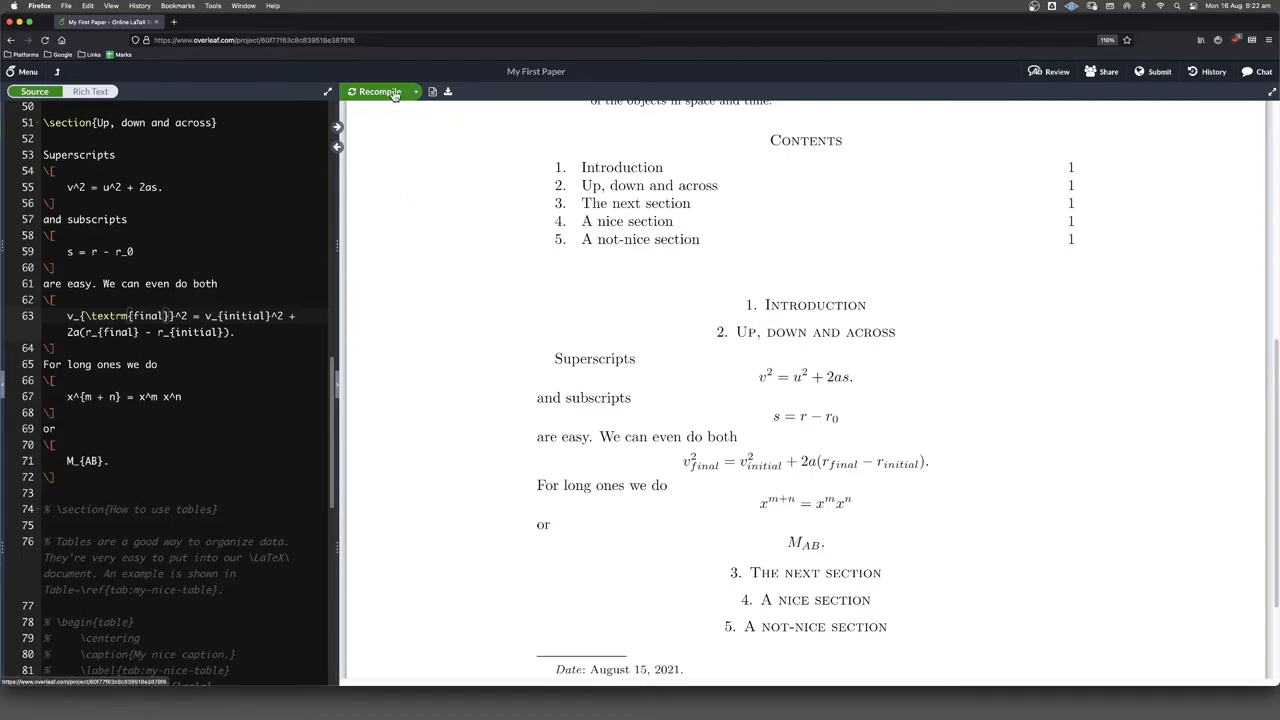
Wrap the remaining final/initial subscripts in \textrm and recompile to render them upright
{"action": "left_click", "coordinate": [378, 91]}
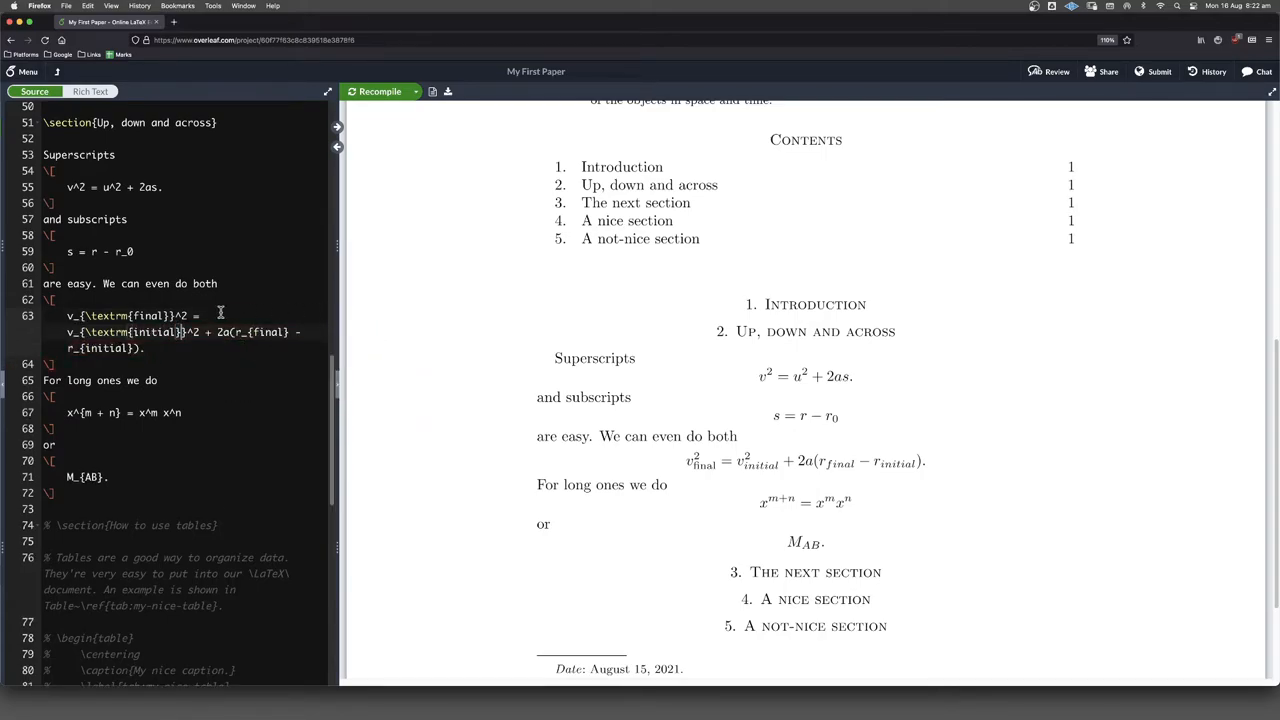
{"action": "type", "text": "\\f"}
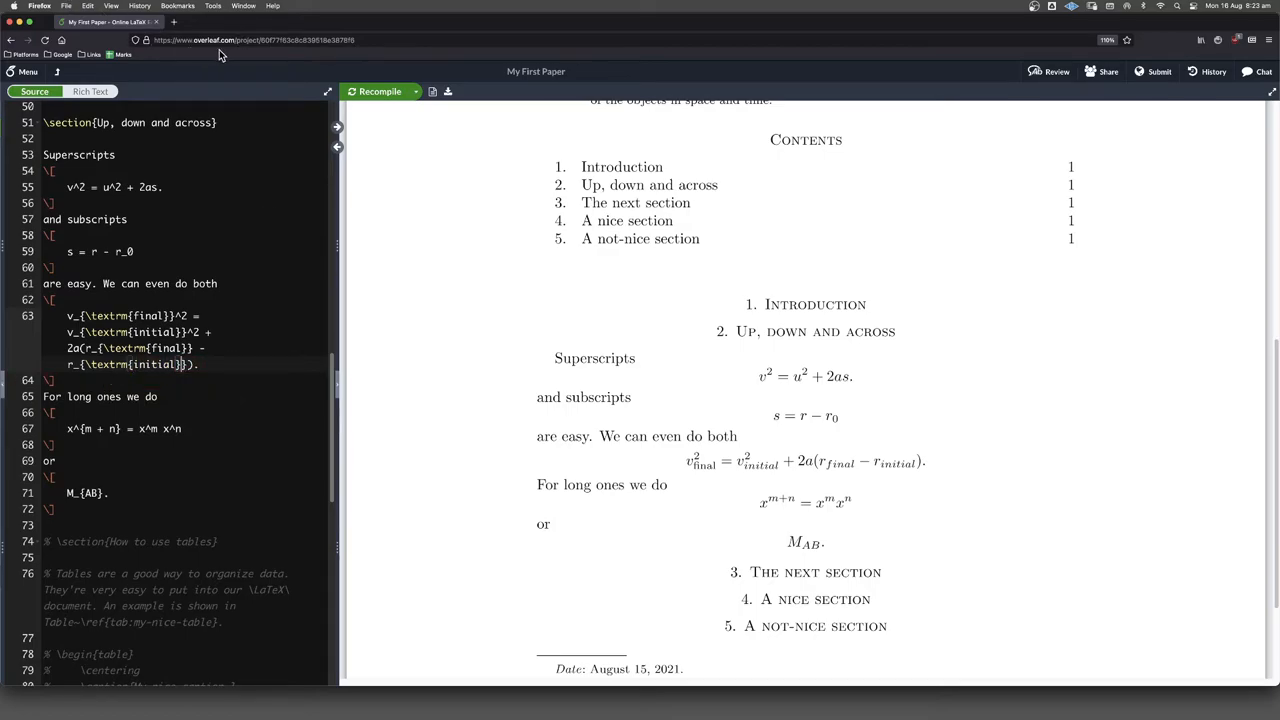
{"action": "left_click", "coordinate": [379, 91]}
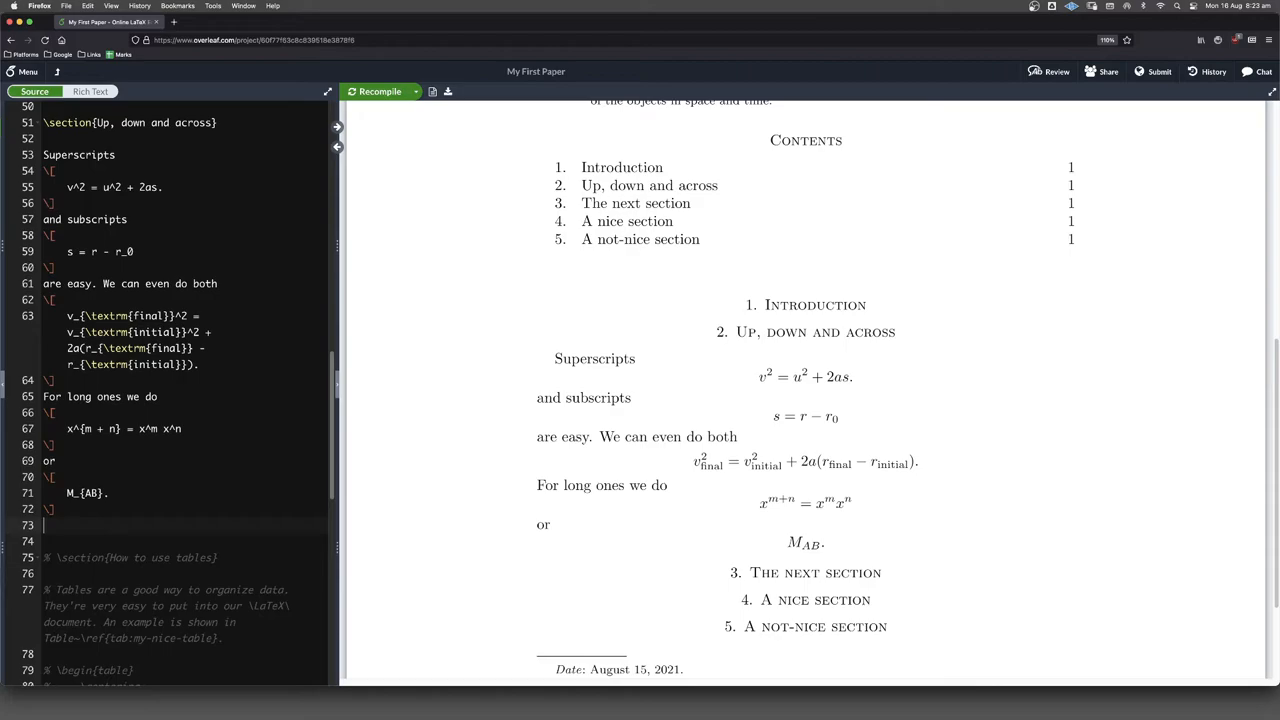
Type the sentence 'To fix horizontal spacing we can do'
{"action": "type", "text": "To"}
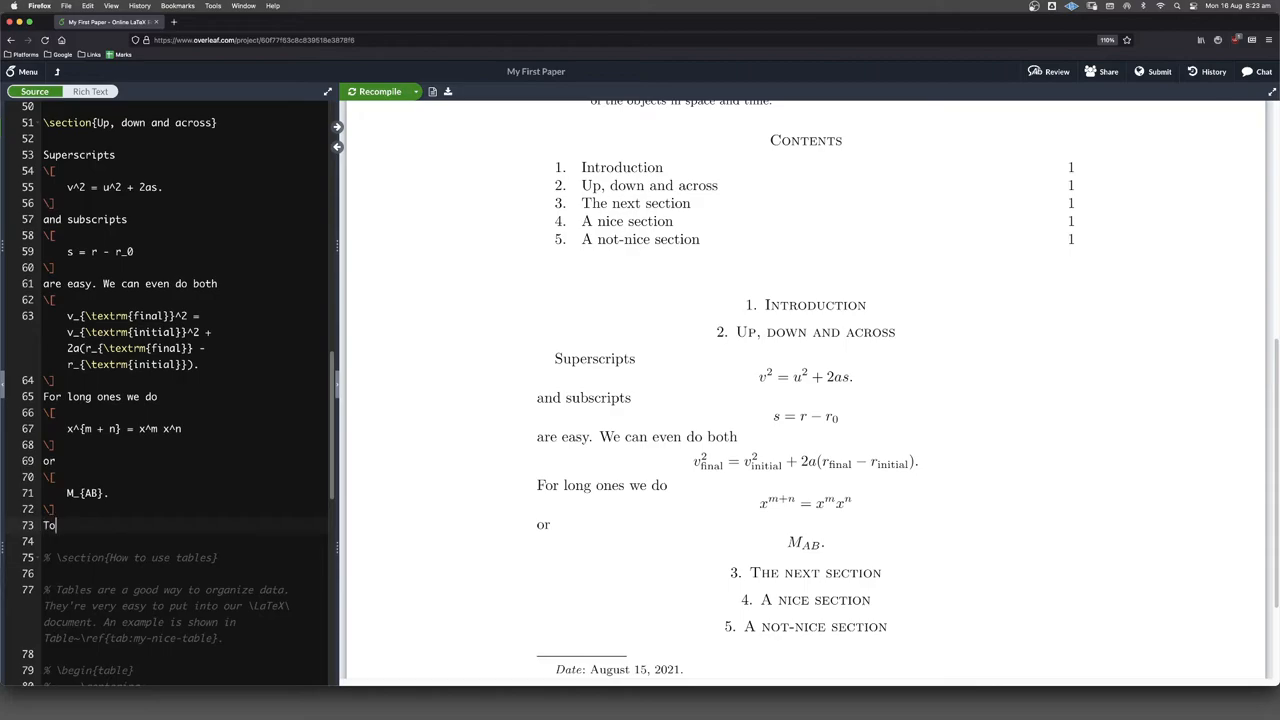
{"action": "type", "text": "fix"}
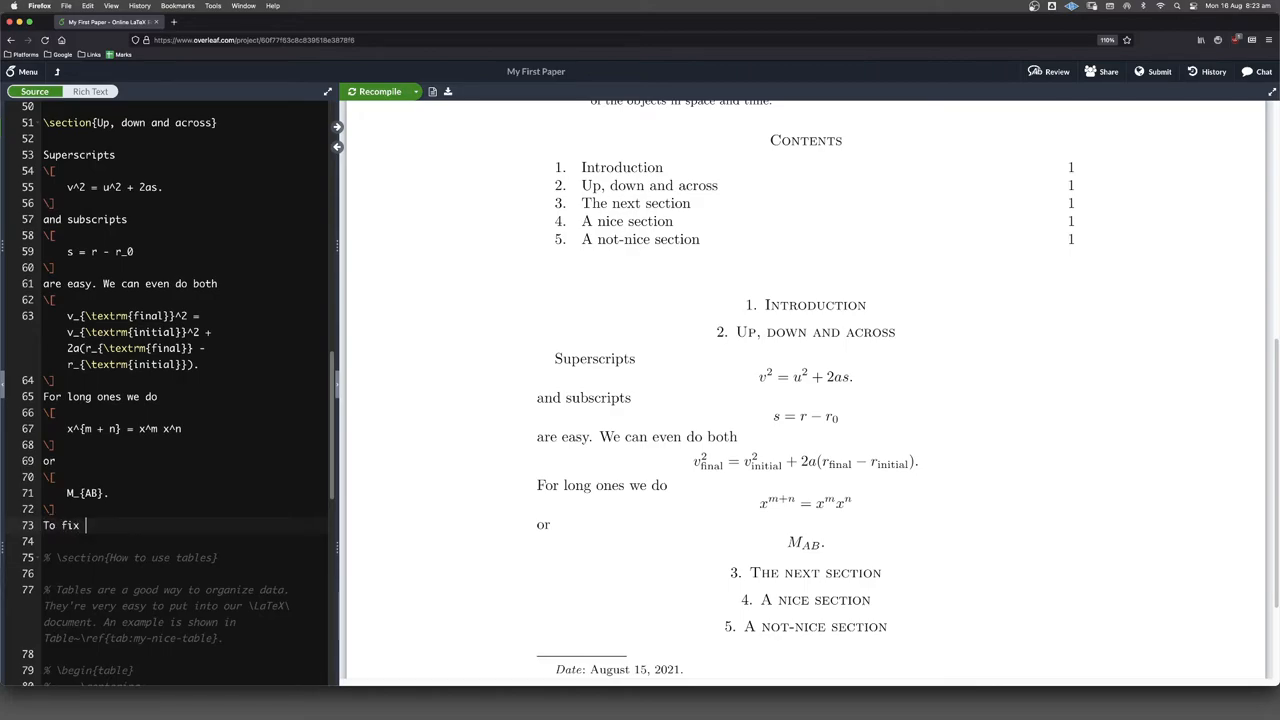
{"action": "type", "text": "horizontal"}
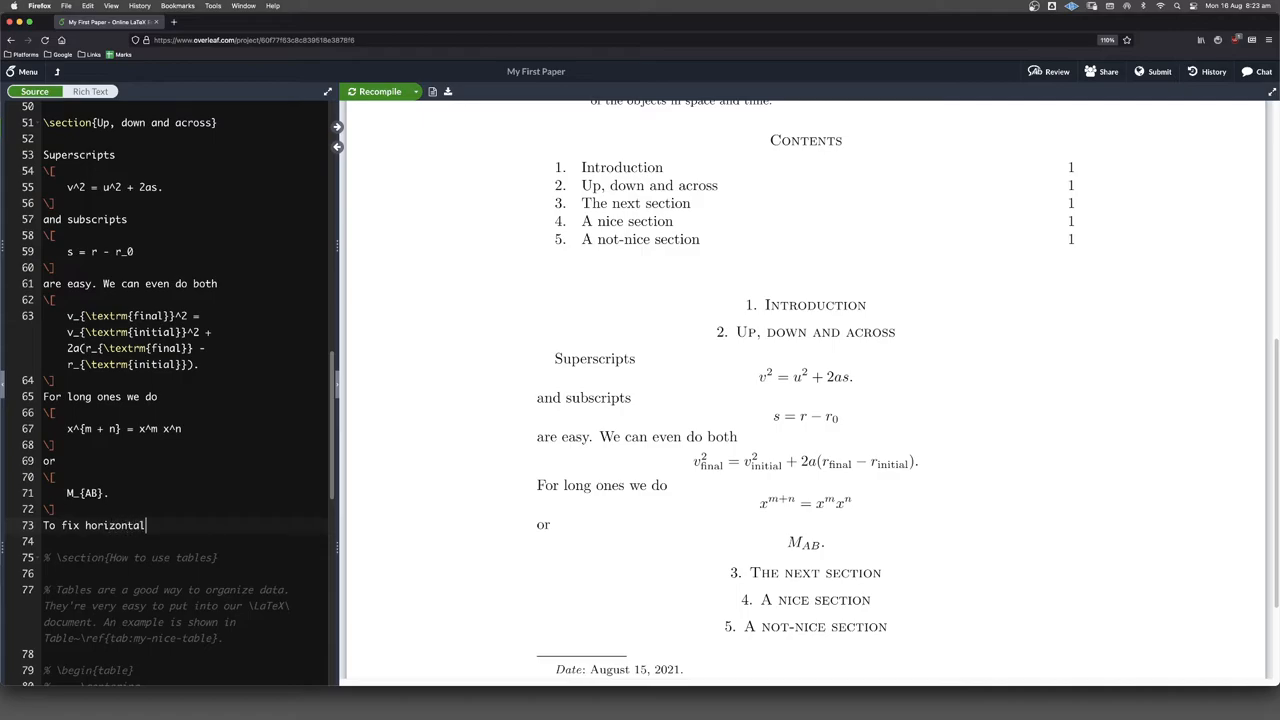
{"action": "type", "text": "spacing we can"}
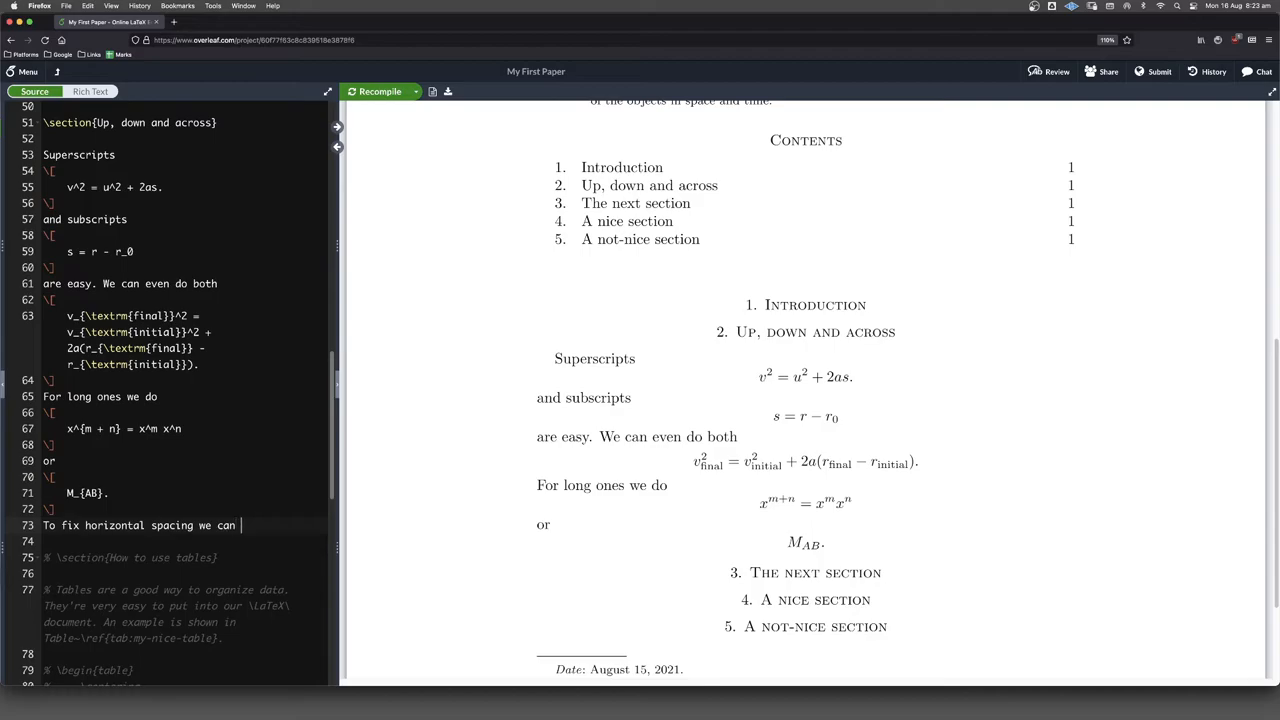
{"action": "type", "text": "do"}
{"action": "left_click", "coordinate": [185, 541]}
{"action": "type", "text": "\\["}
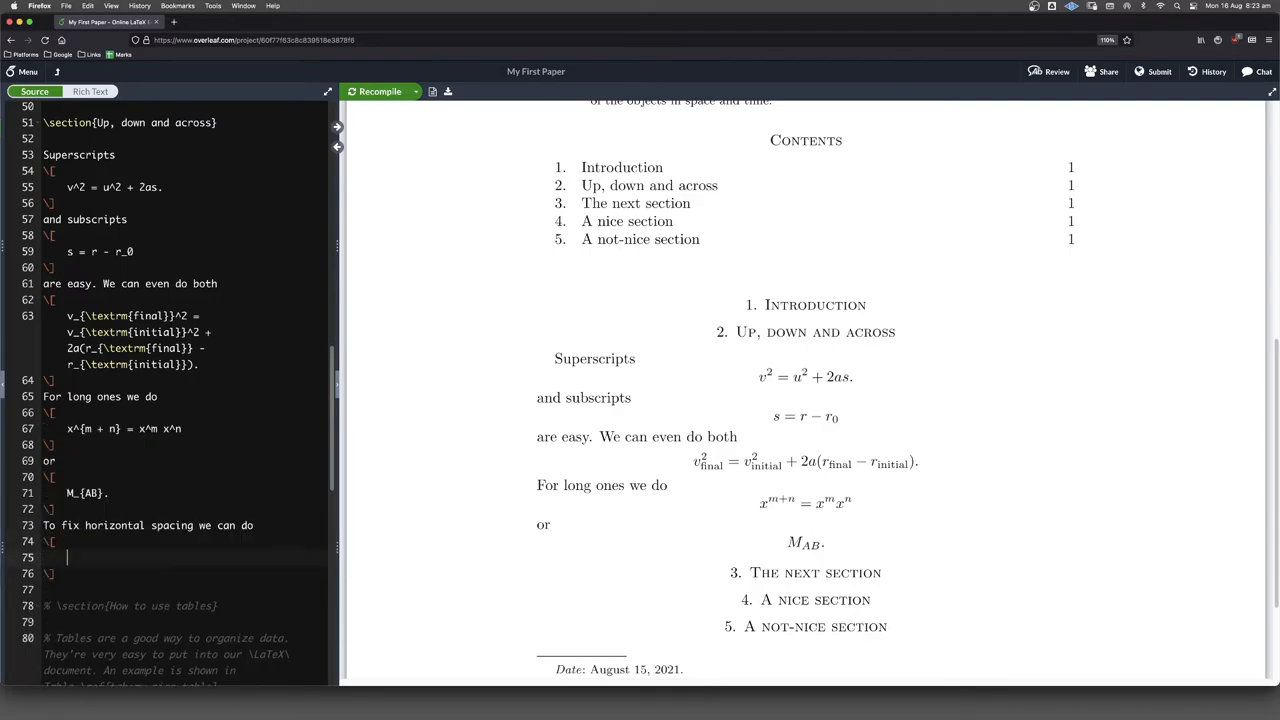
Add the displayed equation (\frac{1}{2})^2, removing the stray 3, and recompile
{"action": "type", "text": "()"}
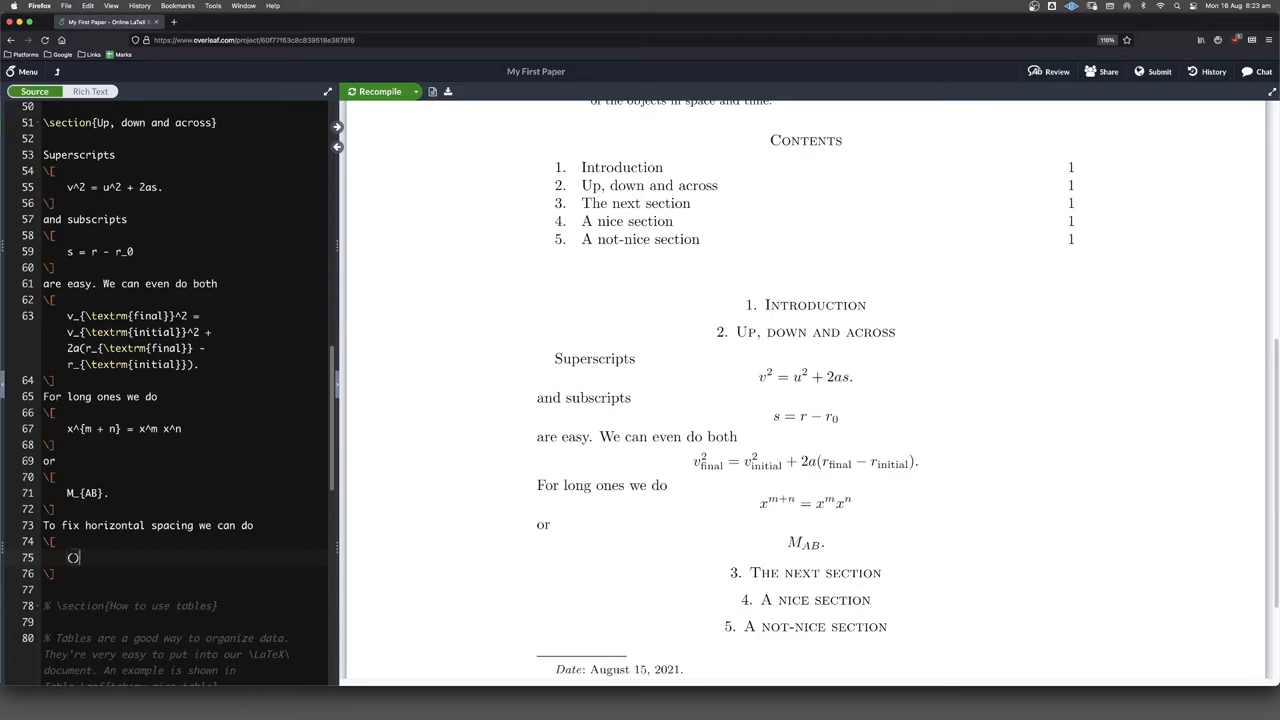
{"action": "type", "text": "\\frac{}{}"}
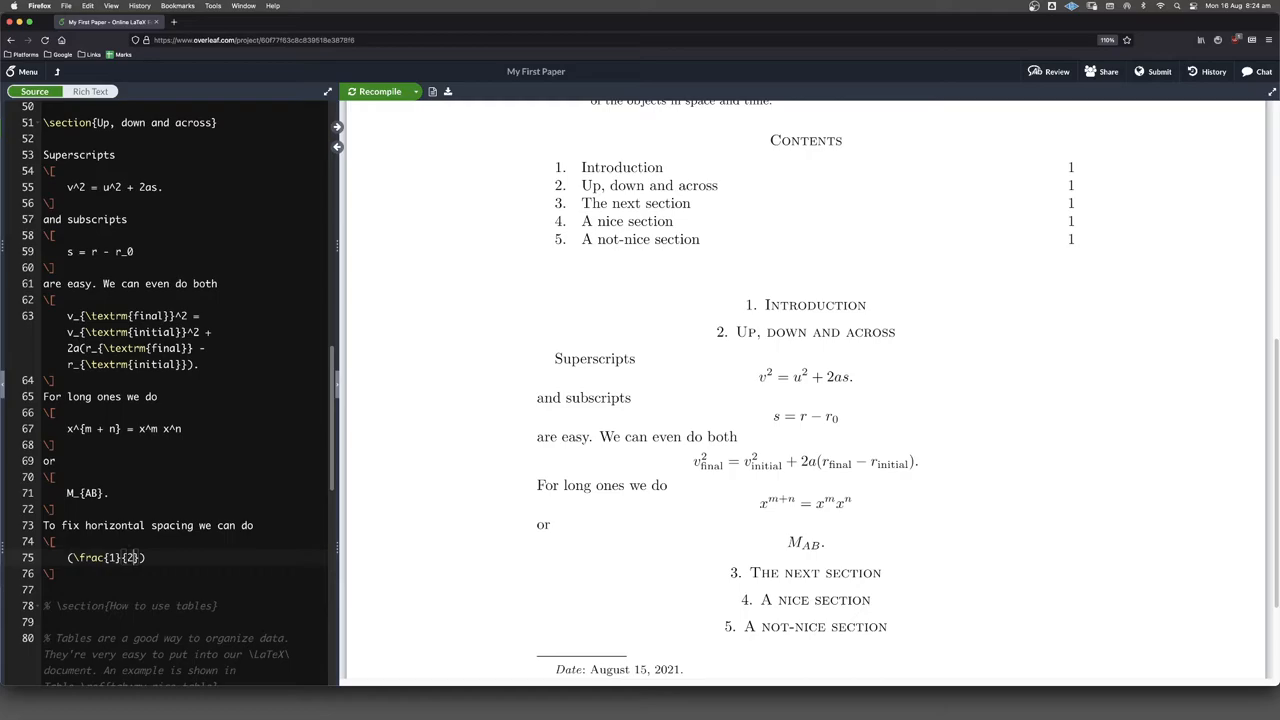
{"action": "type", "text": "^32"}
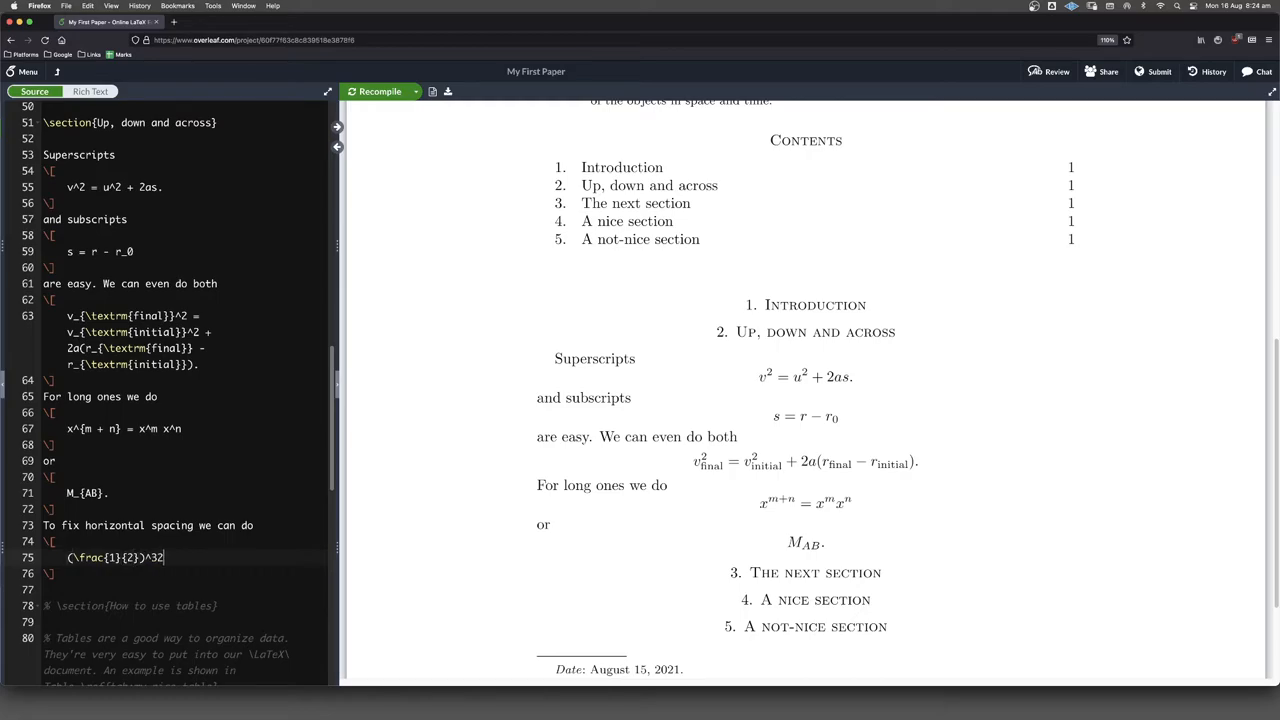
{"action": "key", "text": "backspace"}
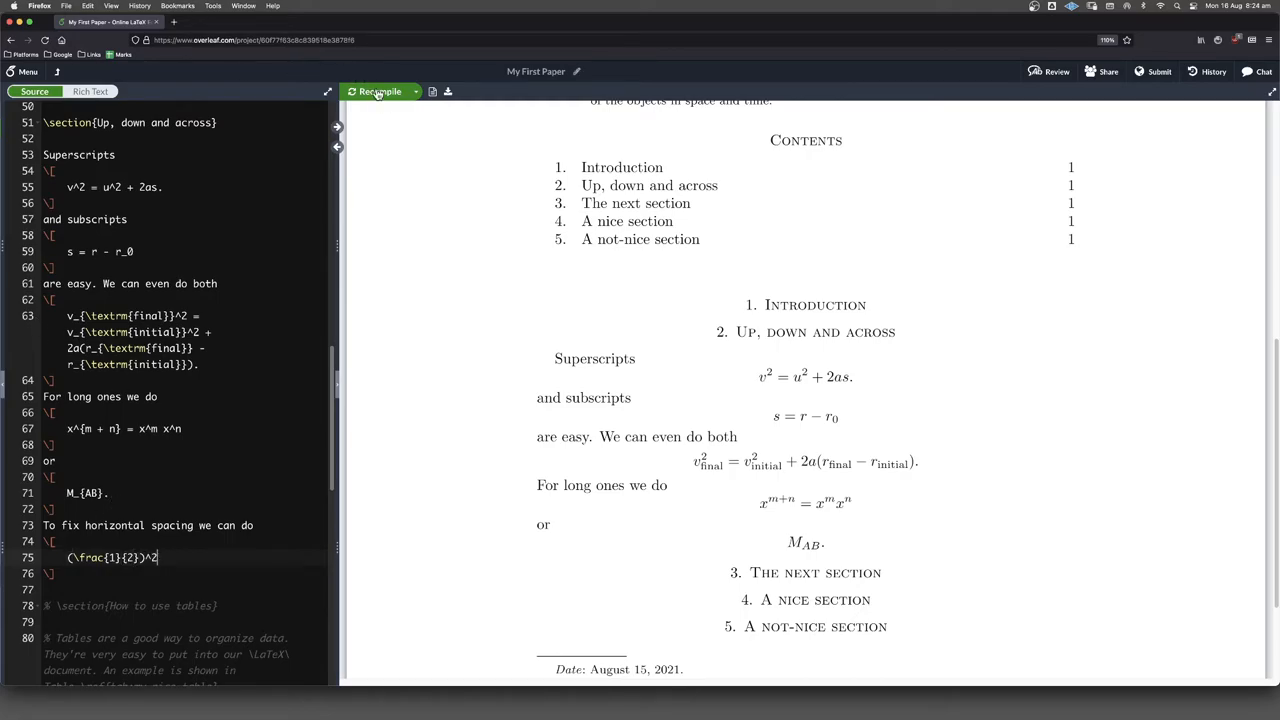
{"action": "left_click", "coordinate": [378, 91]}
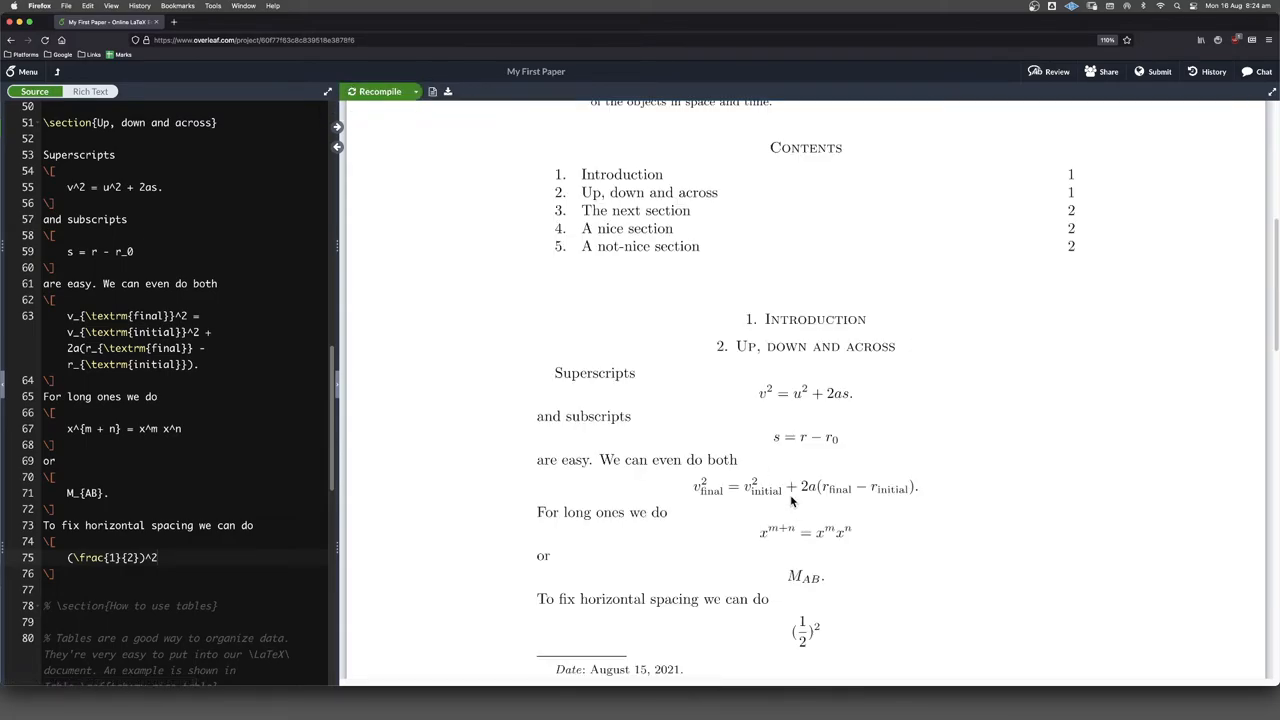
{"action": "mouse_move", "coordinate": [793, 653]}
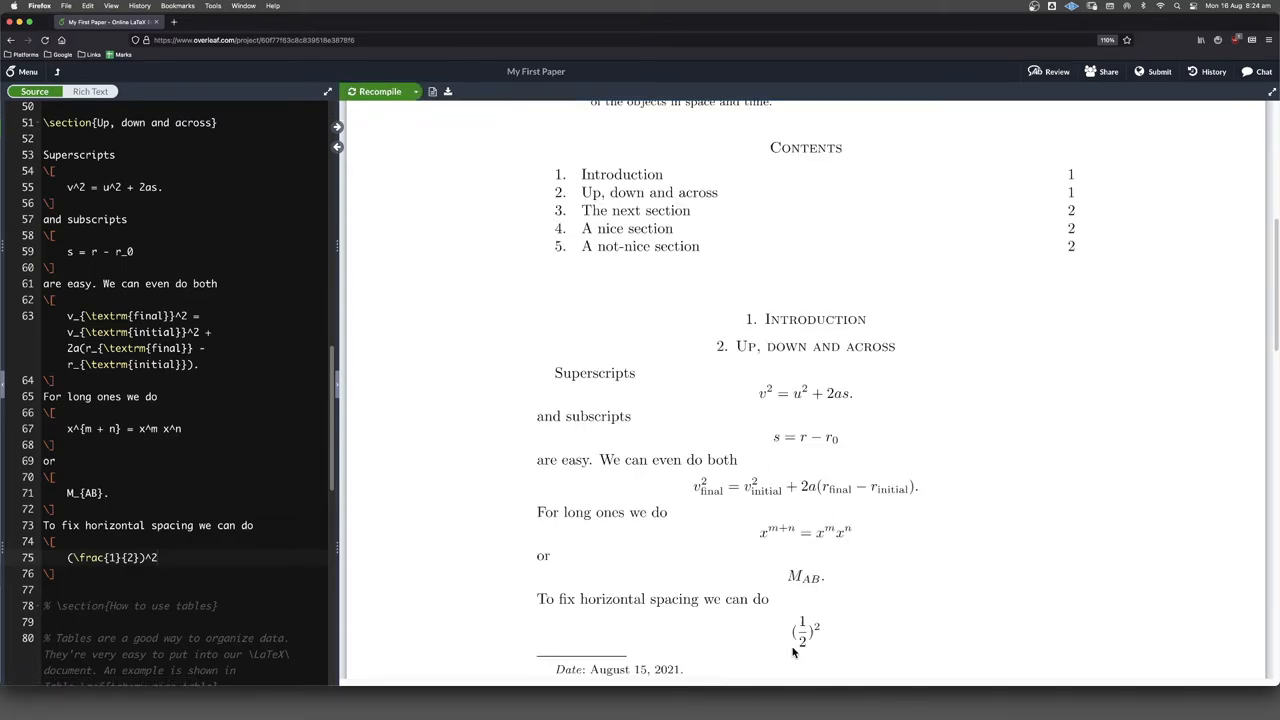
{"action": "mouse_move", "coordinate": [800, 663]}
{"action": "type", "text": "t"}
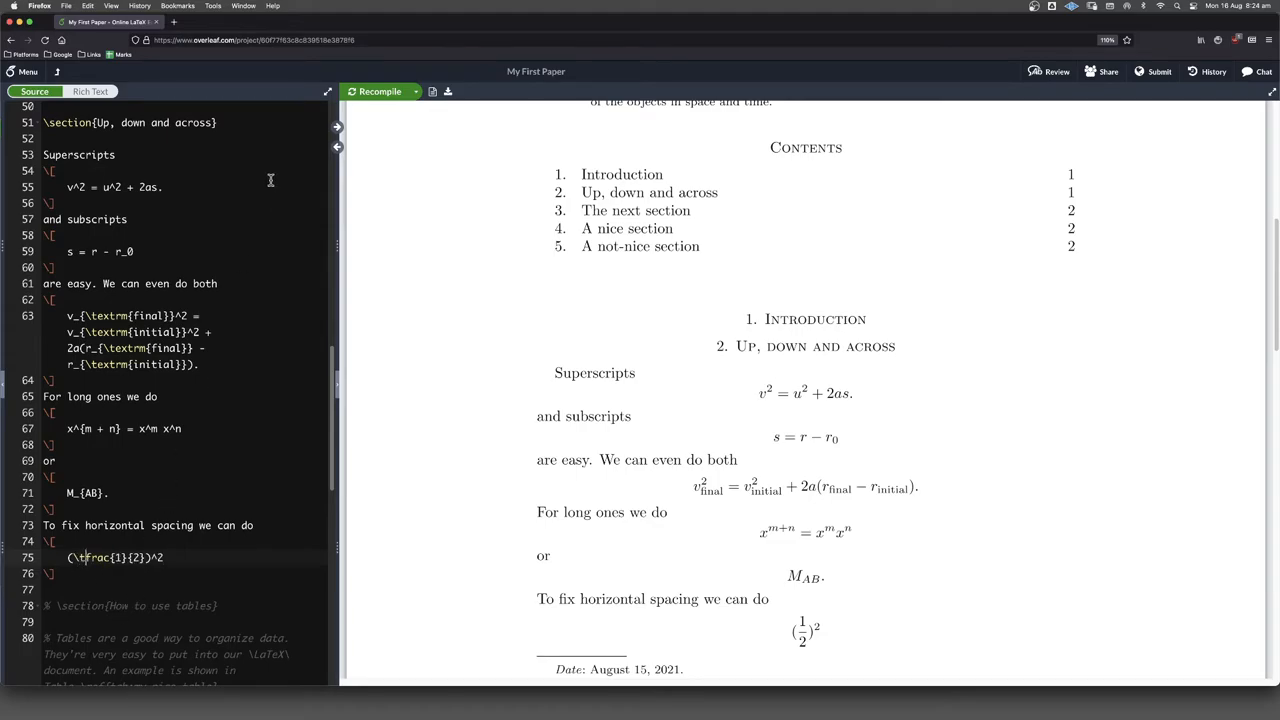
Recompile to preview the squared half using \tfrac{1}{2}
{"action": "left_click", "coordinate": [379, 91]}
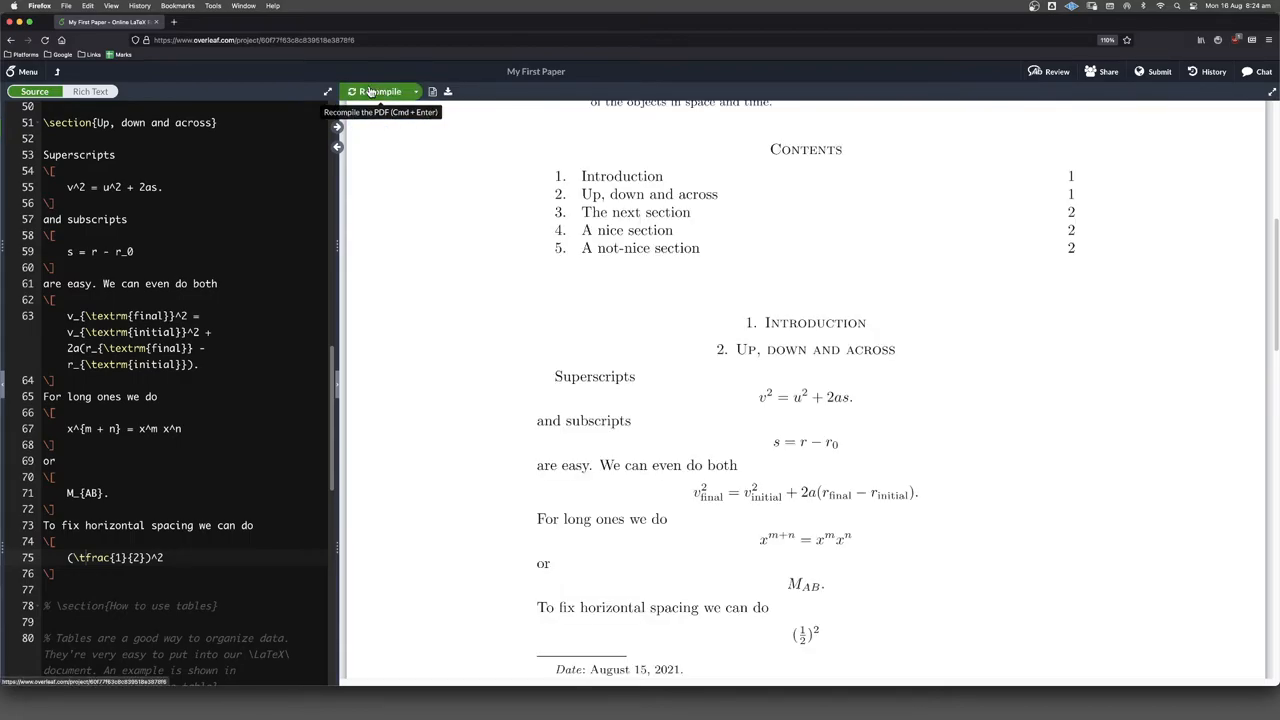
{"action": "mouse_move", "coordinate": [860, 635]}
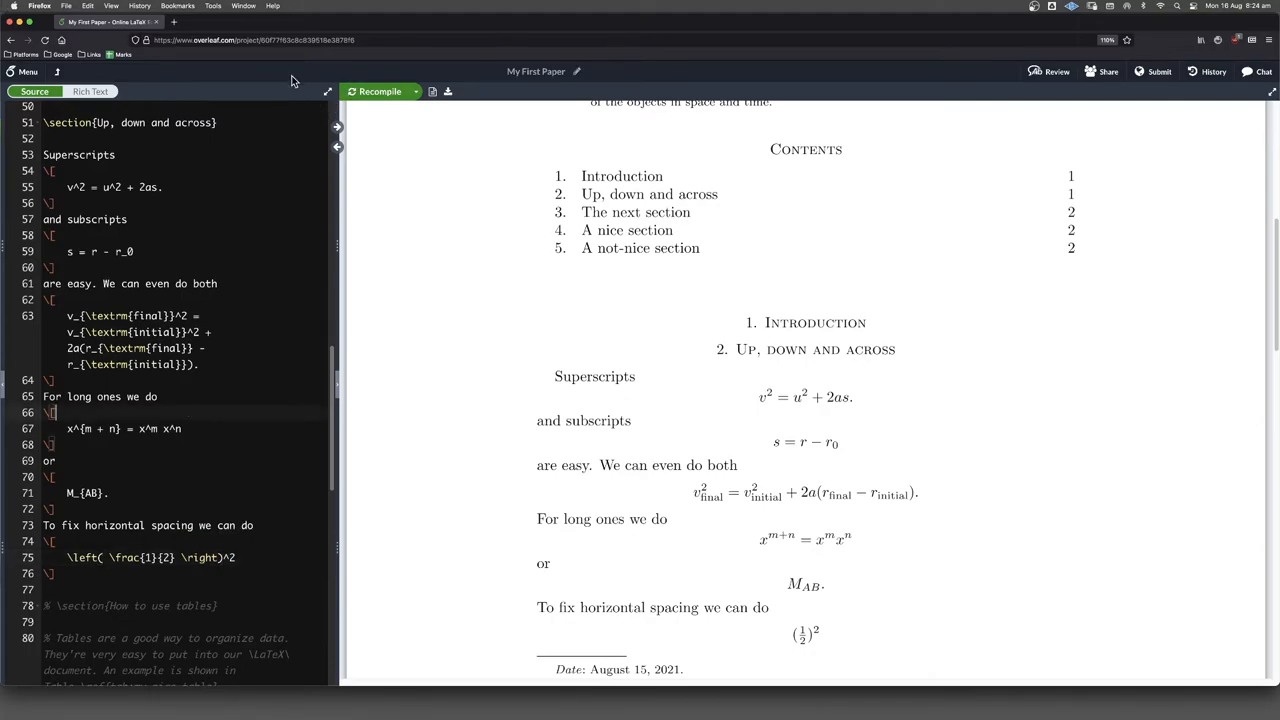
Recompile \left( \frac{1}{2} \right)^2 and scroll the PDF to the stretched parentheses
{"action": "left_click", "coordinate": [380, 91]}
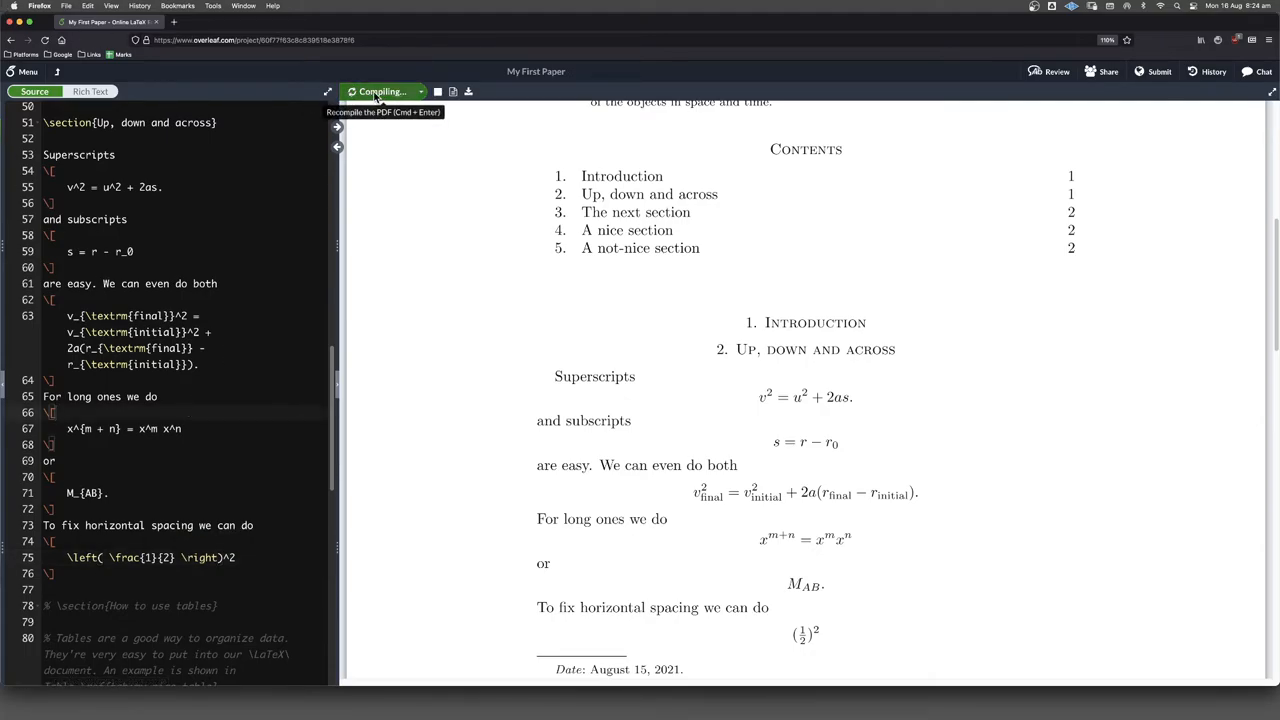
{"action": "left_click", "coordinate": [380, 91]}
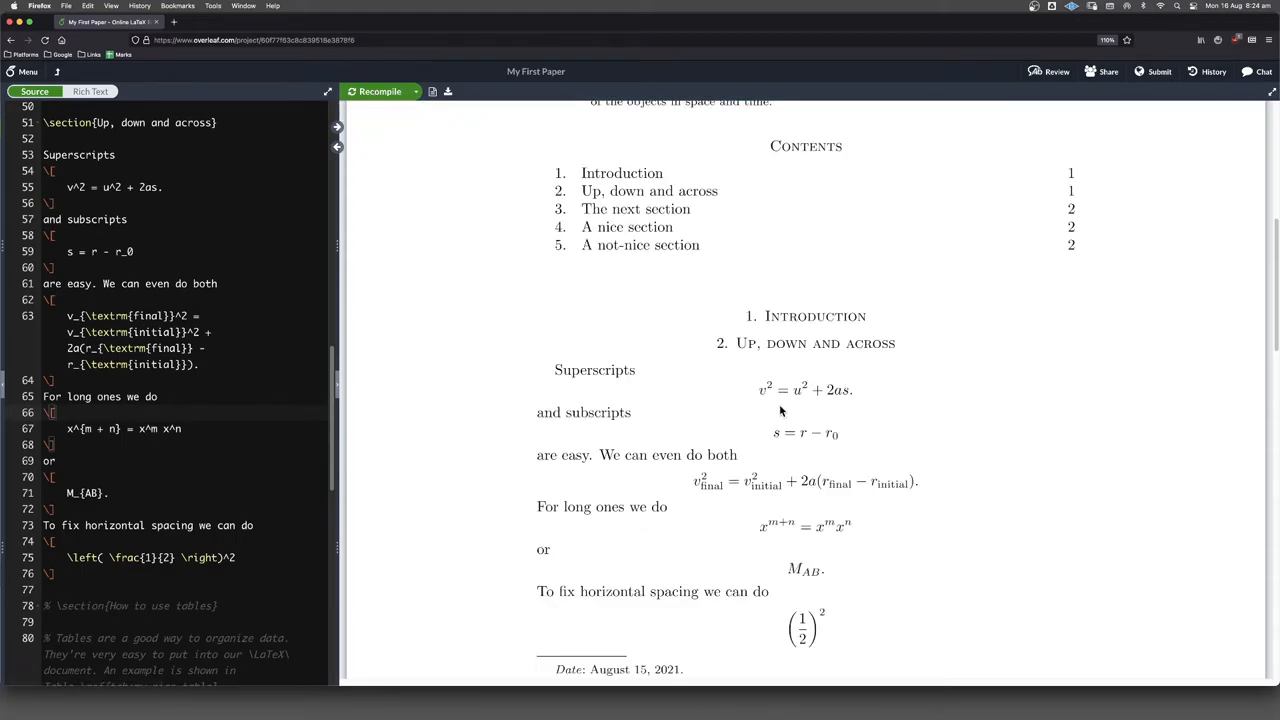
{"action": "mouse_move", "coordinate": [950, 587]}
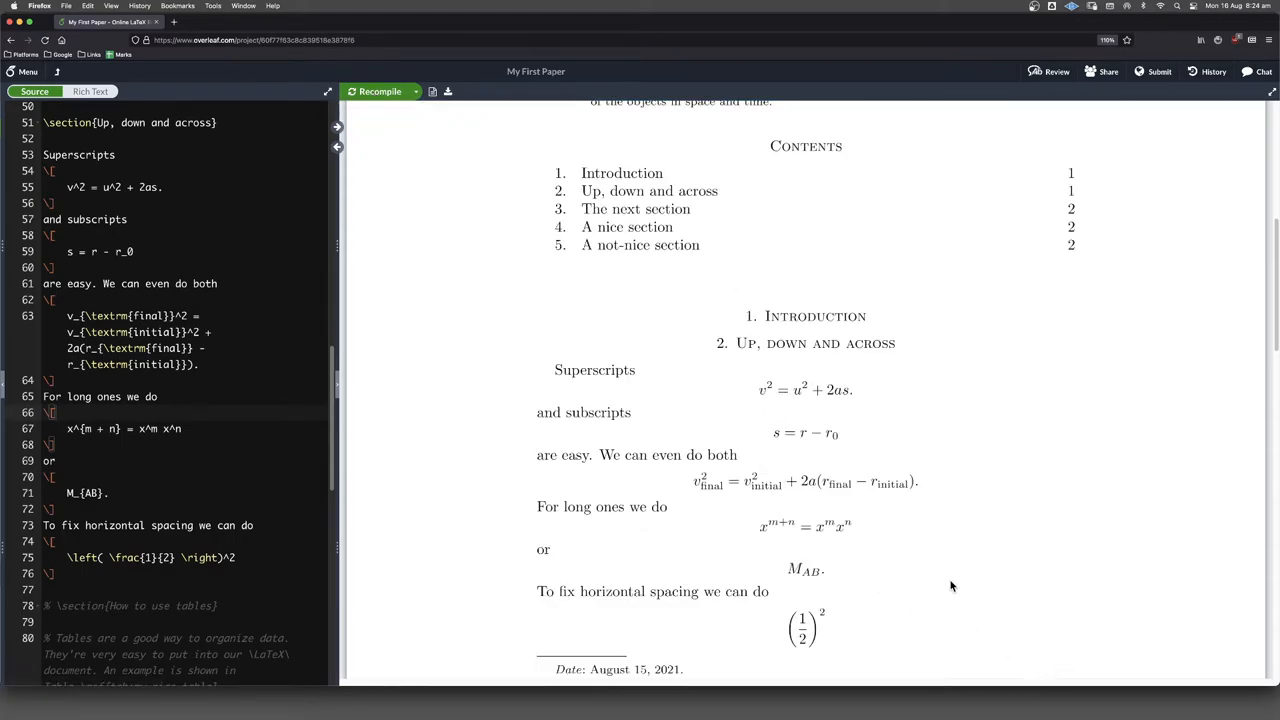
{"action": "scroll", "scroll_direction": "down", "scroll_amount": 3}
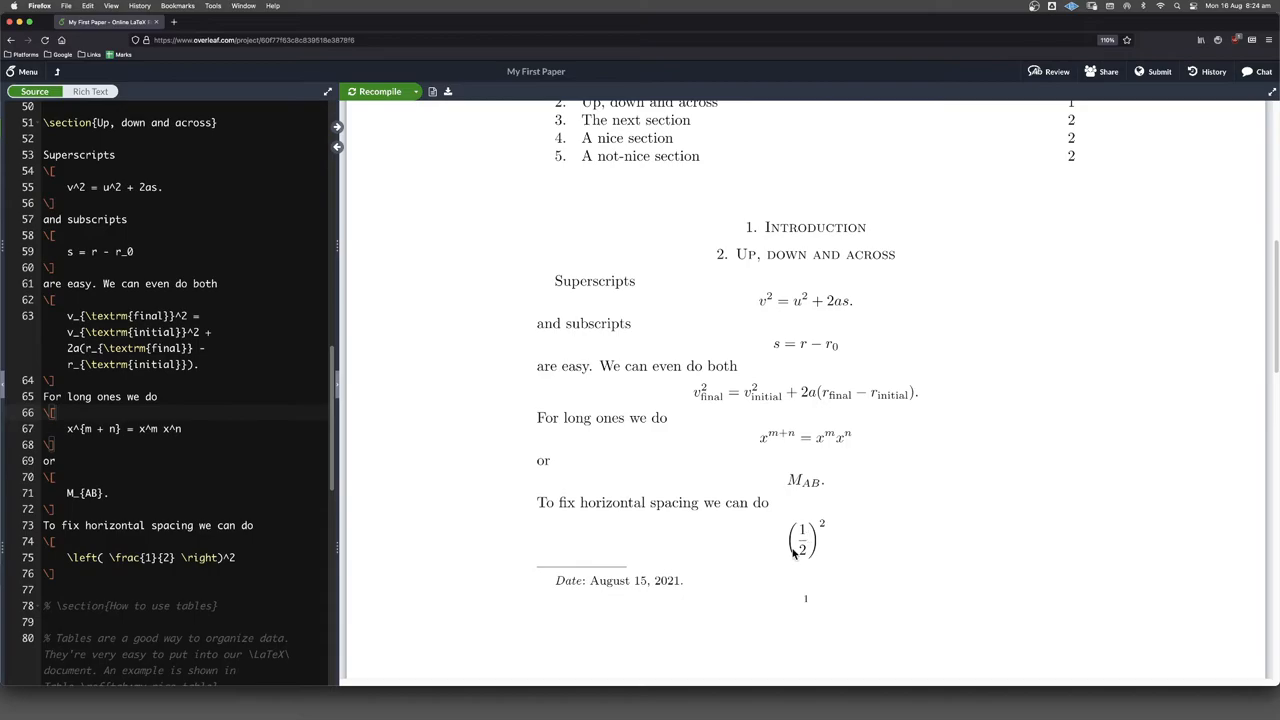
{"action": "mouse_move", "coordinate": [822, 524]}
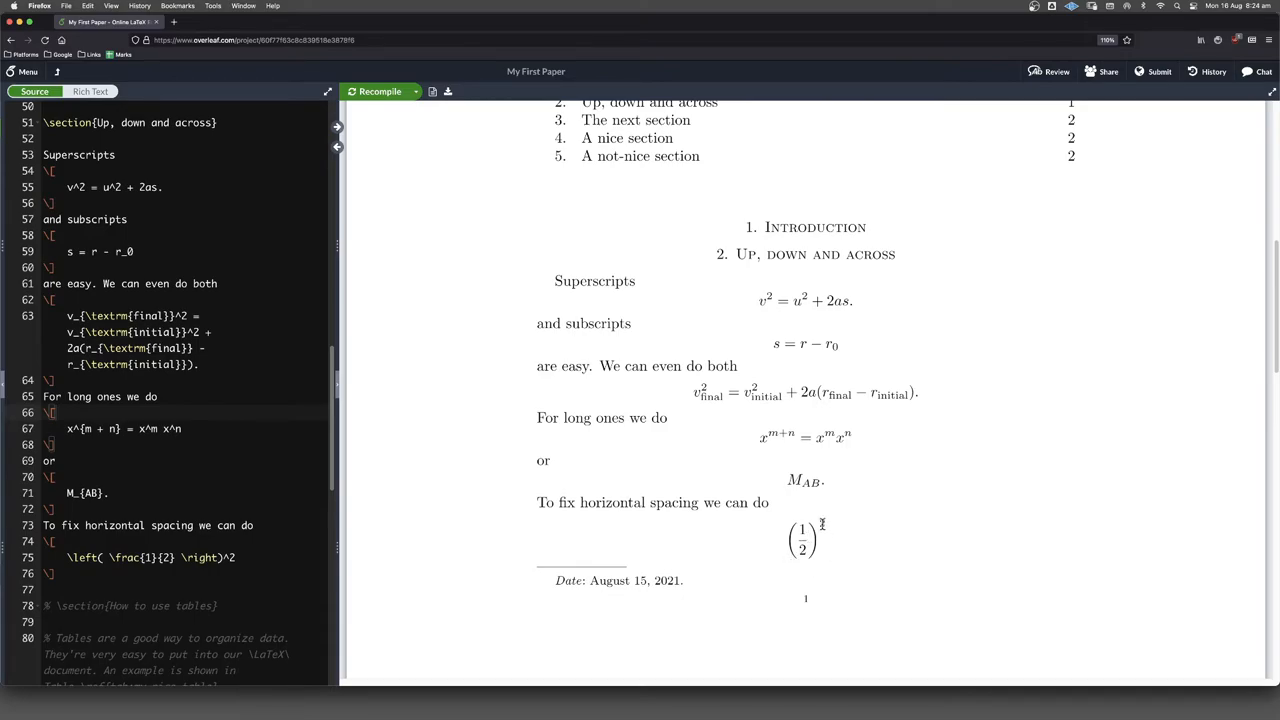
{"action": "mouse_move", "coordinate": [812, 530]}
{"action": "type", "text": "{2}"}
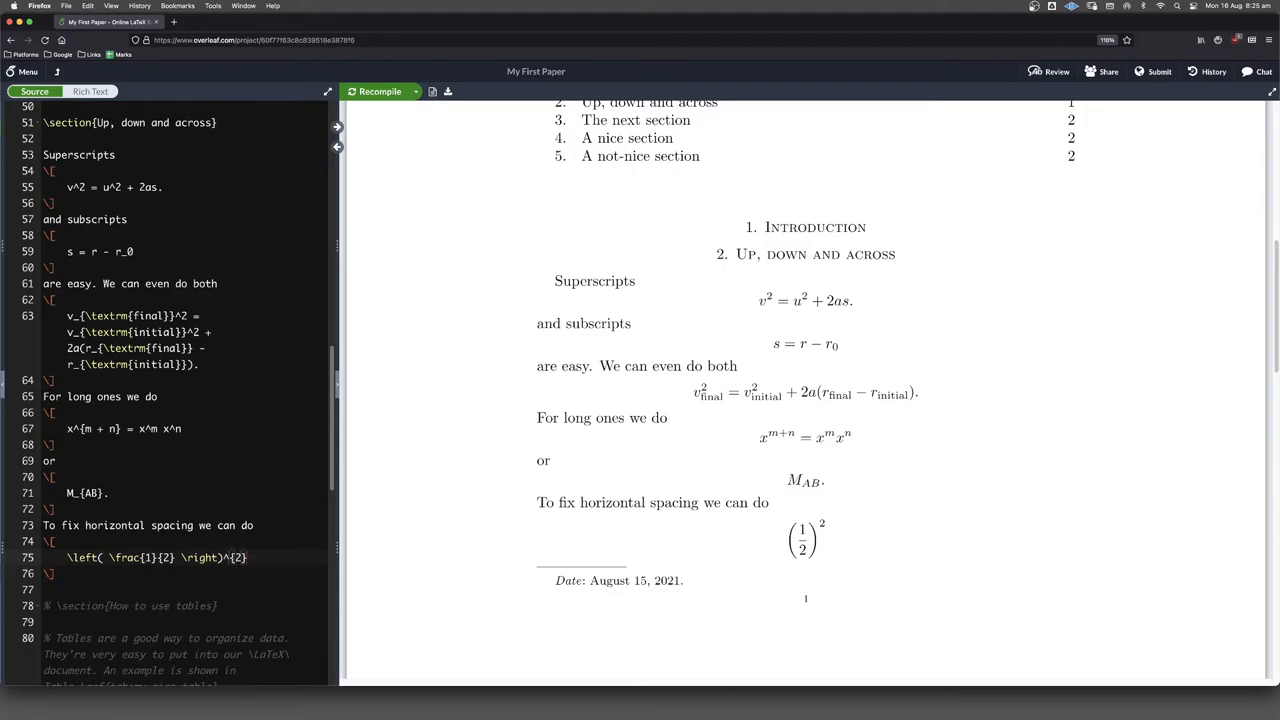
{"action": "mouse_move", "coordinate": [470, 109]}
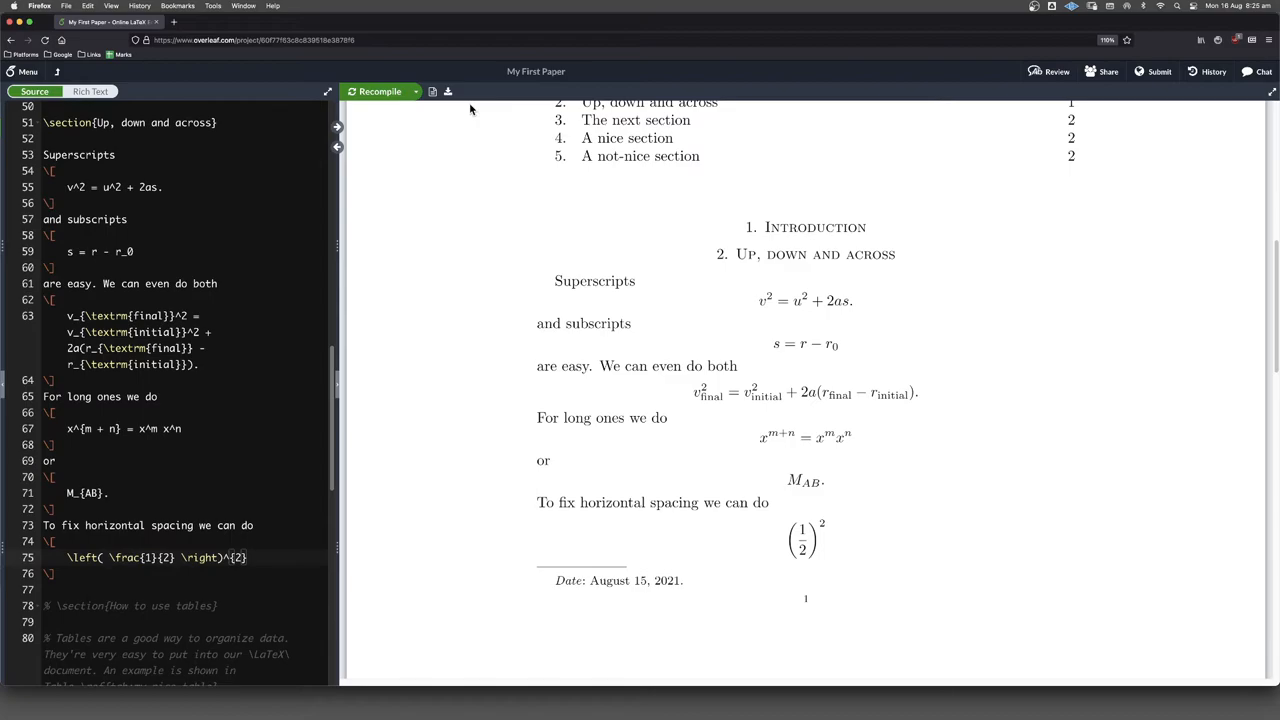
{"action": "mouse_move", "coordinate": [380, 91]}
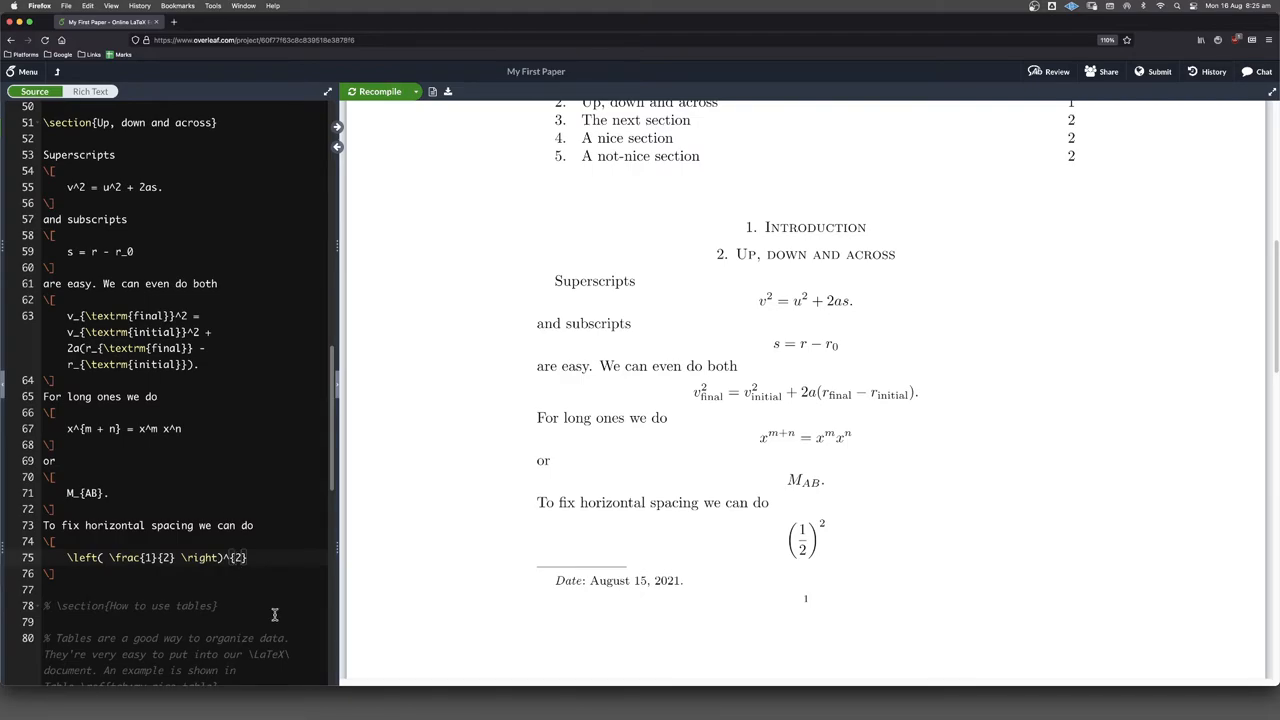
Insert a negative thin space \! before the exponent 2 and recompile
{"action": "type", "text": "\\!"}
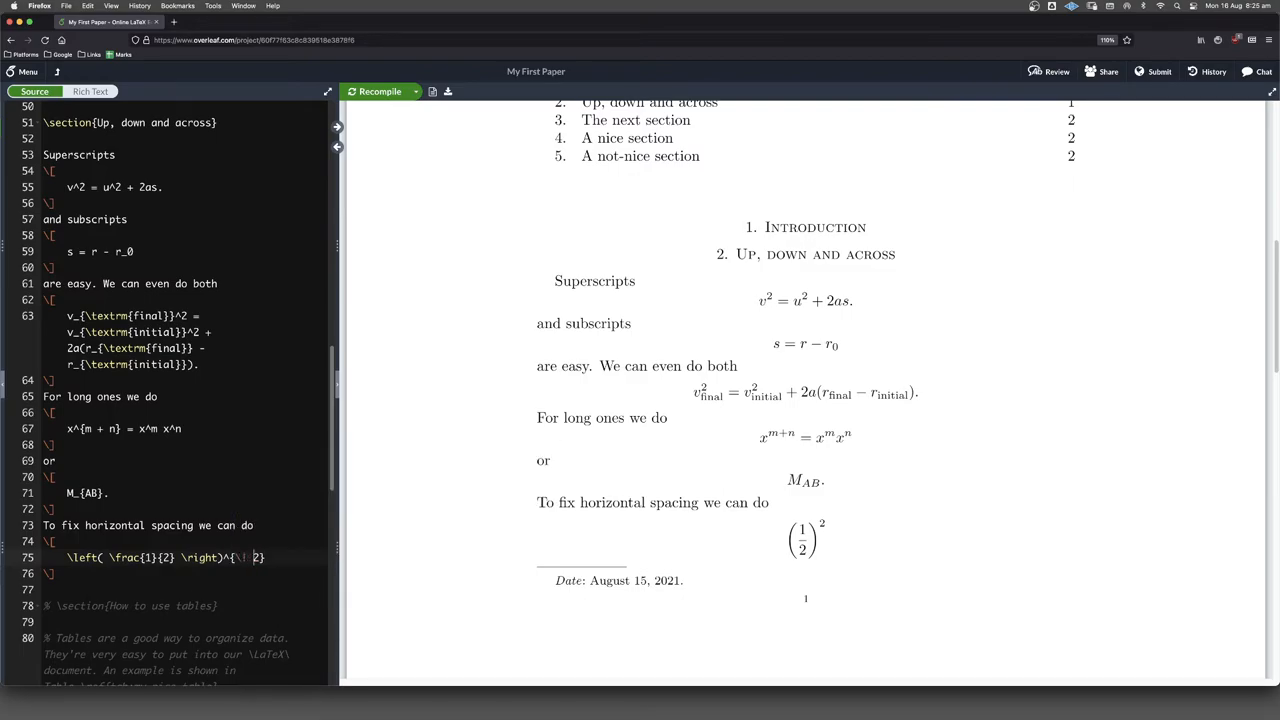
{"action": "left_click", "coordinate": [379, 91]}
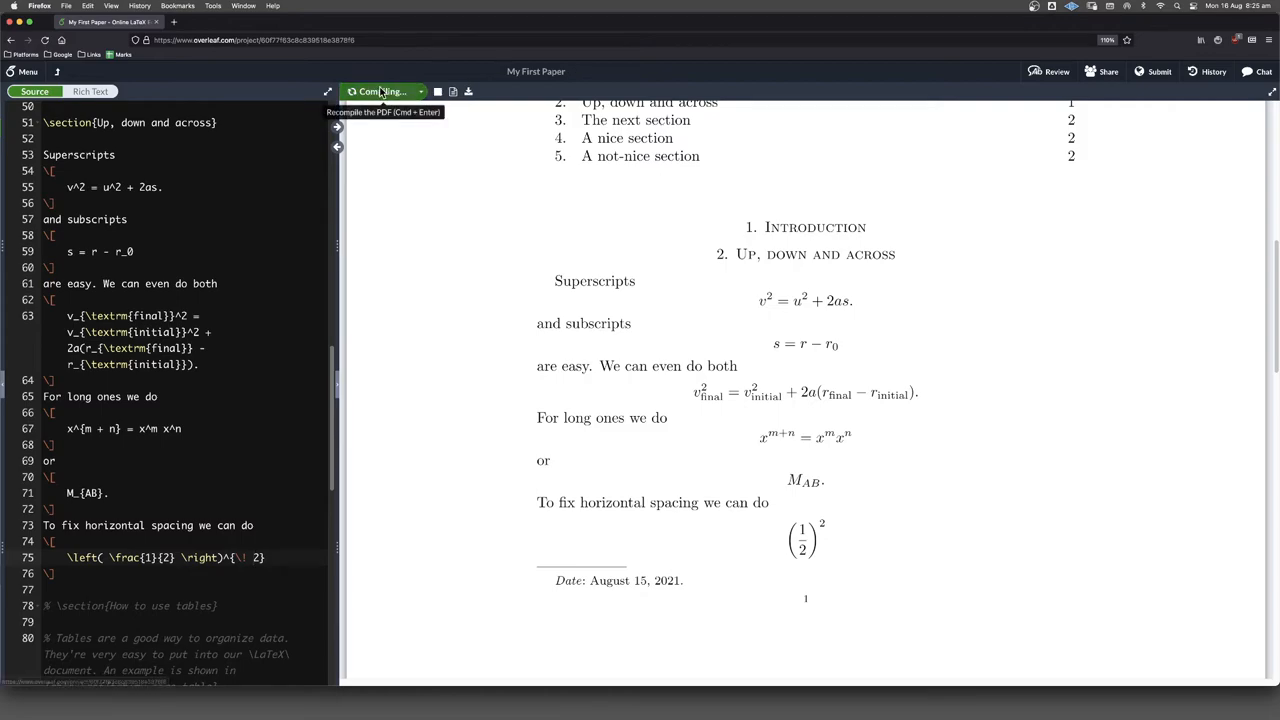
{"action": "left_click", "coordinate": [380, 91]}
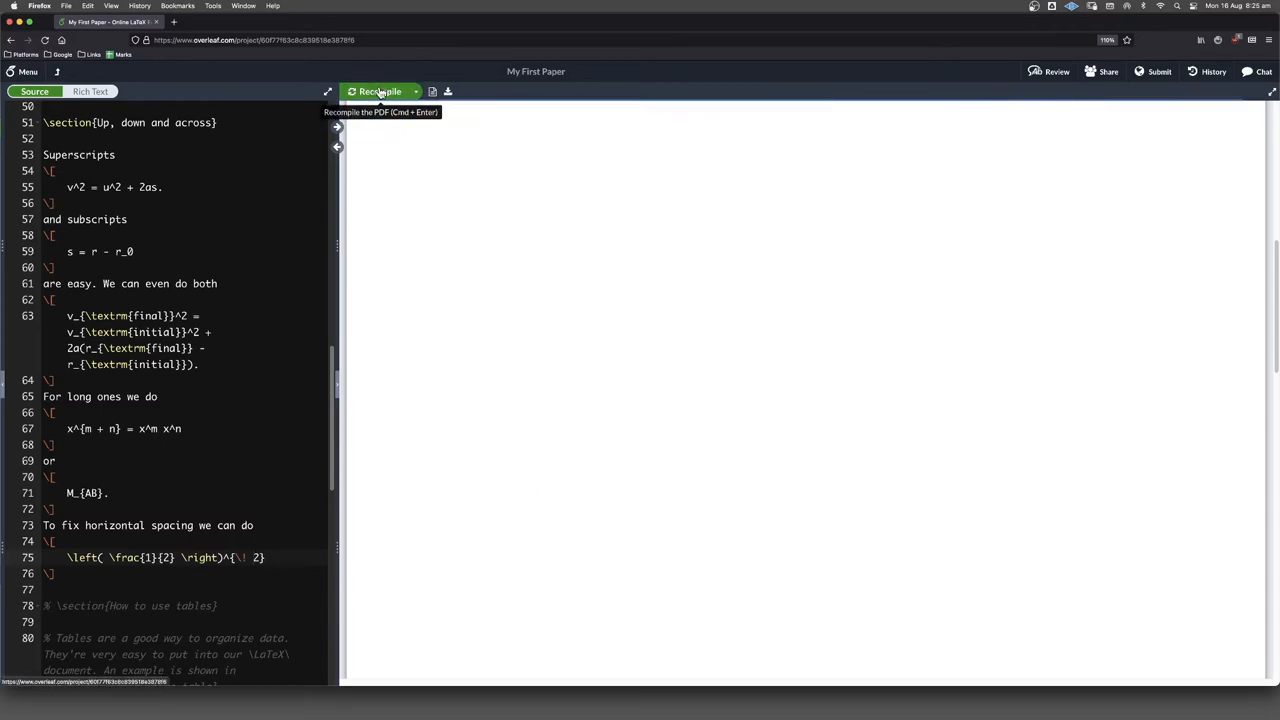
{"action": "left_click", "coordinate": [378, 91]}
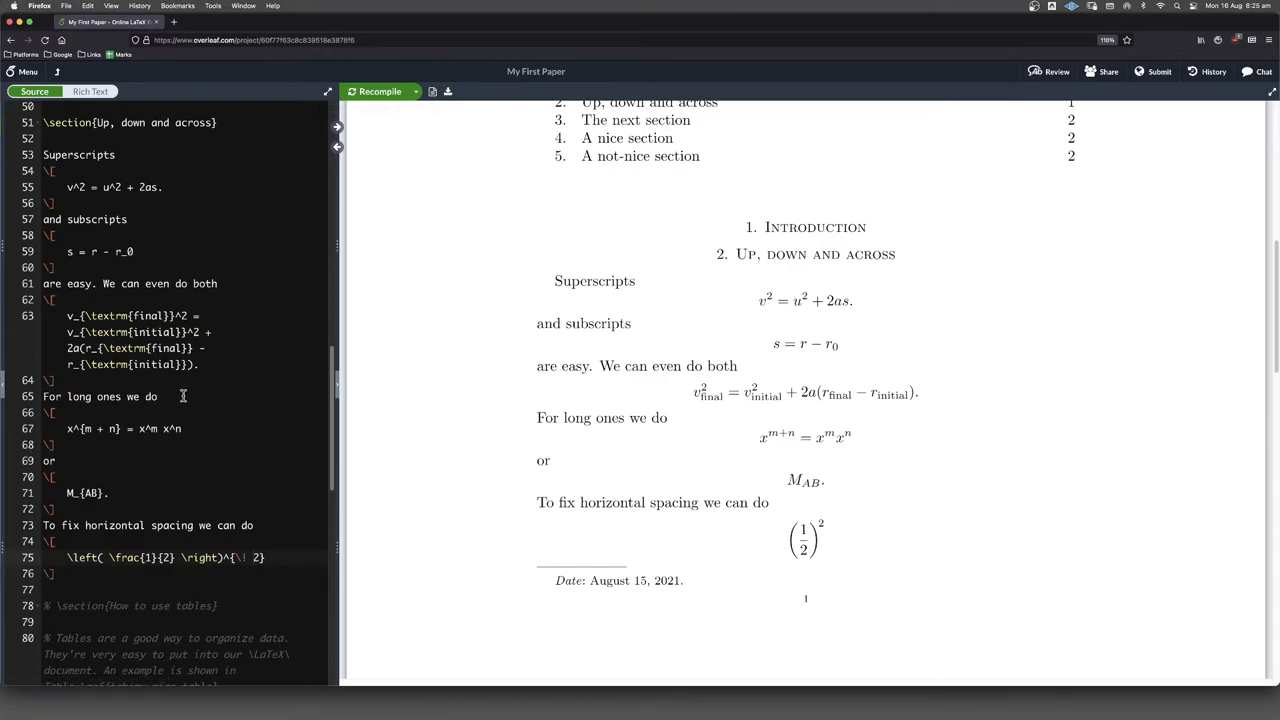
{"action": "mouse_move", "coordinate": [247, 557]}
{"action": "type", "text": "\\!\\!"}
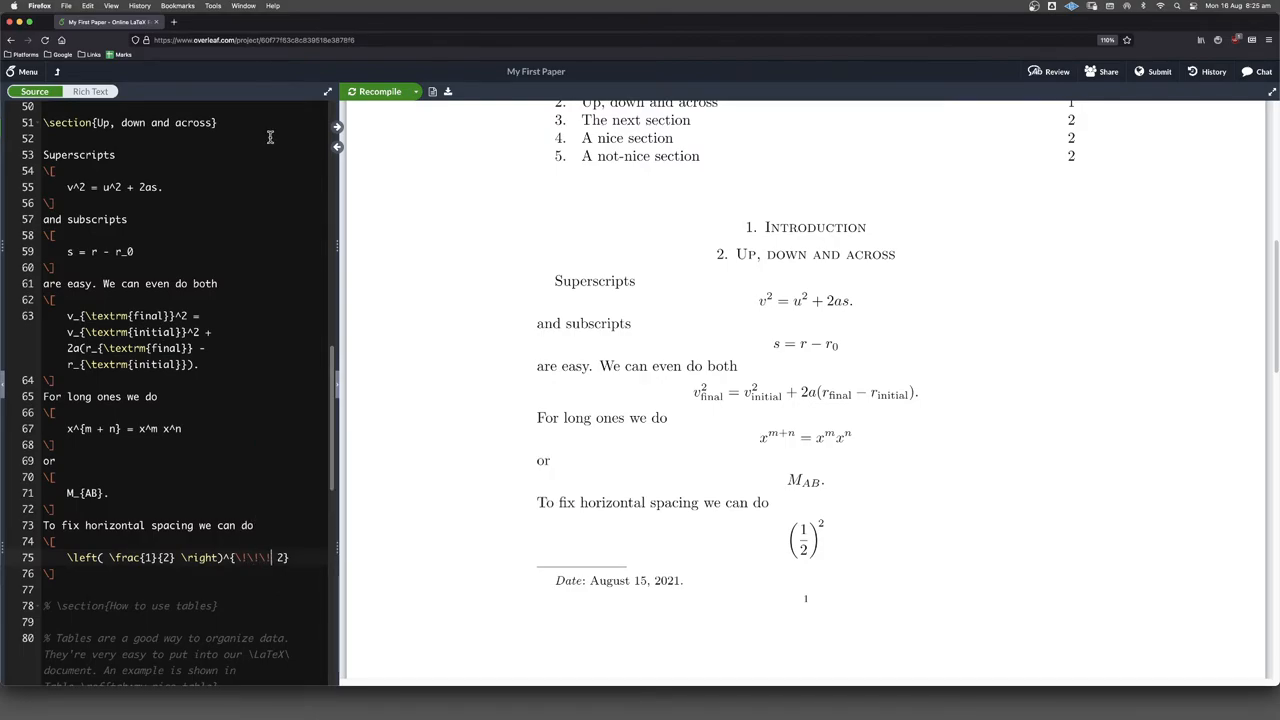
Test a triple \!\!\! space, then revert to a single \! and recompile
{"action": "left_click", "coordinate": [379, 91]}
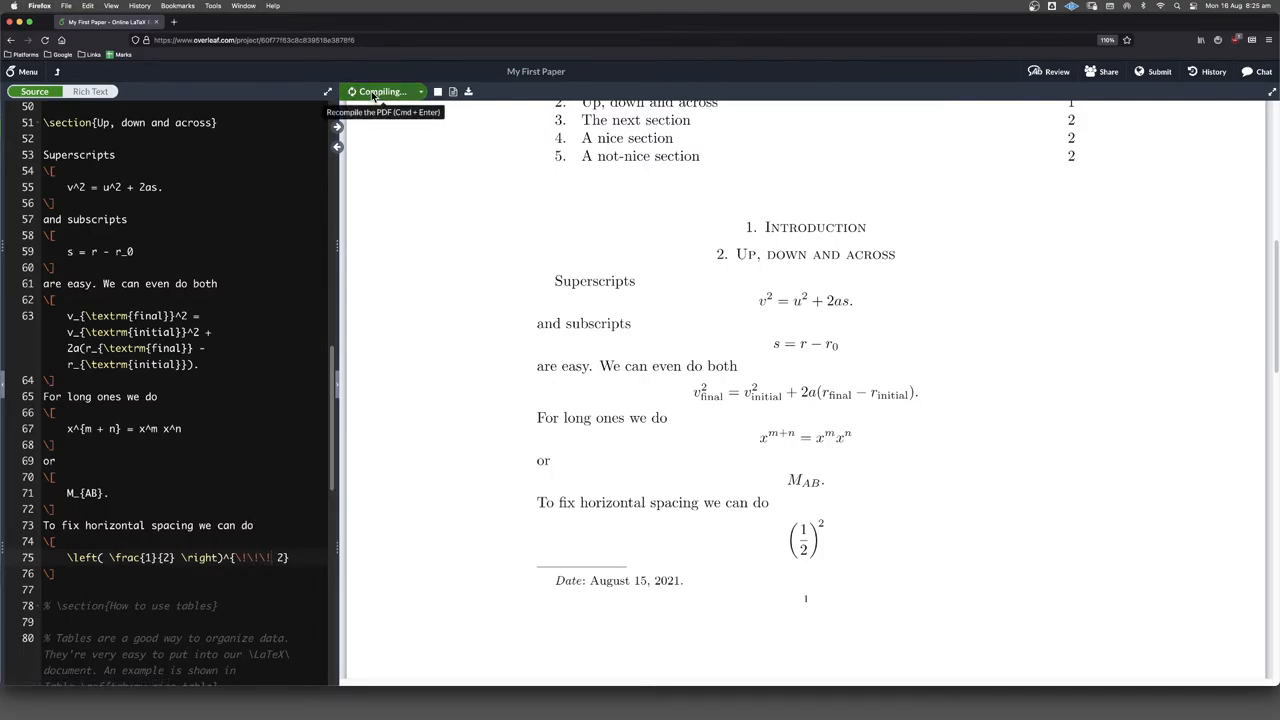
{"action": "left_click", "coordinate": [380, 91]}
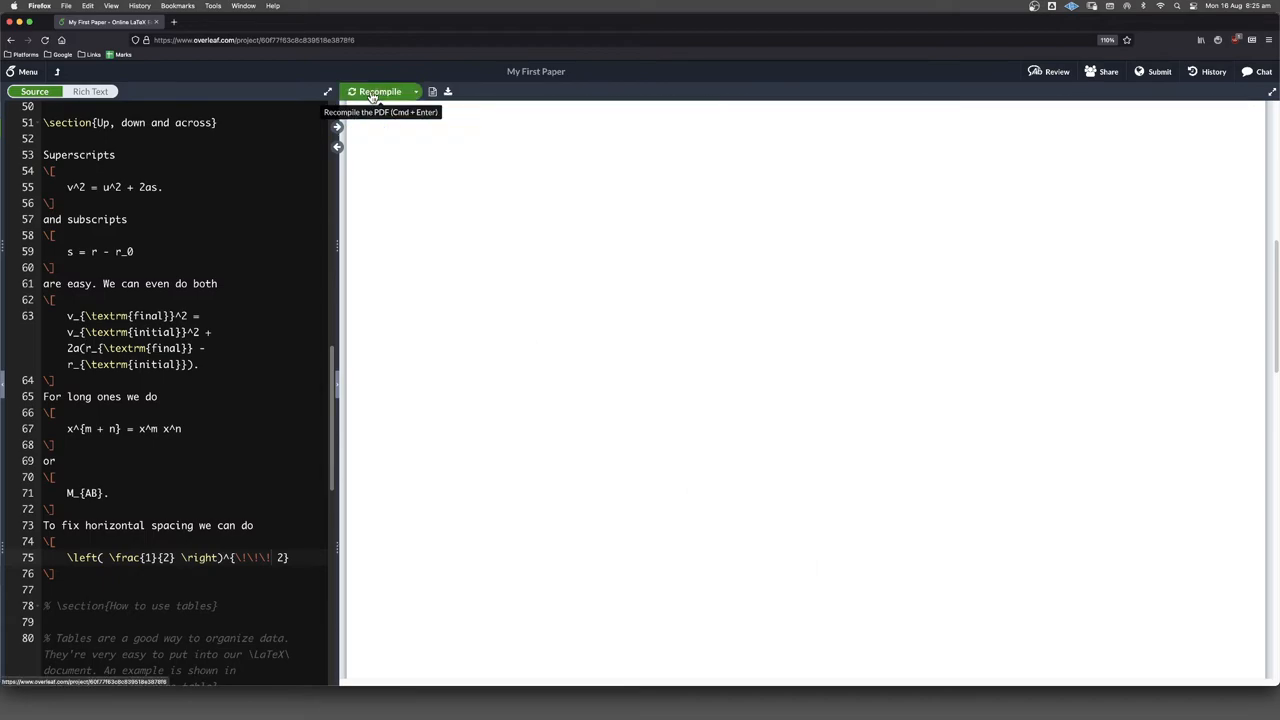
{"action": "left_click", "coordinate": [379, 91]}
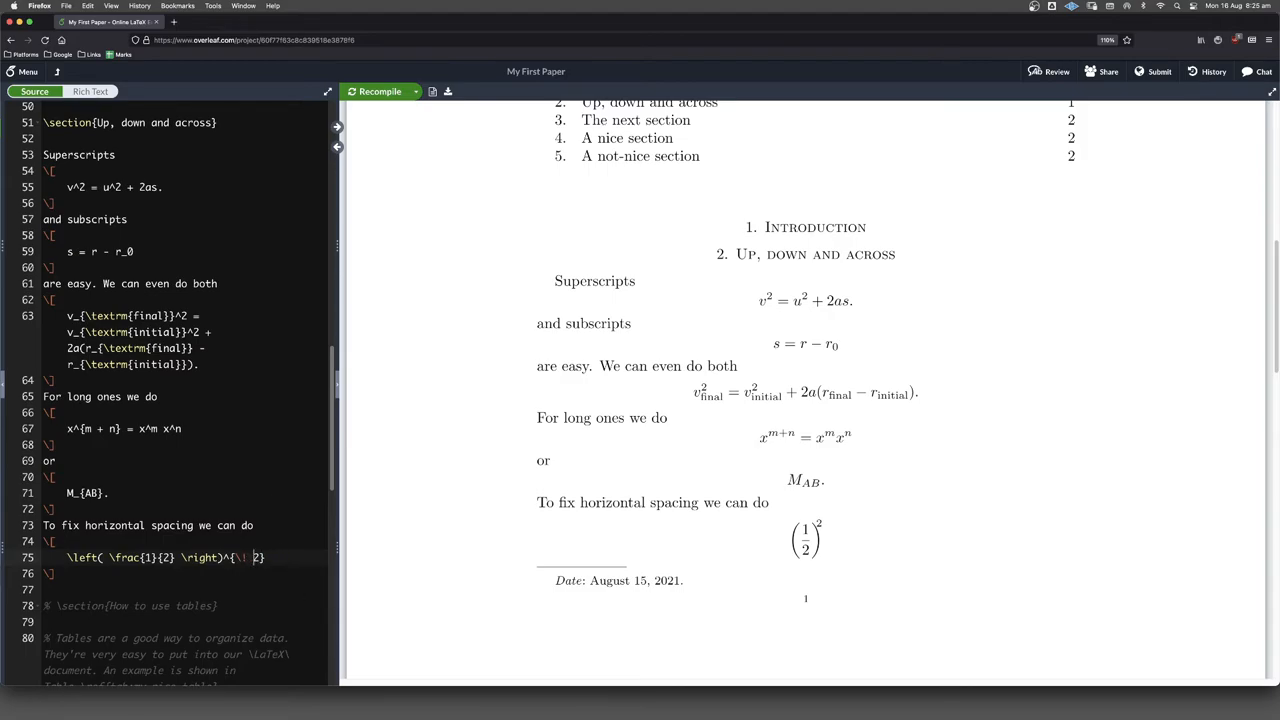
{"action": "left_click", "coordinate": [380, 91]}
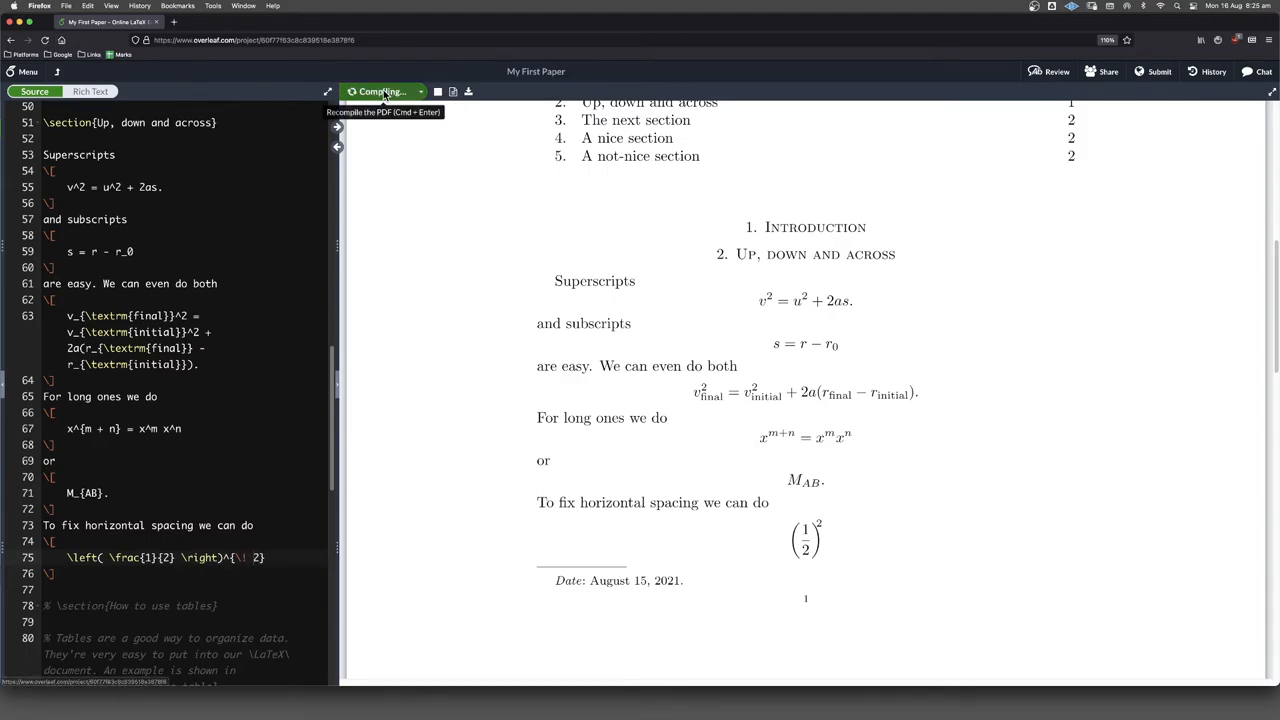
{"action": "left_click", "coordinate": [380, 91]}
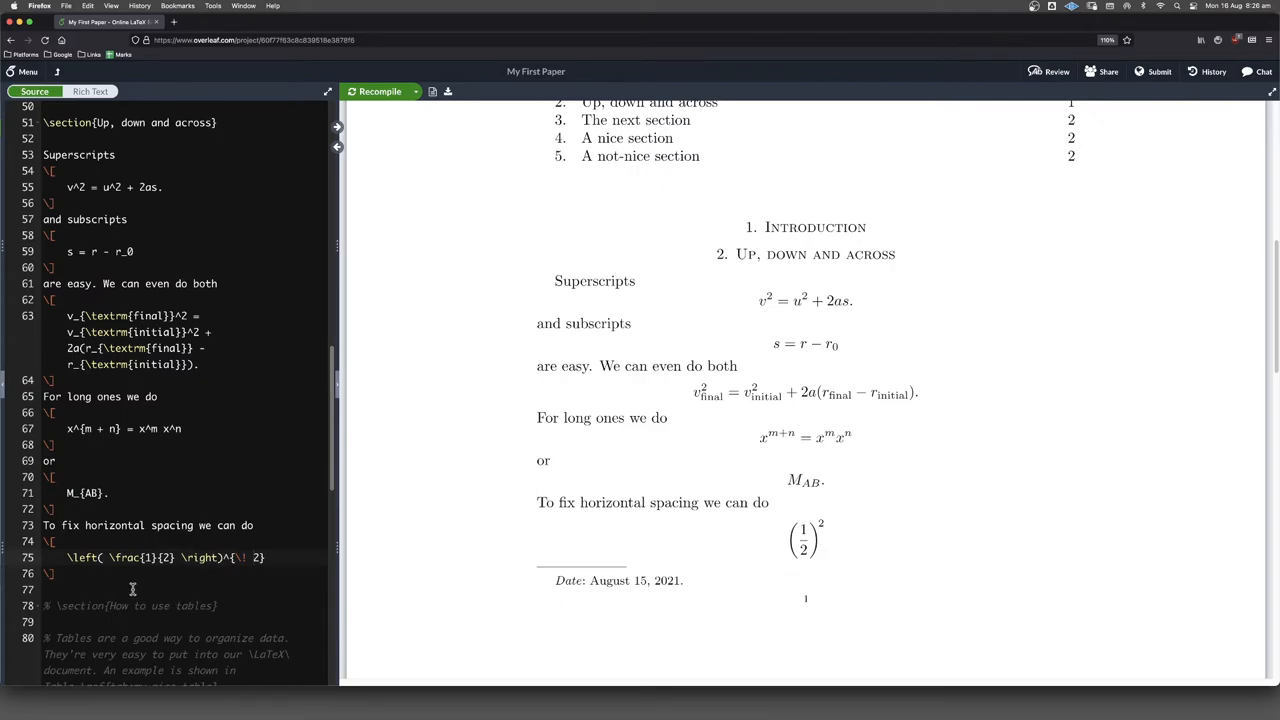
{"action": "mouse_move", "coordinate": [145, 581]}
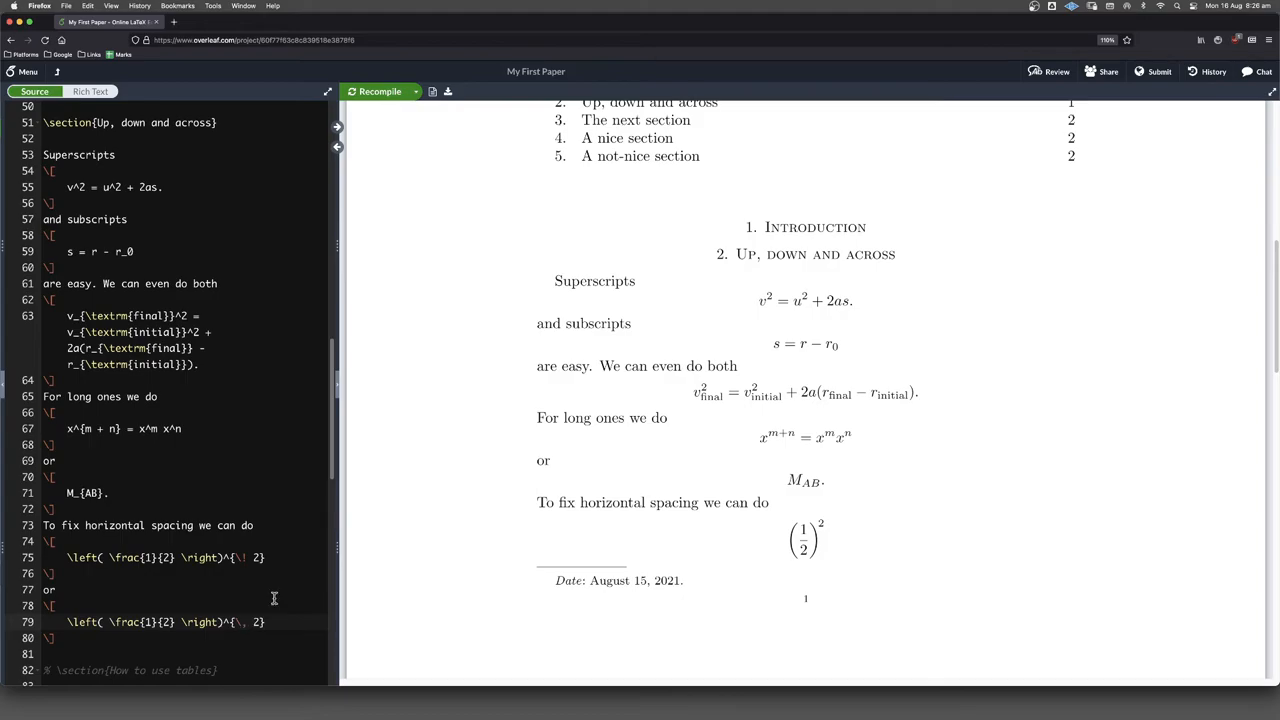
Make the second one-half formula's exponent read ^{\,\,\, 2} and recompile to check the gap
{"action": "left_click", "coordinate": [380, 91]}
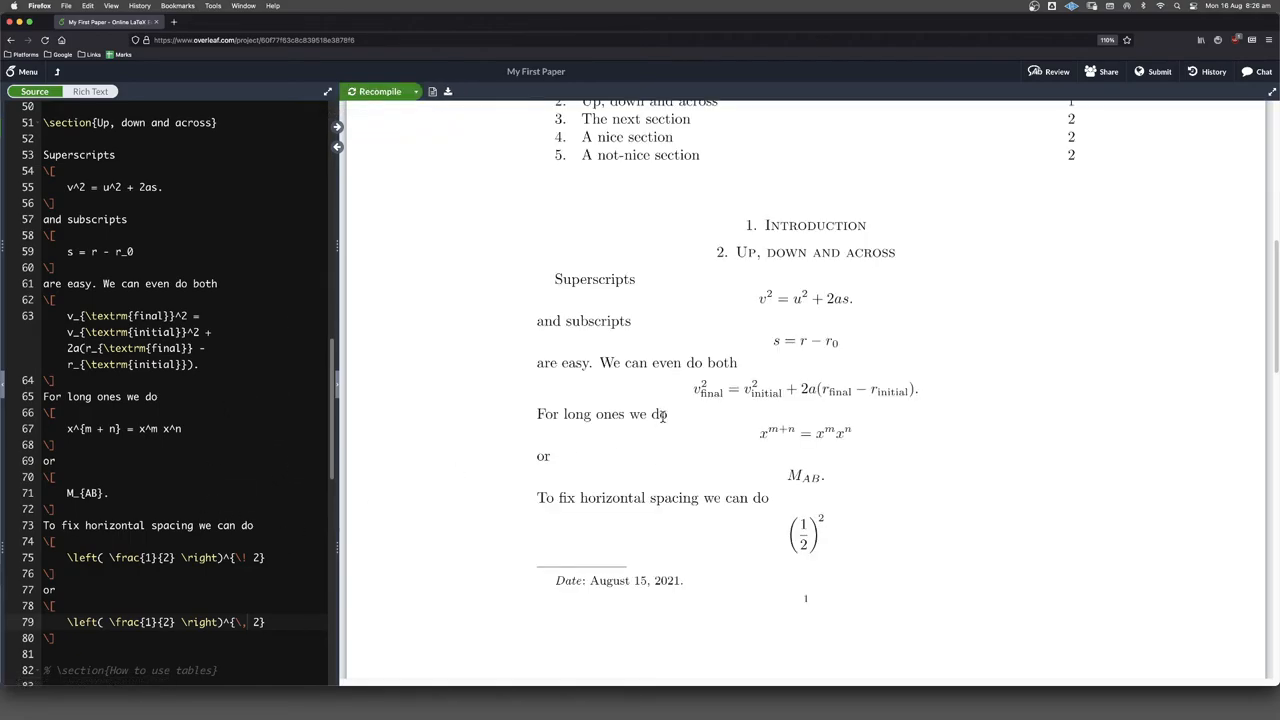
{"action": "scroll", "scroll_direction": "down", "scroll_amount": 3}
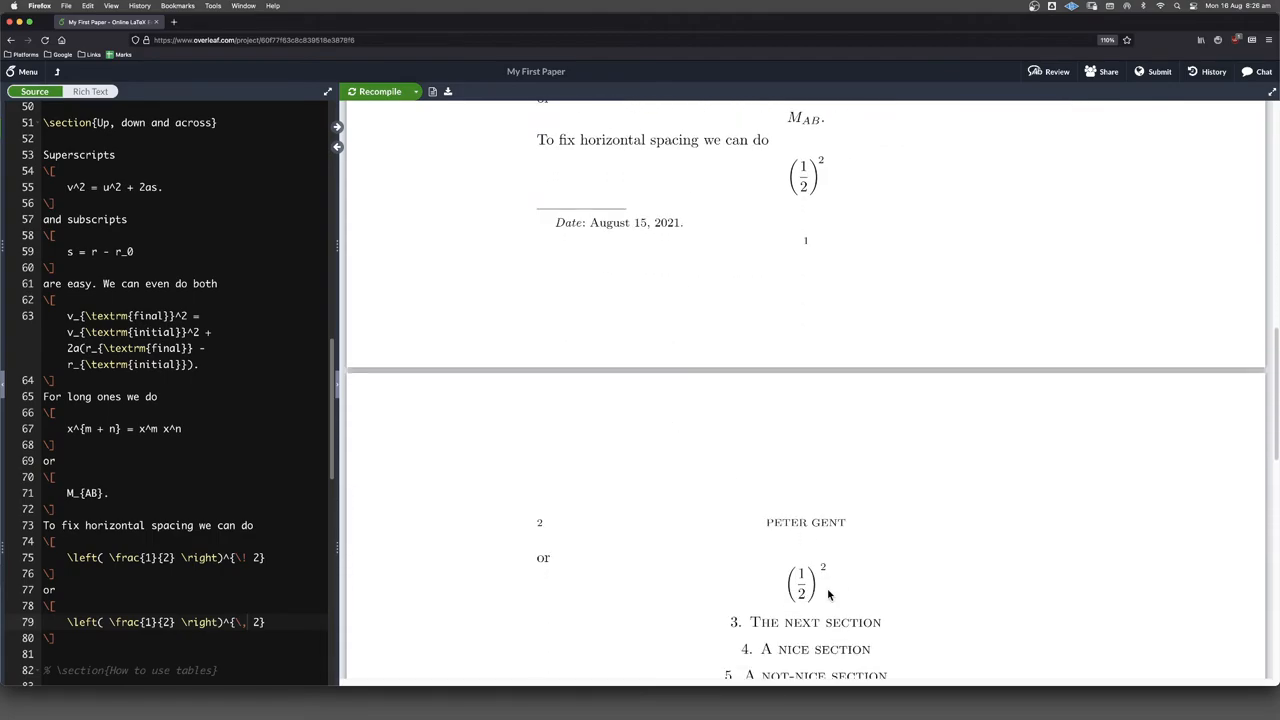
{"action": "left_click", "coordinate": [250, 622]}
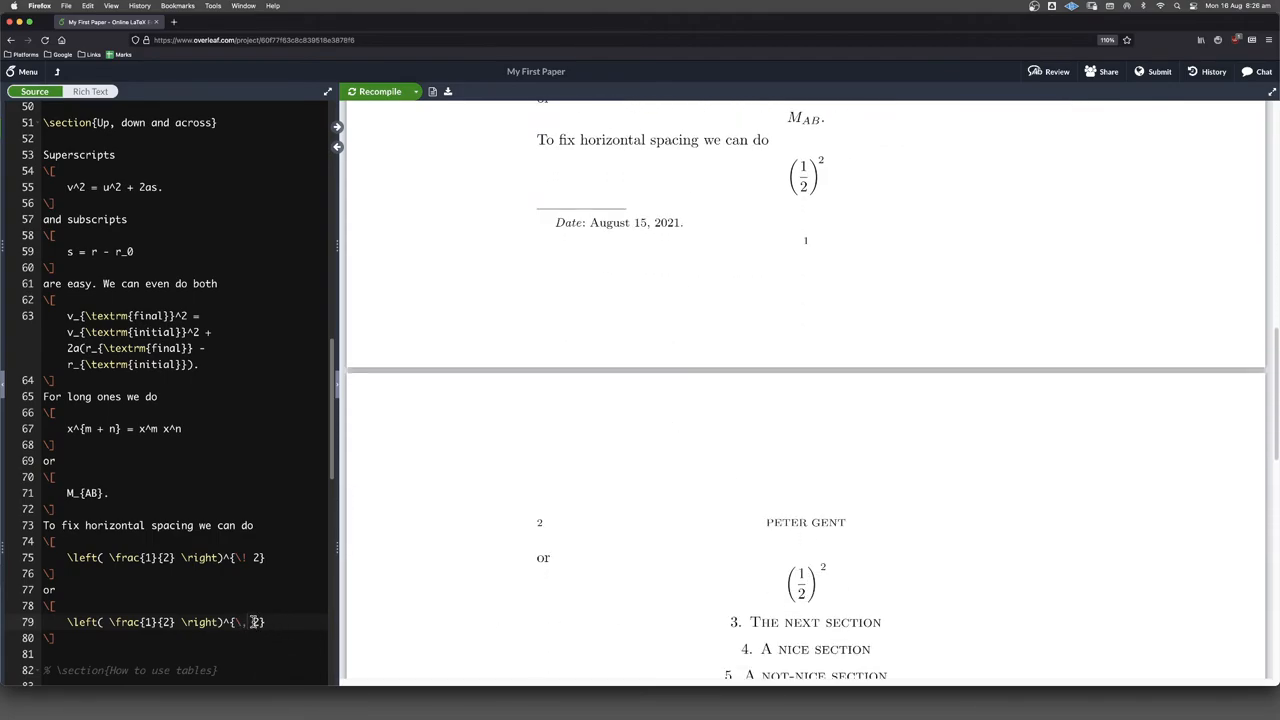
{"action": "type", "text": "\\,\\,"}
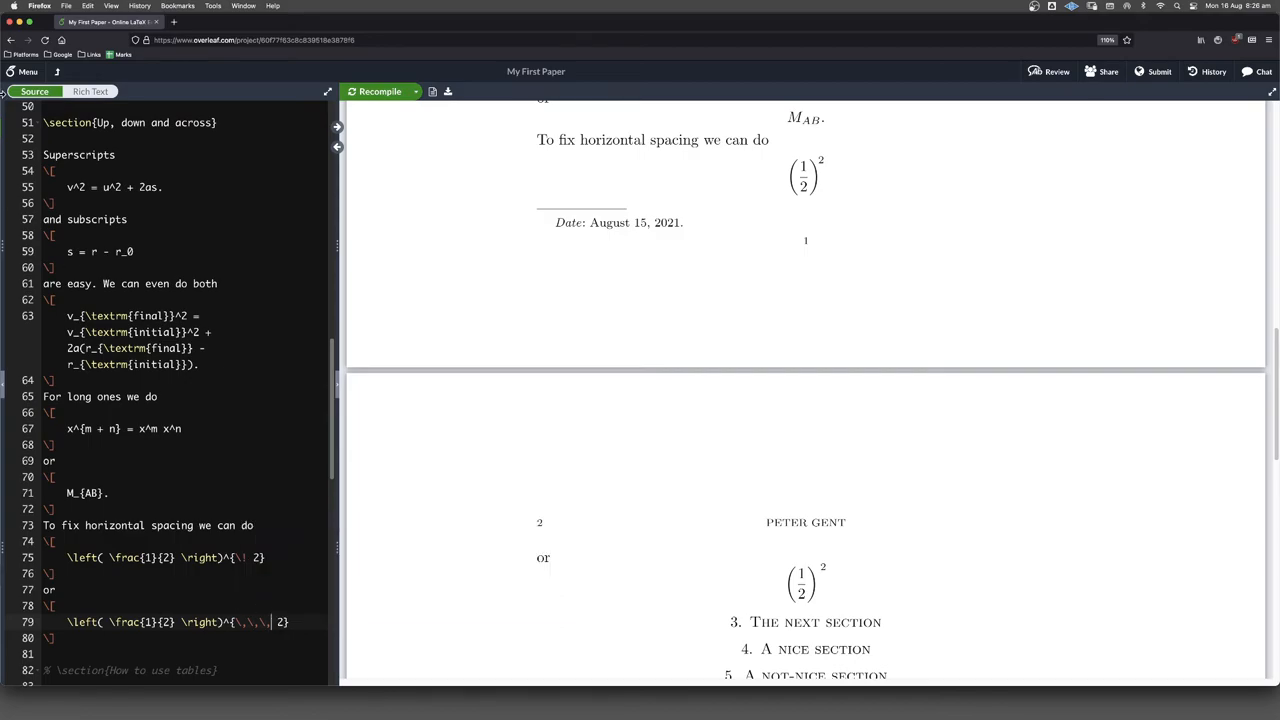
{"action": "left_click", "coordinate": [379, 91]}
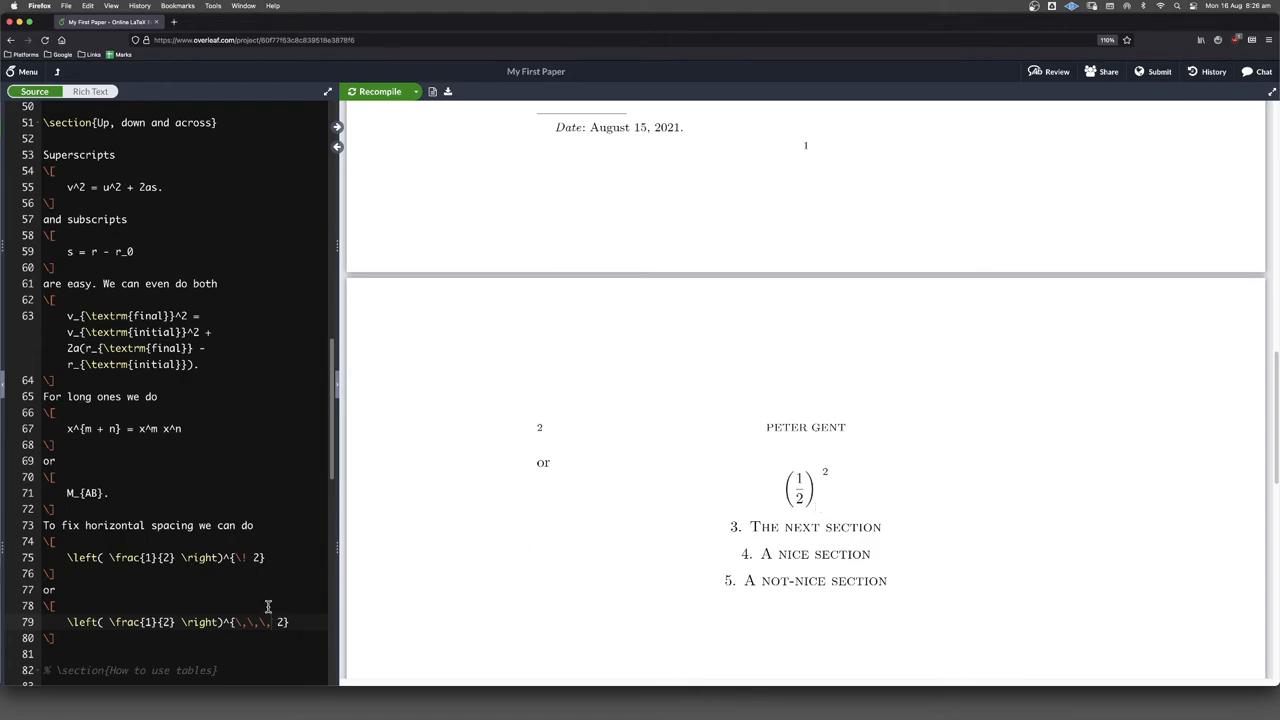
{"action": "scroll", "scroll_direction": "down", "scroll_amount": 3}
{"action": "type", "text": "Very"}
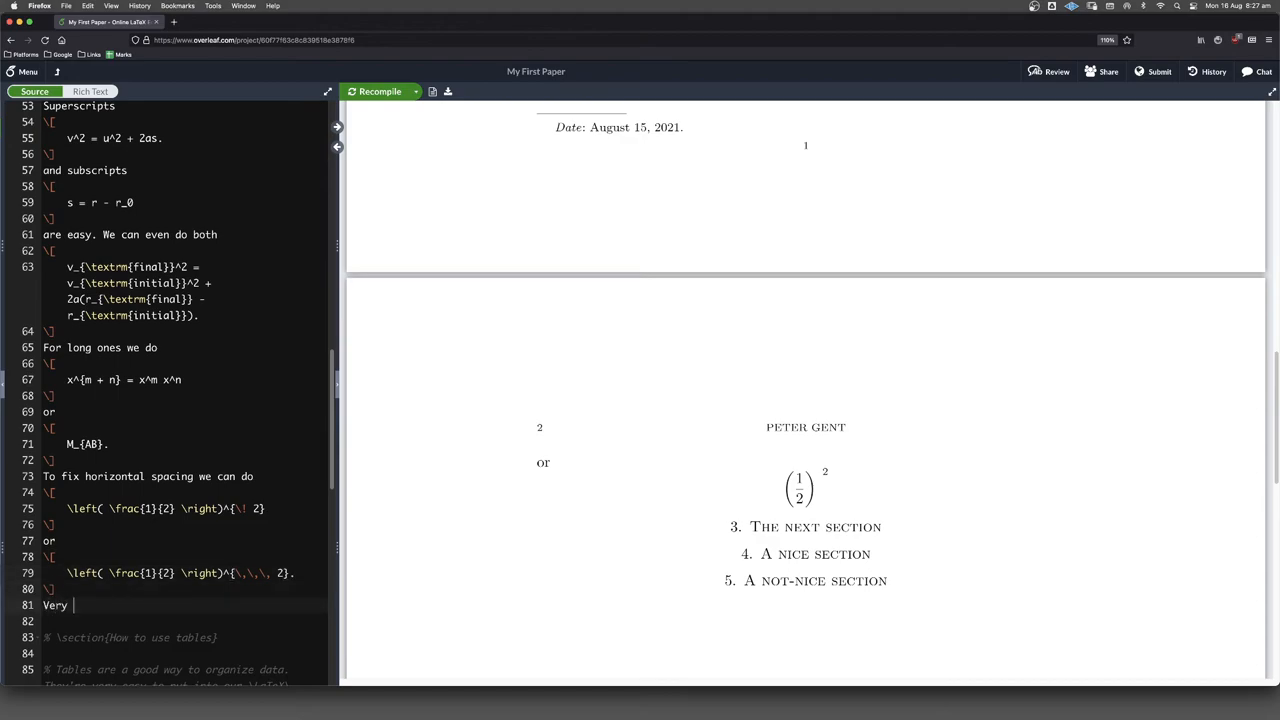
Write 'Very useful is' with displayed \cos(x) = \frac{3}{5}, \sin(x) = \frac{4}{5}, then recompile
{"action": "type", "text": "useful it"}
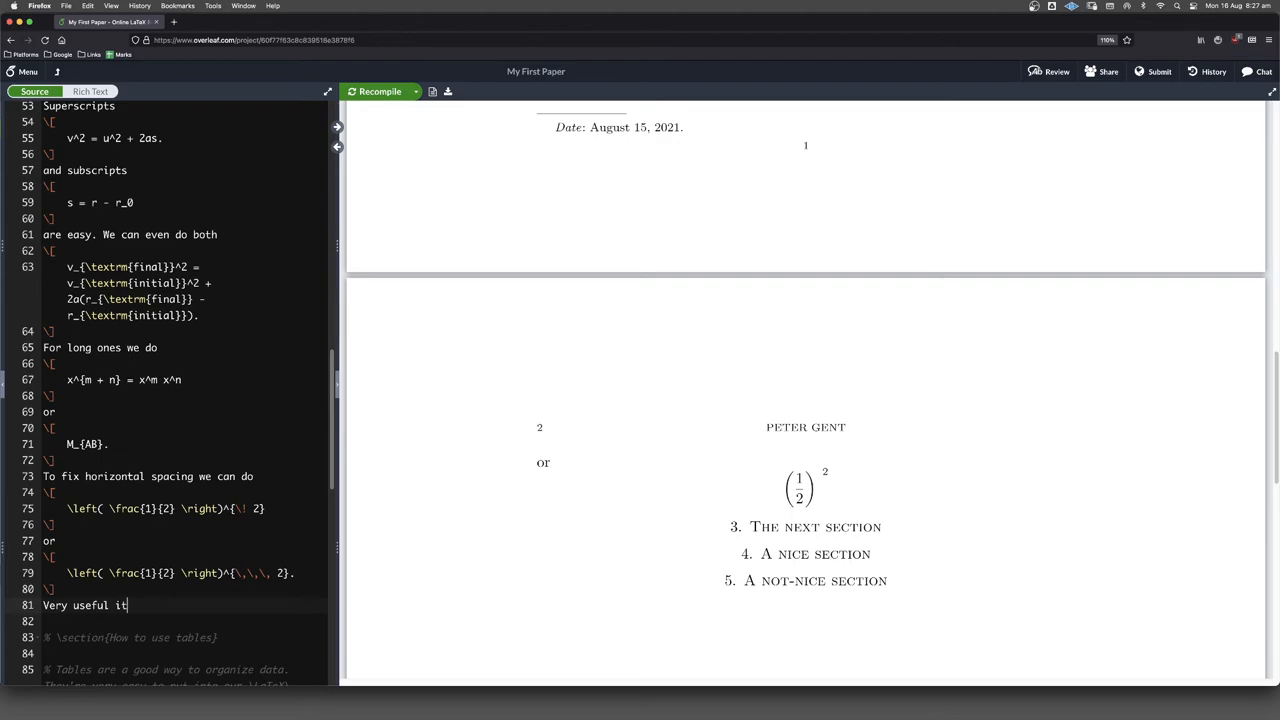
{"action": "type", "text": "s"}
{"action": "type", "text": "\\["}
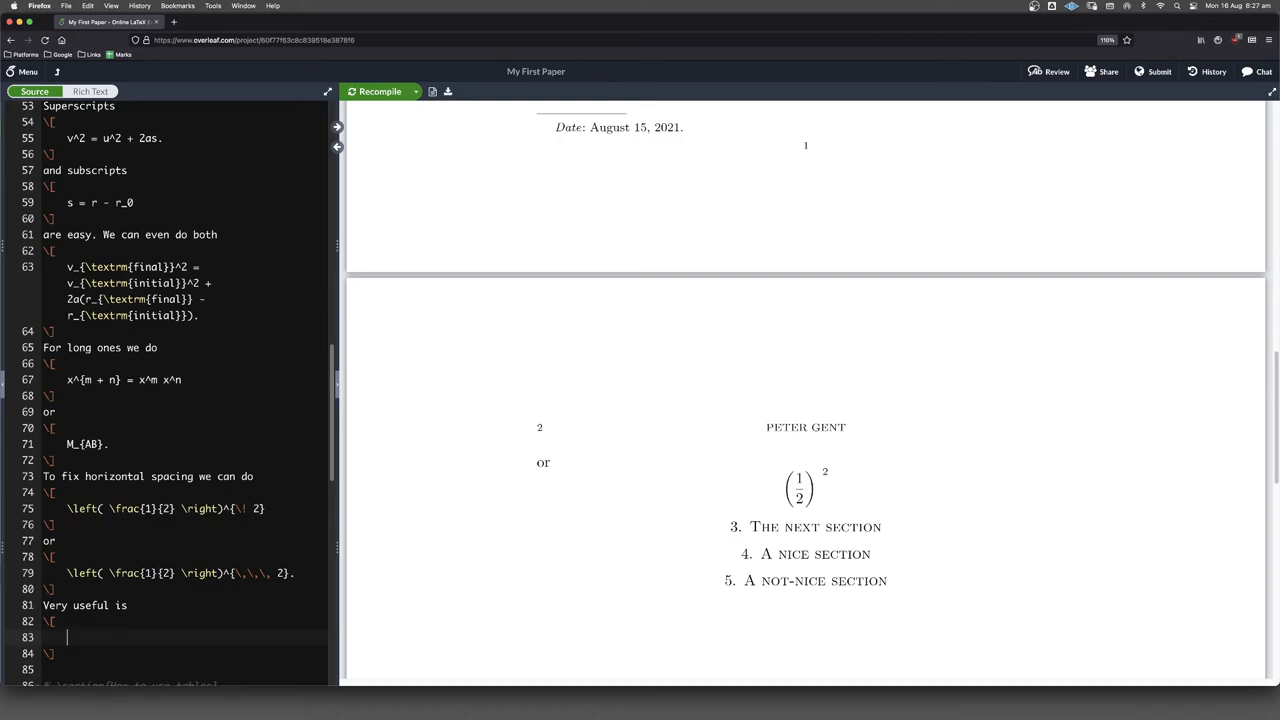
{"action": "type", "text": "\\cos(x)"}
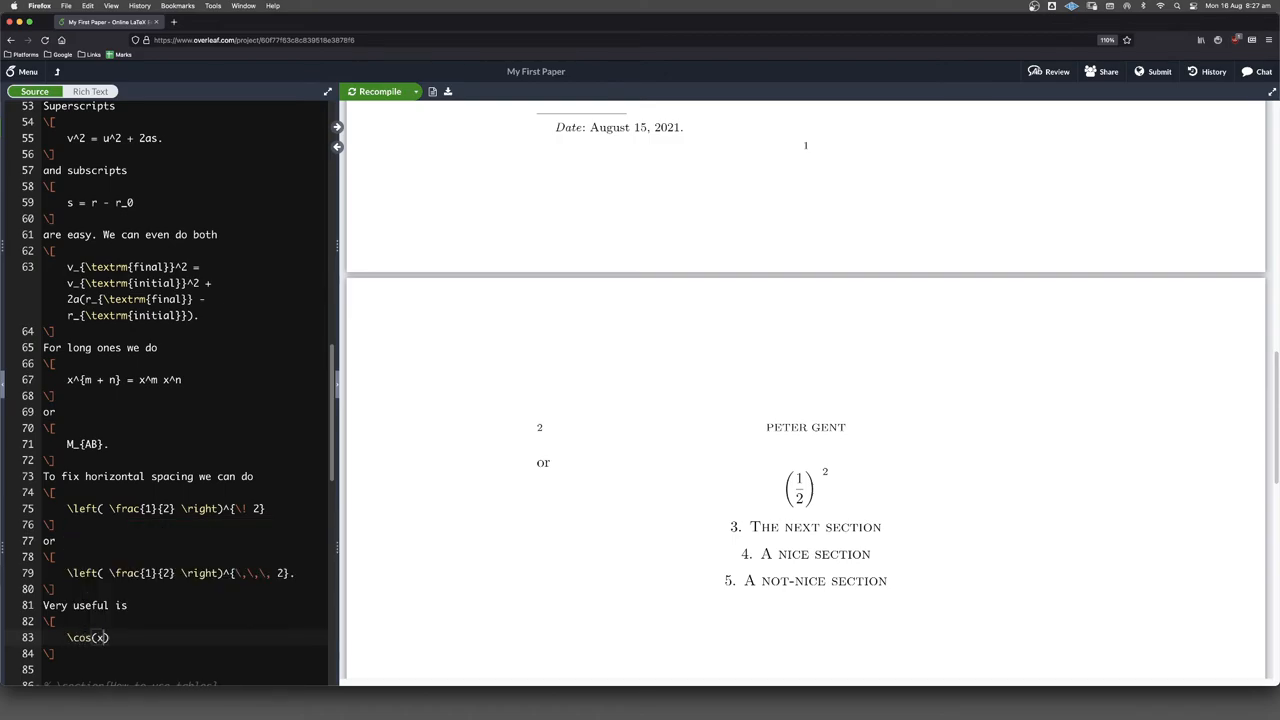
{"action": "type", "text": "="}
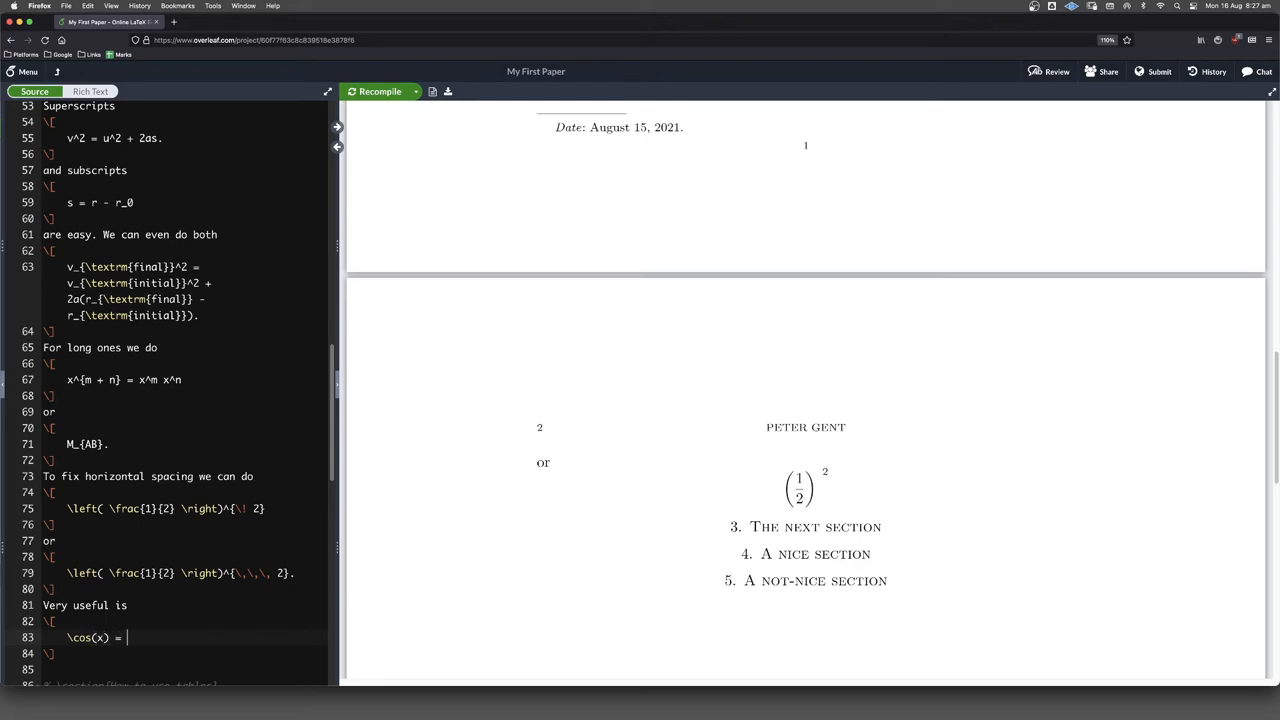
{"action": "type", "text": "\\frac{}{}"}
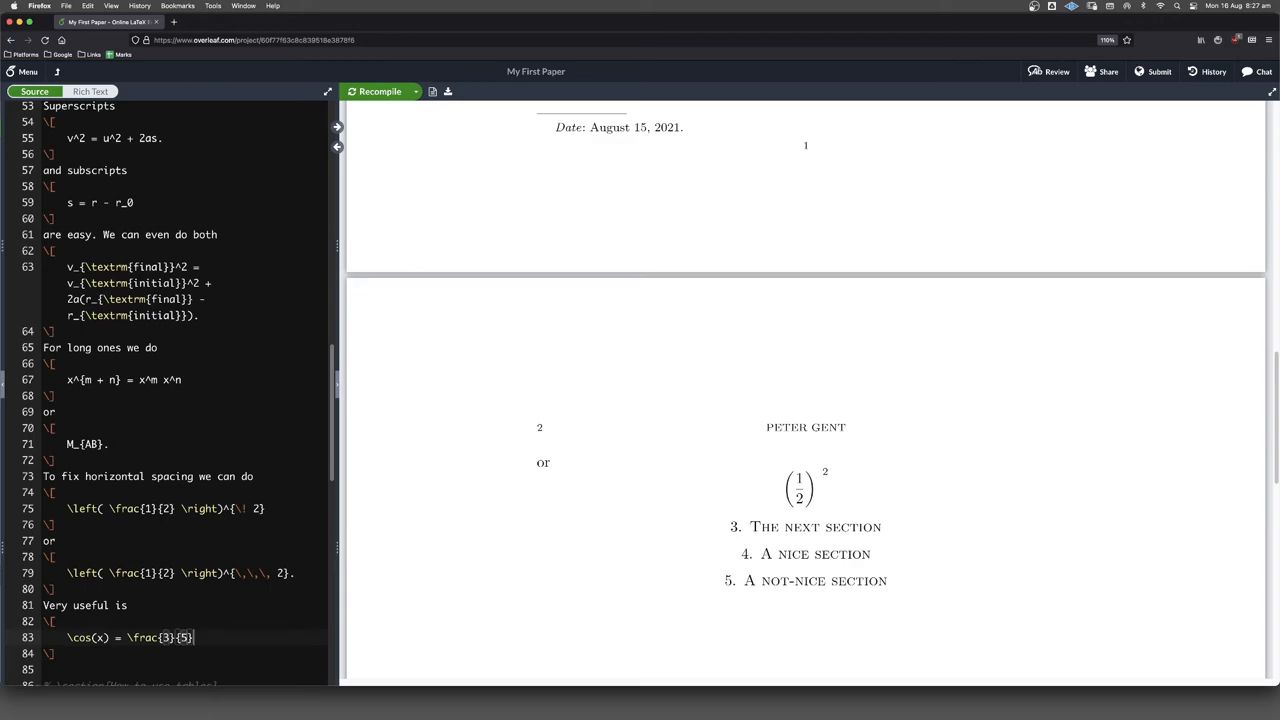
{"action": "type", "text": ","}
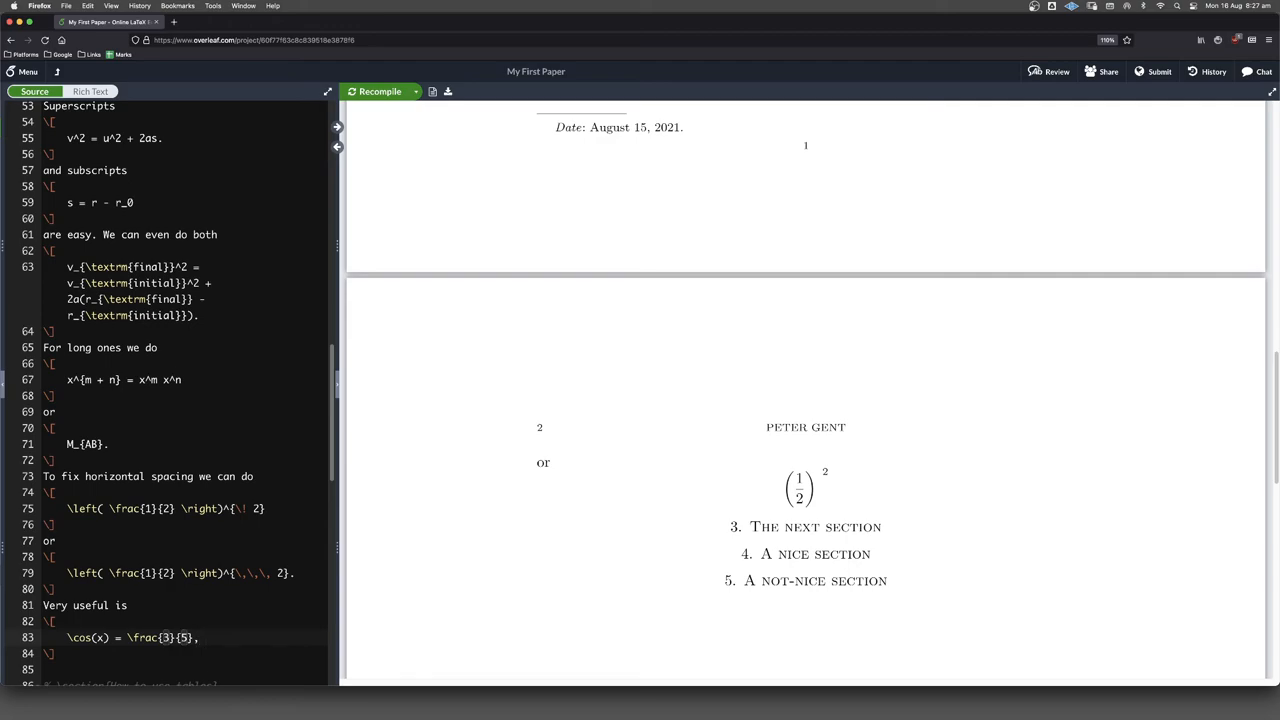
{"action": "type", "text": "\\sin(x) ="}
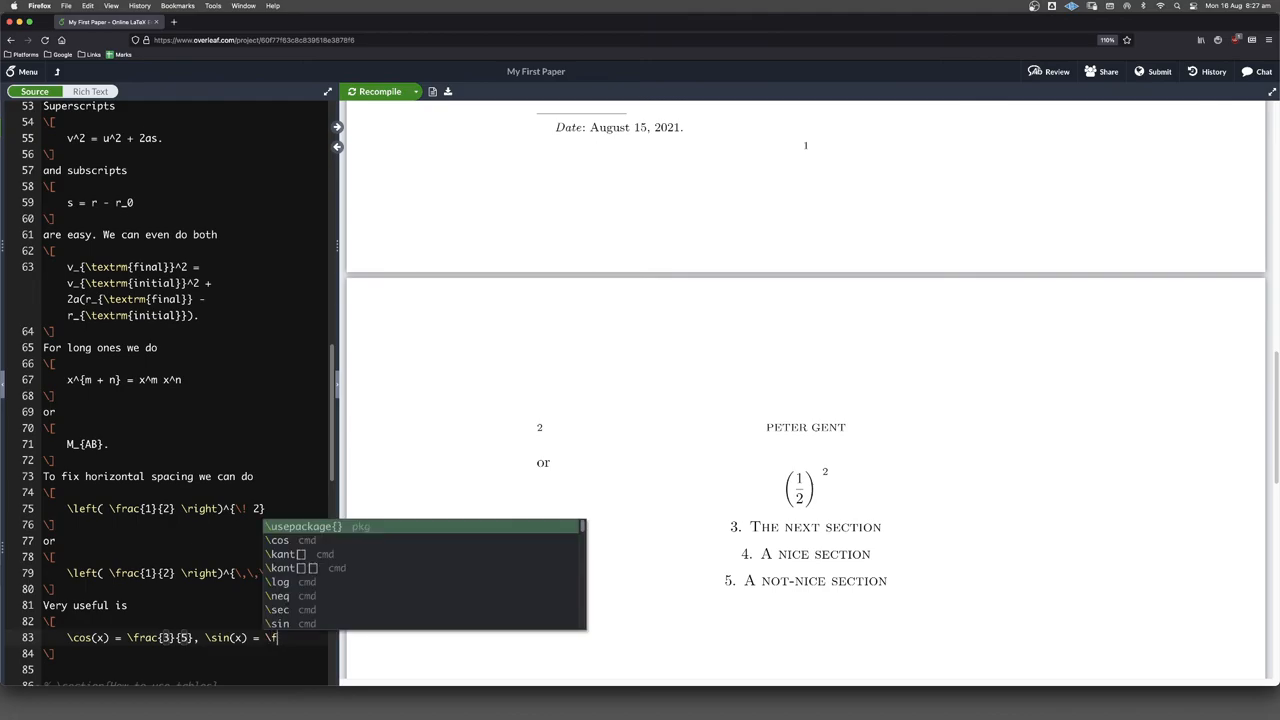
{"action": "type", "text": "\\frac{4}{5}"}
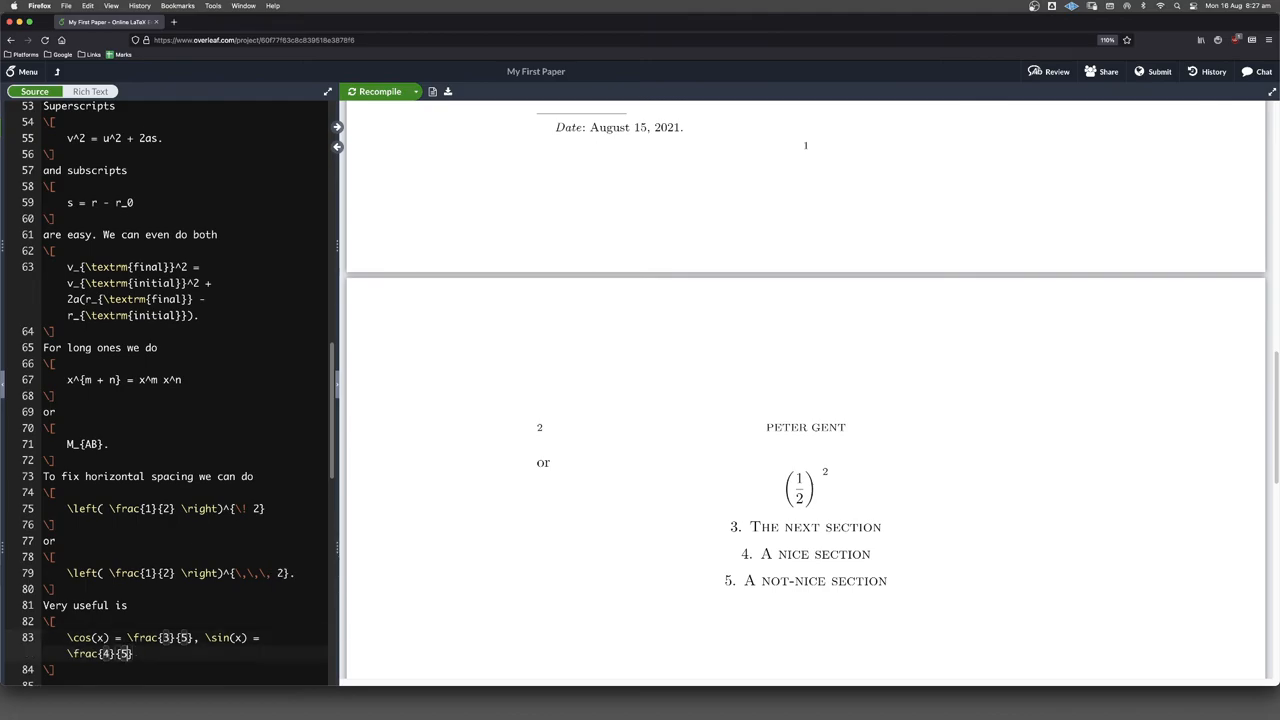
{"action": "type", "text": "."}
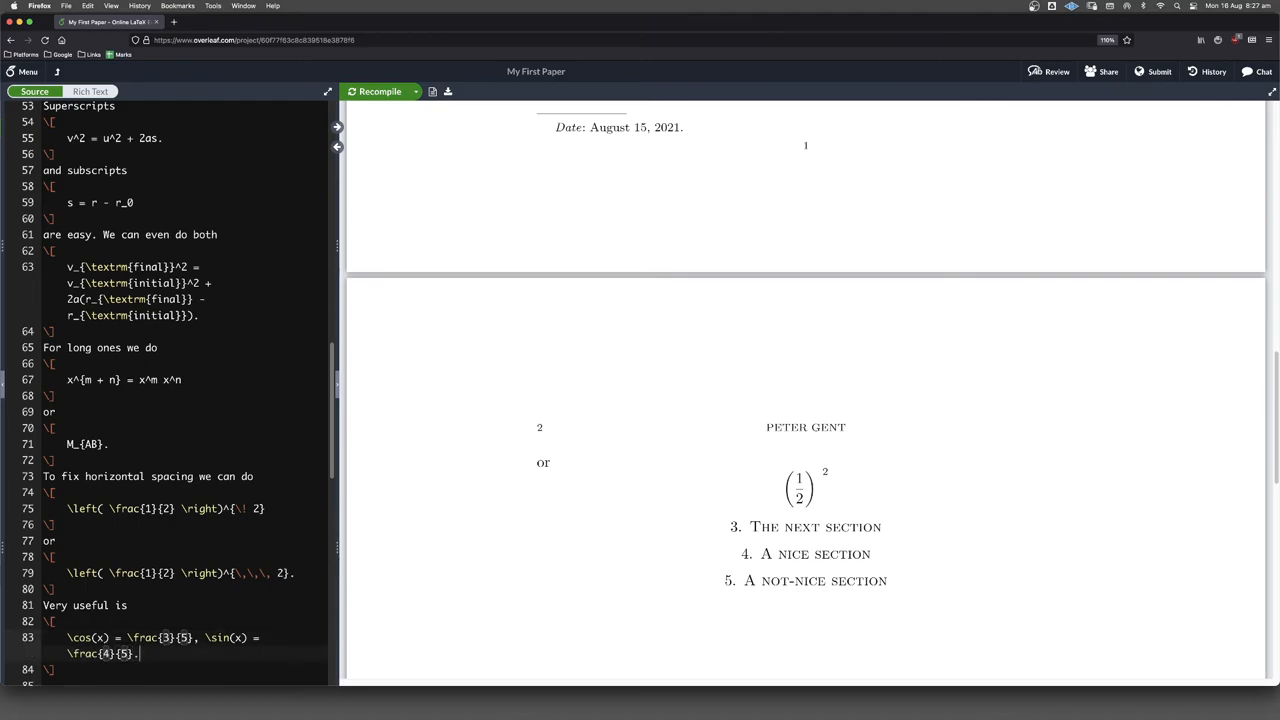
{"action": "left_click", "coordinate": [379, 91]}
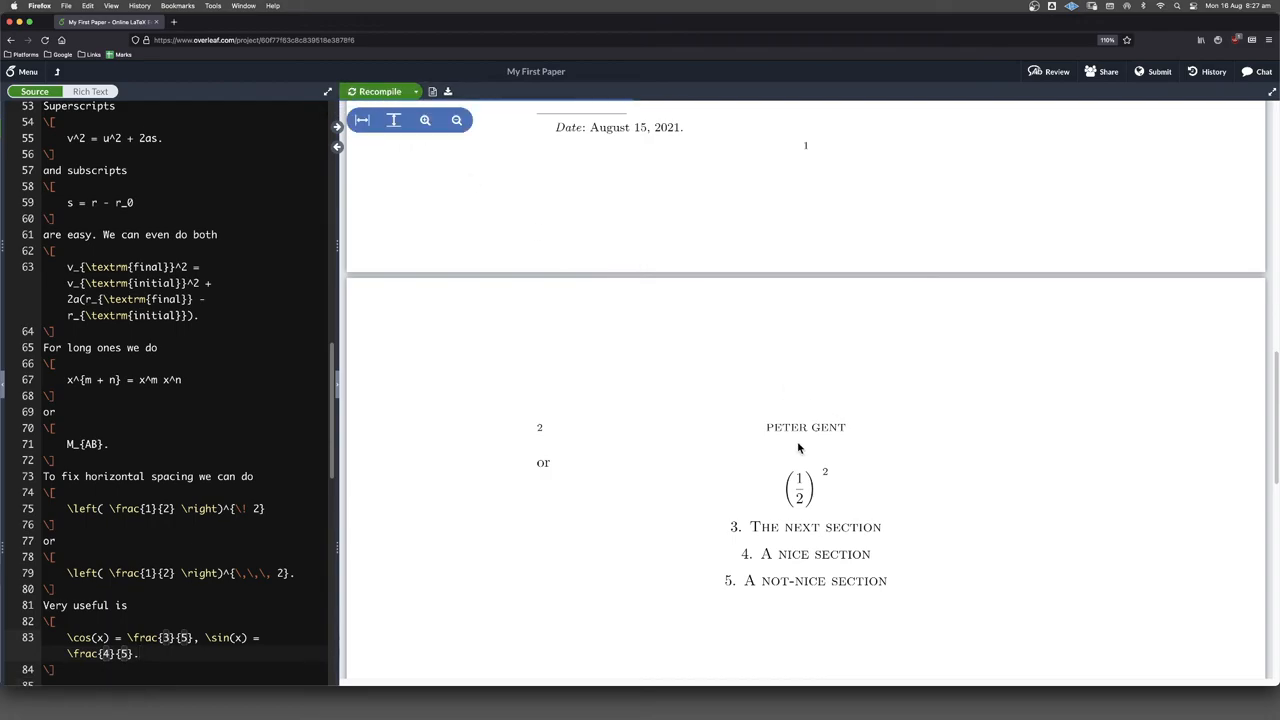
{"action": "scroll", "scroll_direction": "down", "scroll_amount": 3}
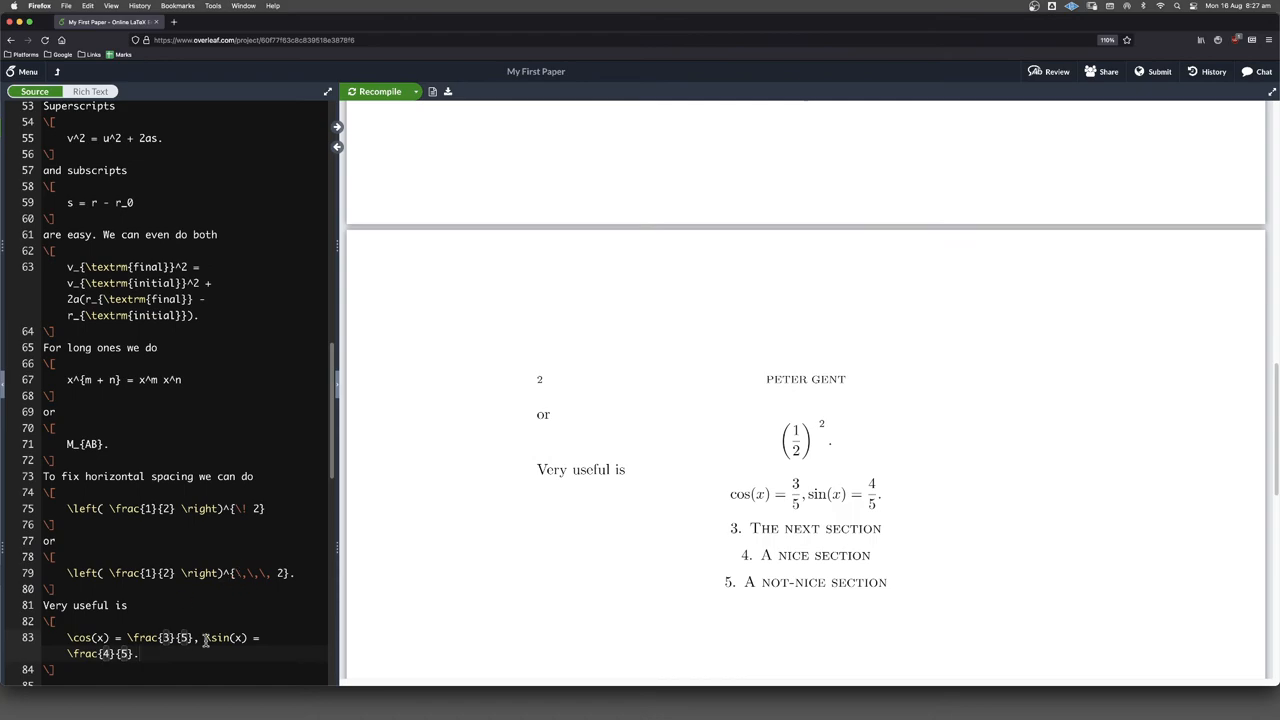
Insert \qquad between the \frac{3}{5}, and \sin(x) parts of the equation
{"action": "type", "text": "\\,\\,\\, \\"}
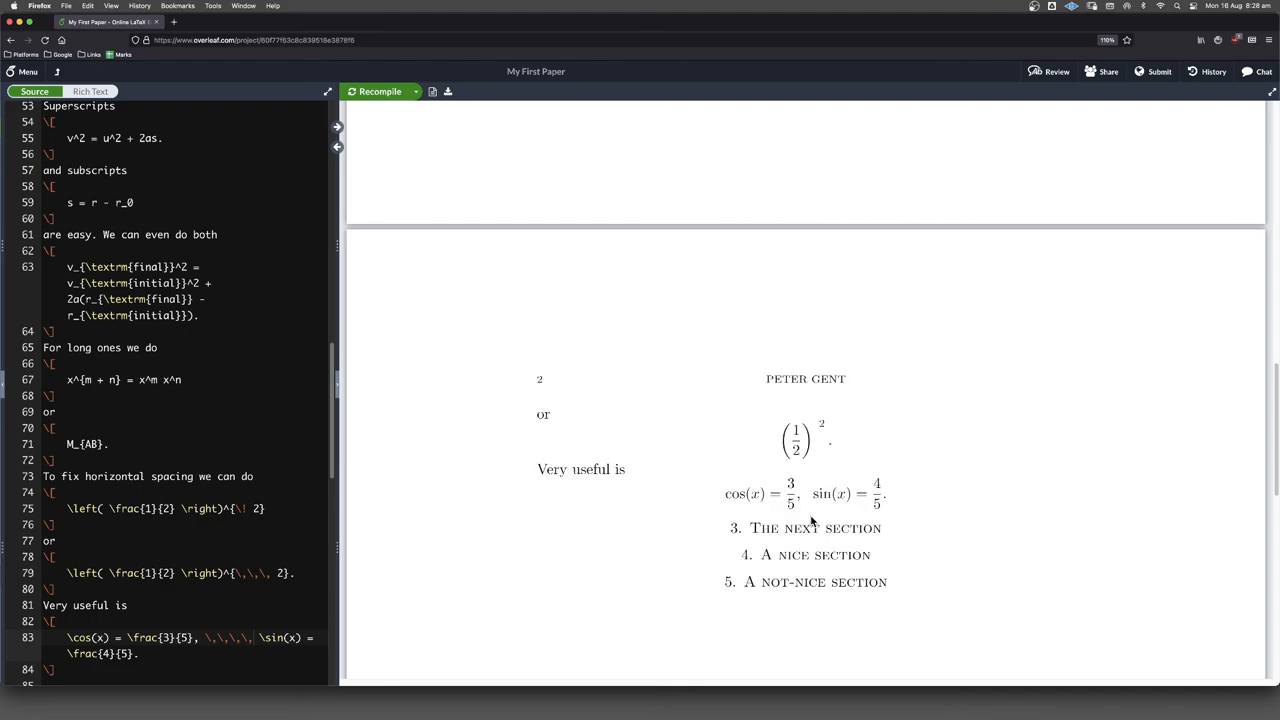
{"action": "mouse_move", "coordinate": [800, 503]}
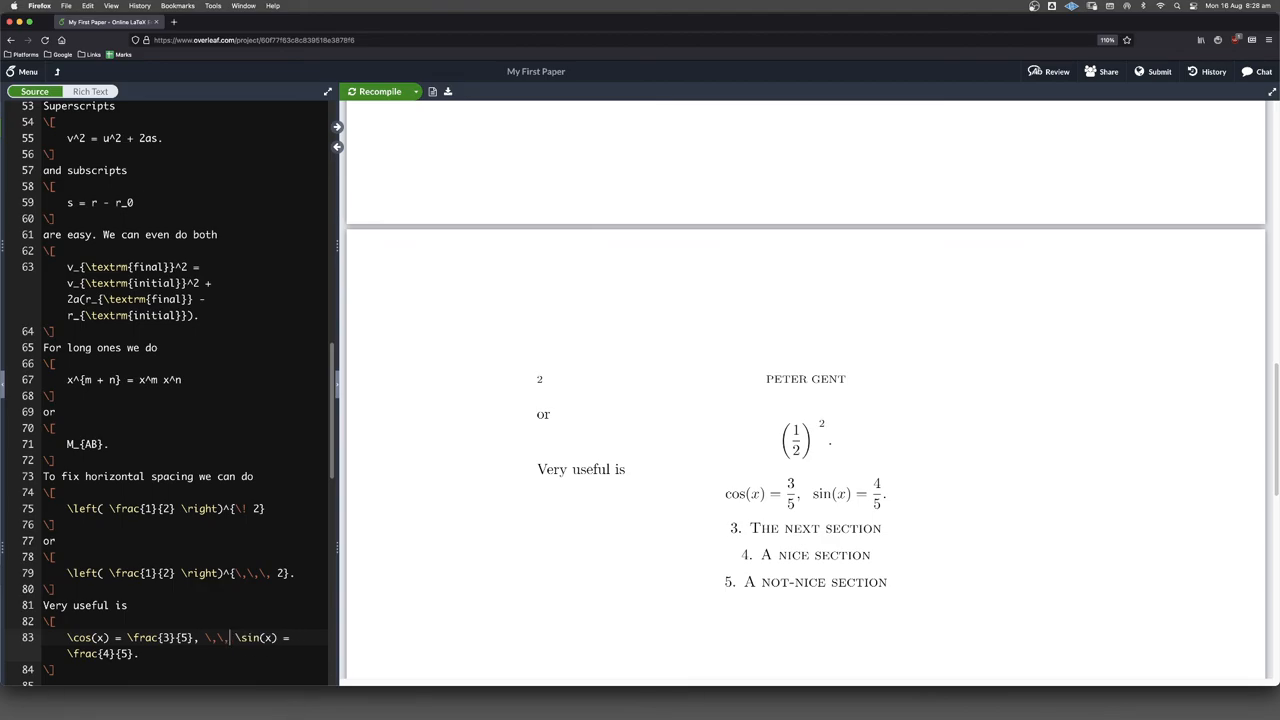
{"action": "type", "text": "\\qquad"}
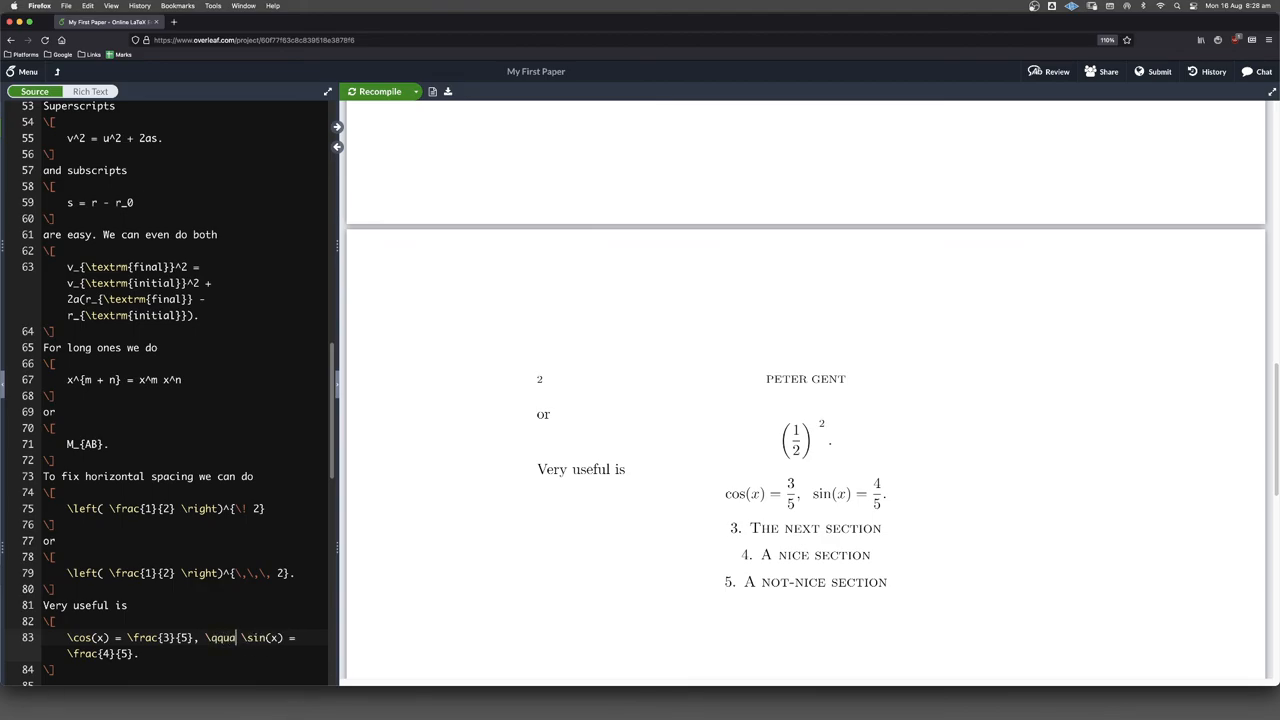
{"action": "type", "text": "ad"}
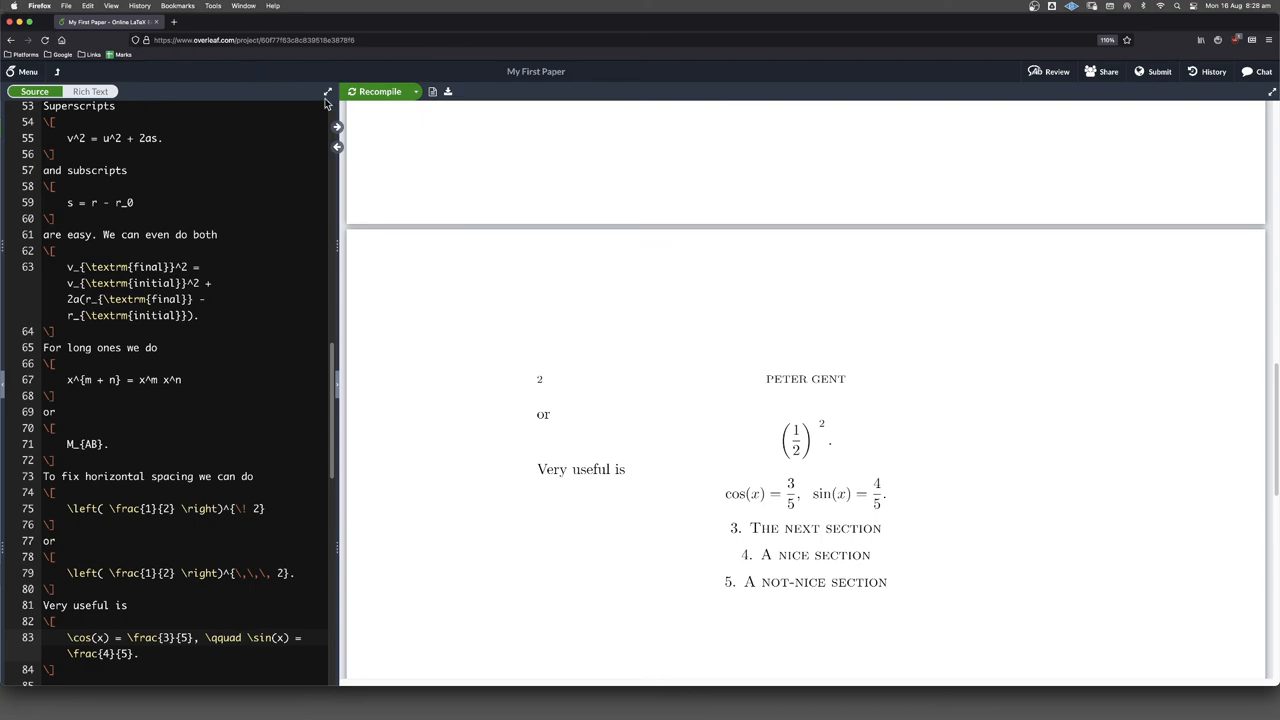
Recompile and confirm the PDF shows the \qquad gap between cos(x) = 3/5 and sin(x) = 4/5
{"action": "left_click", "coordinate": [379, 91]}
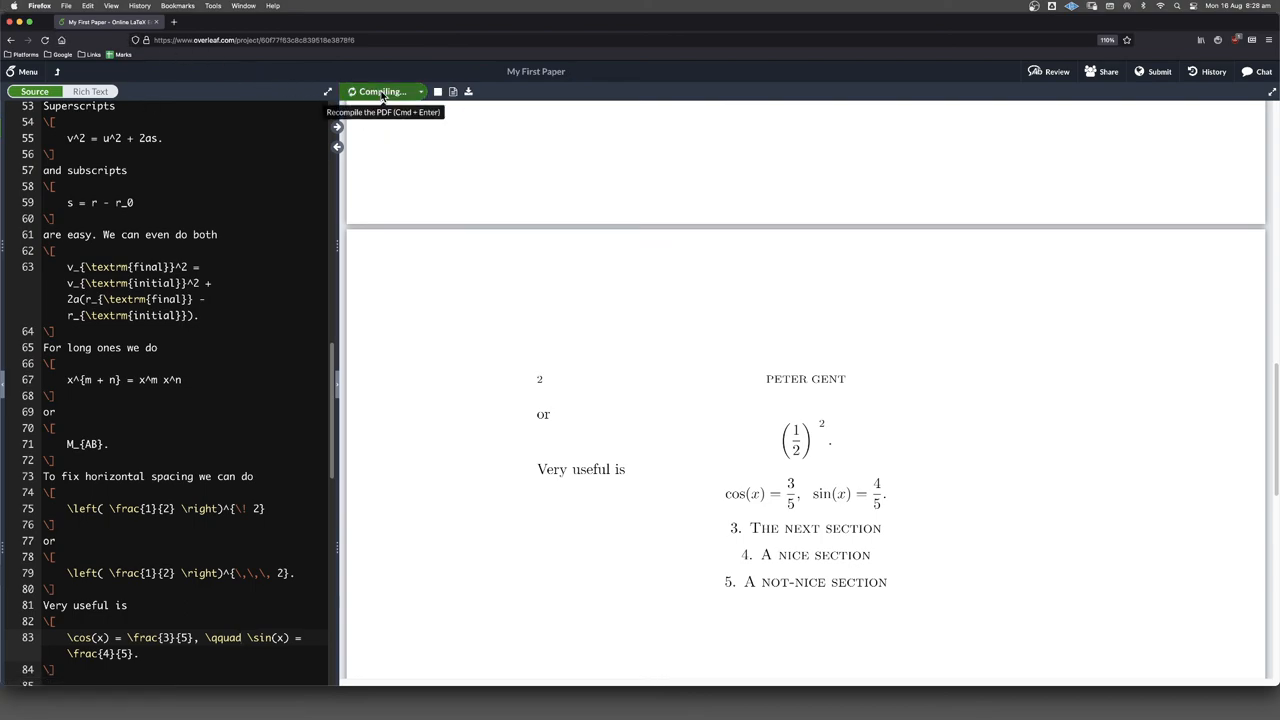
{"action": "left_click", "coordinate": [380, 91]}
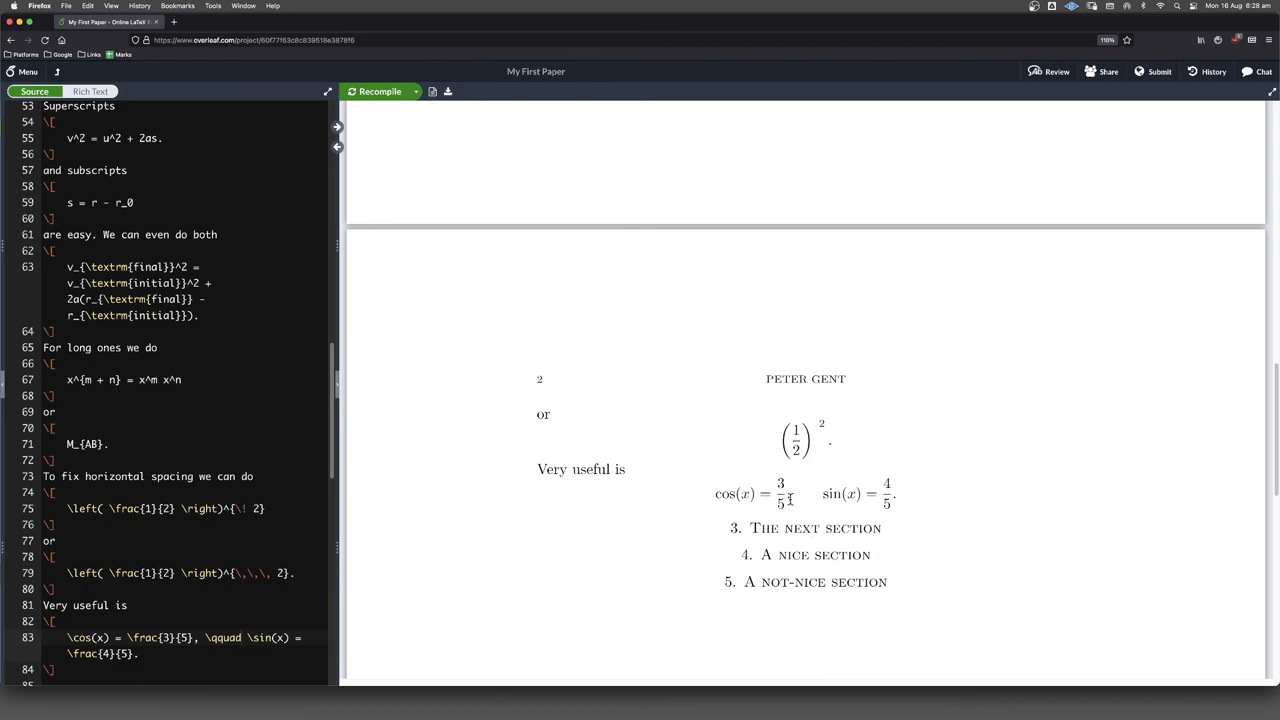
{"action": "mouse_move", "coordinate": [813, 502]}
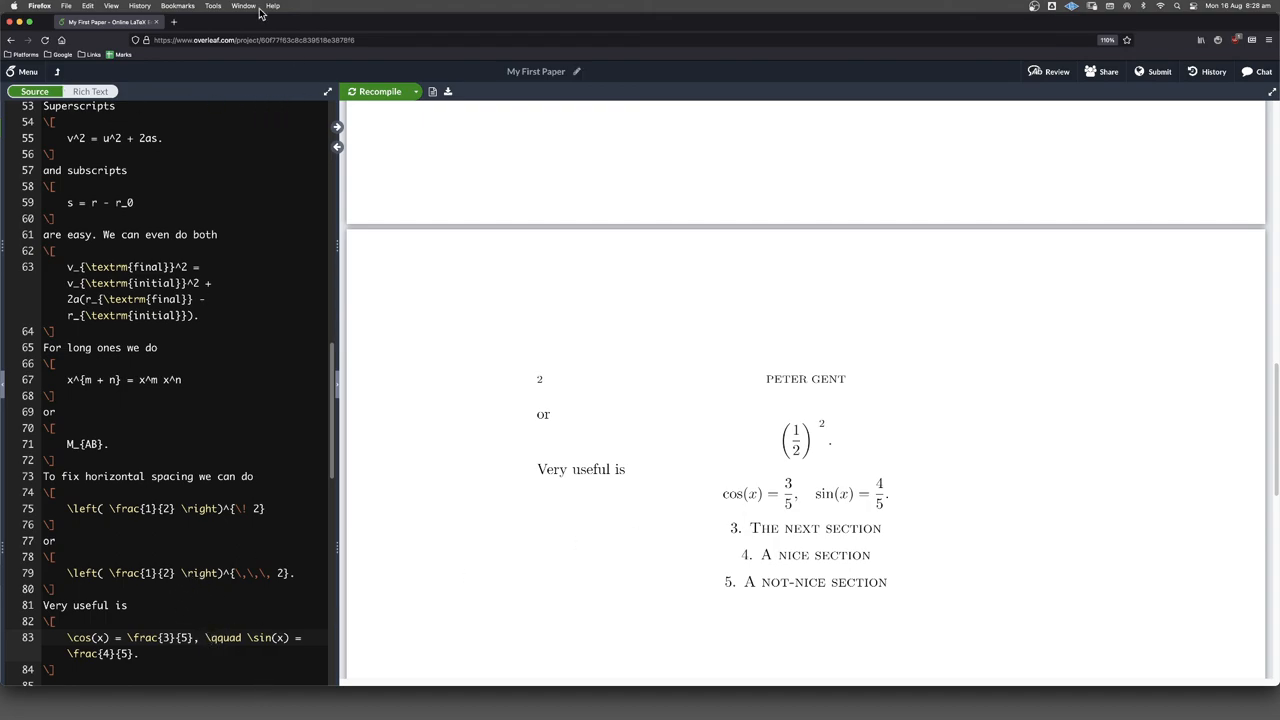
{"action": "left_click", "coordinate": [379, 91]}
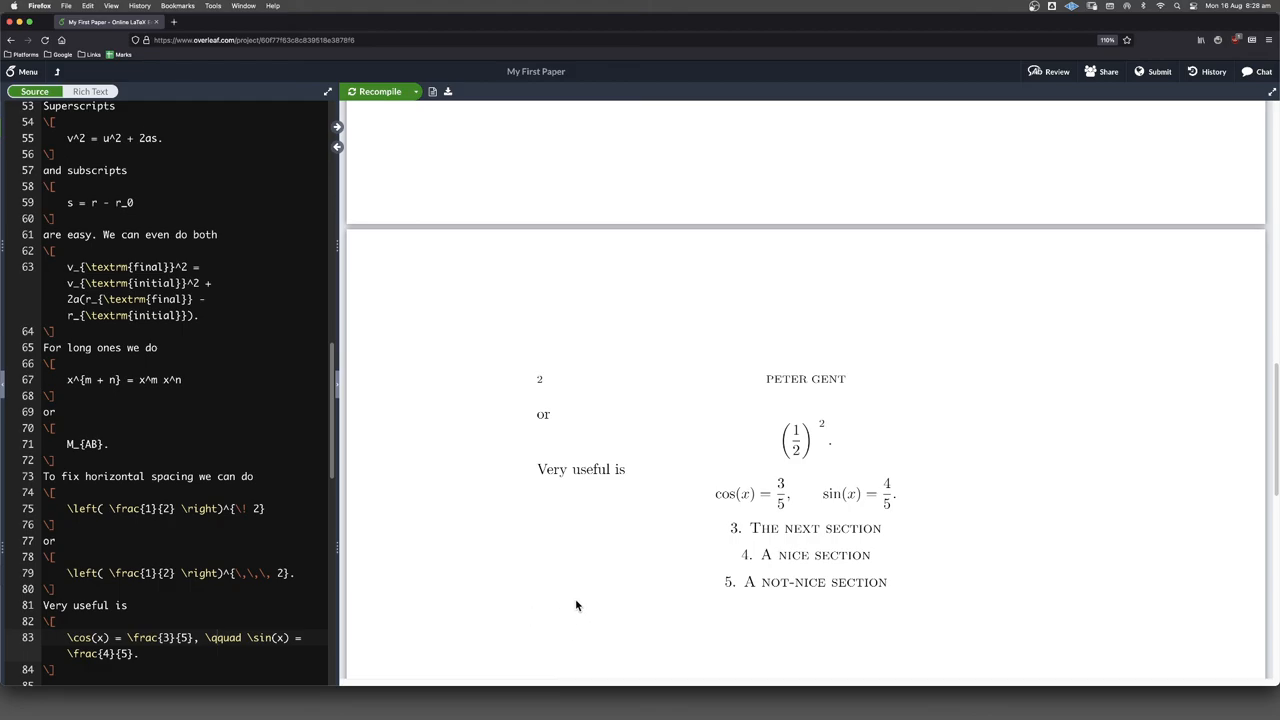
{"action": "mouse_move", "coordinate": [580, 602]}
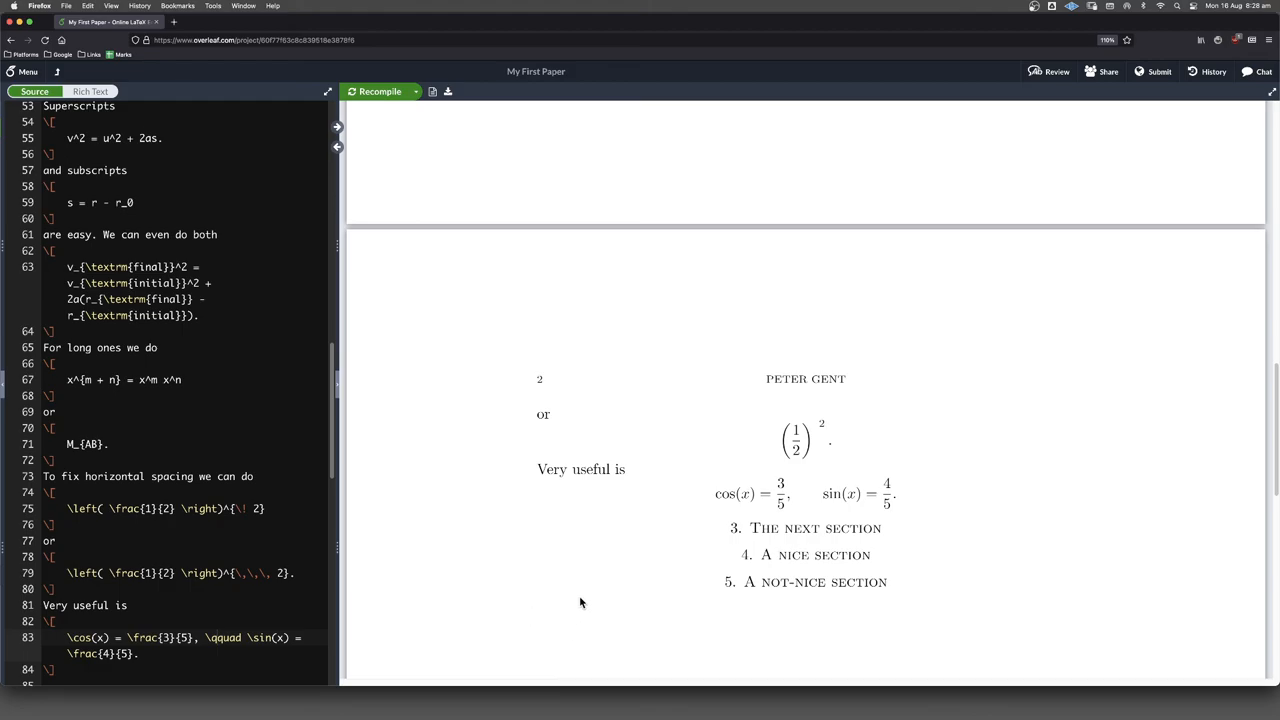